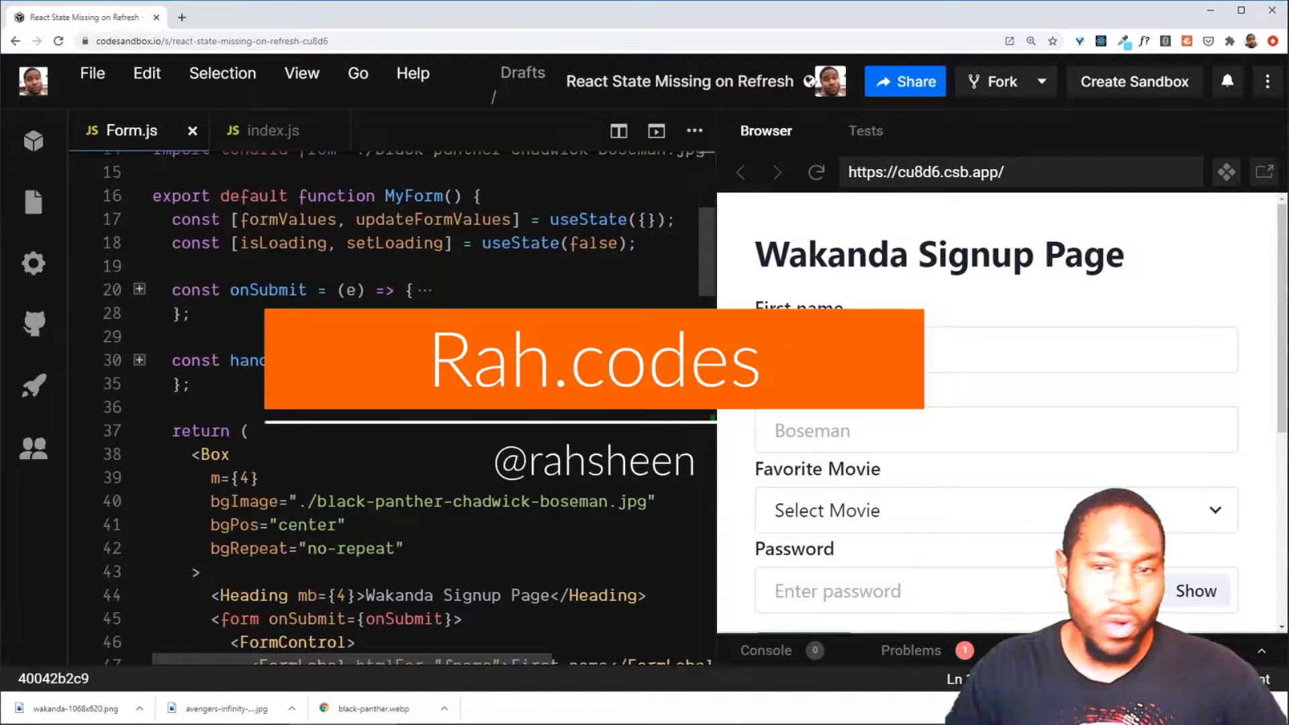
Try sample entries in the signup form, typing Black Panther but leaving the favorite movie unselected.
scroll(down, 3)
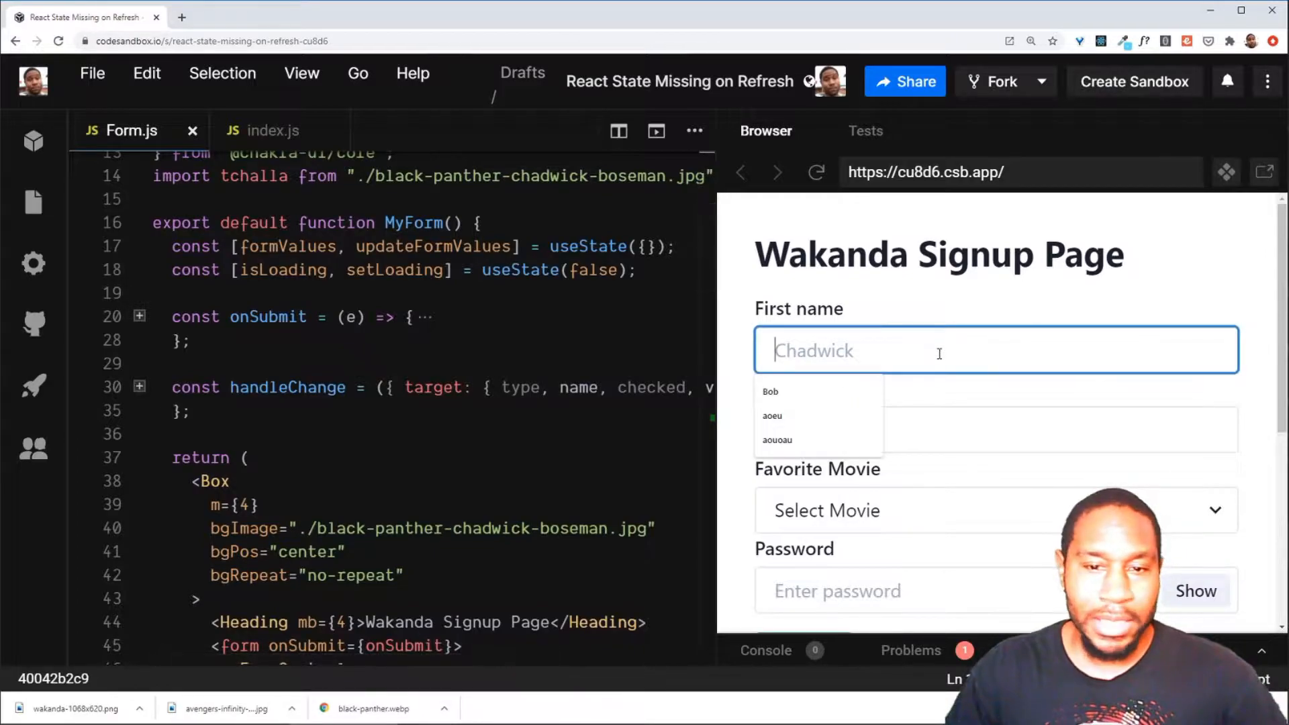
text(Basnthua)
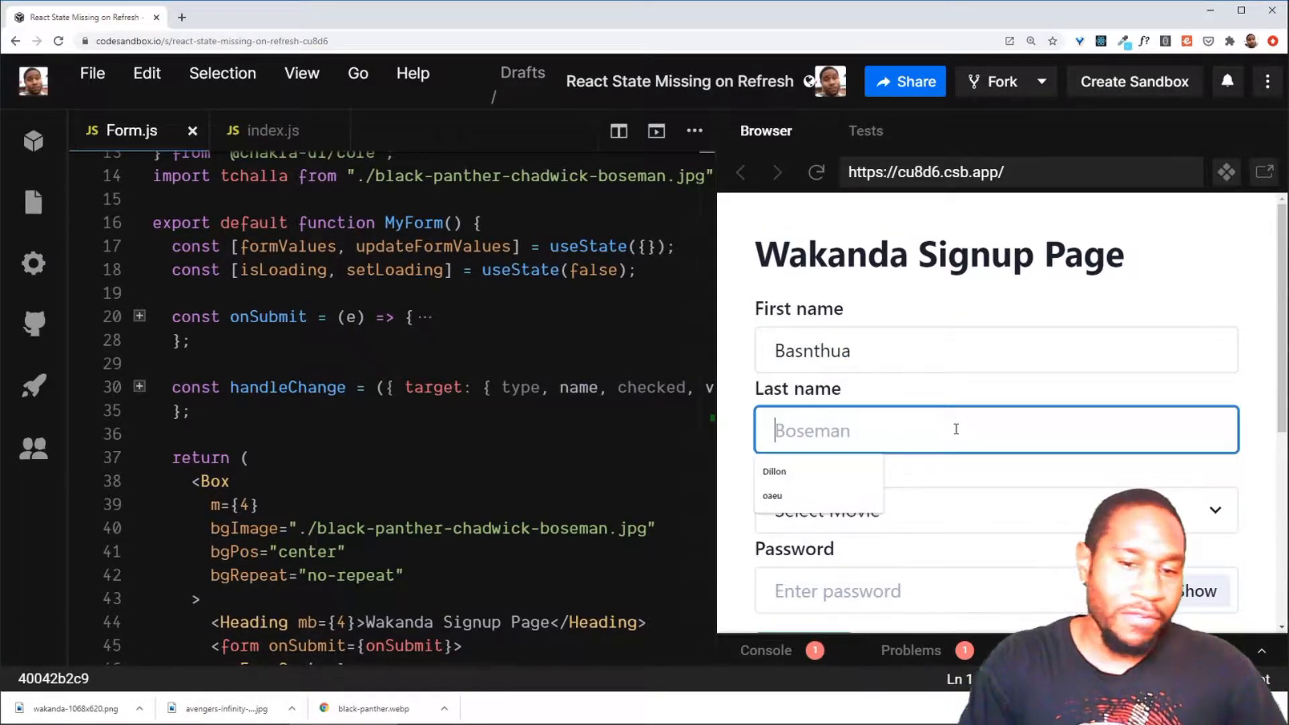
text(Black Panther)
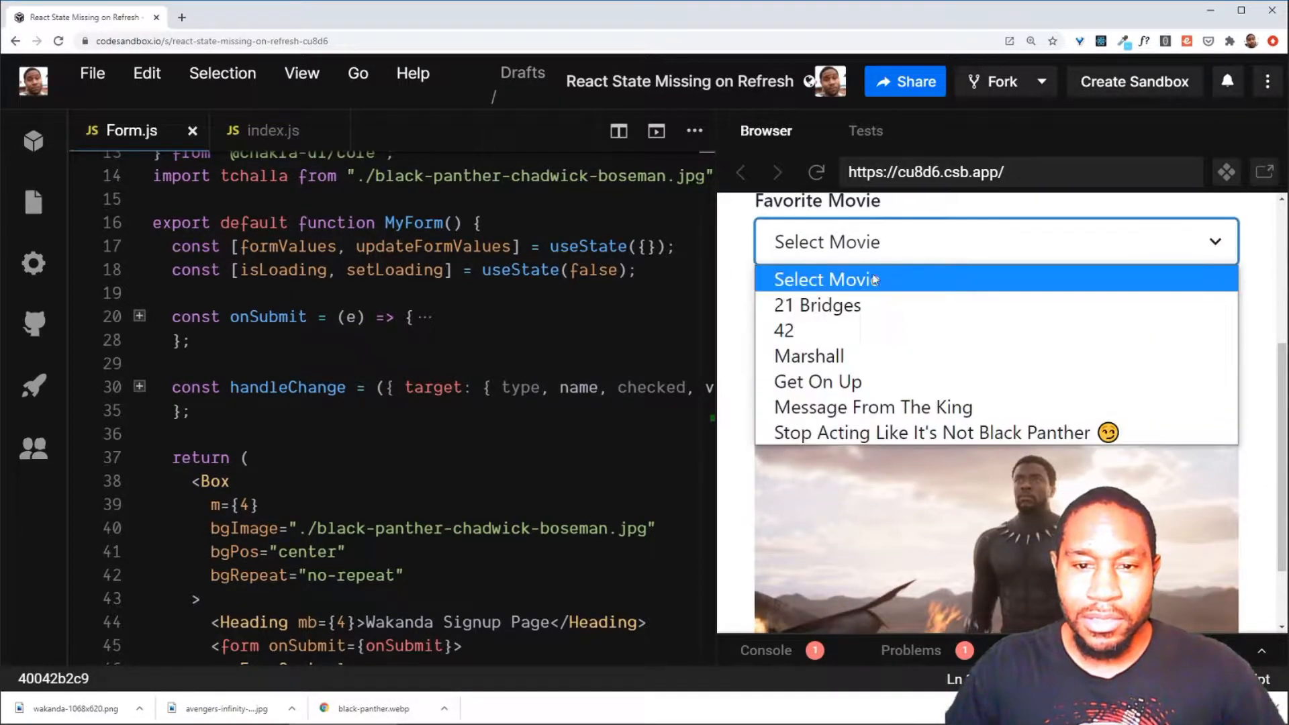
click(784, 331)
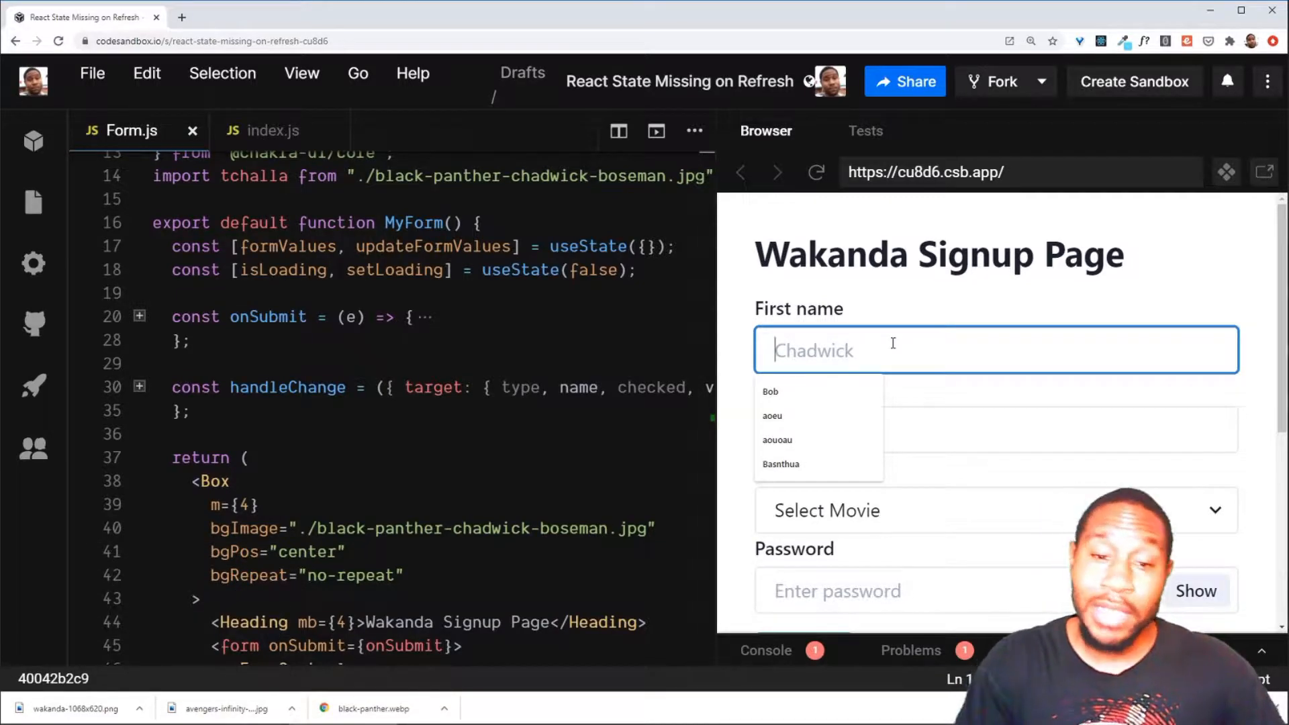
Fill first name with the saved Bob entry and last name Blah, then reload the preview to test persistence.
click(770, 392)
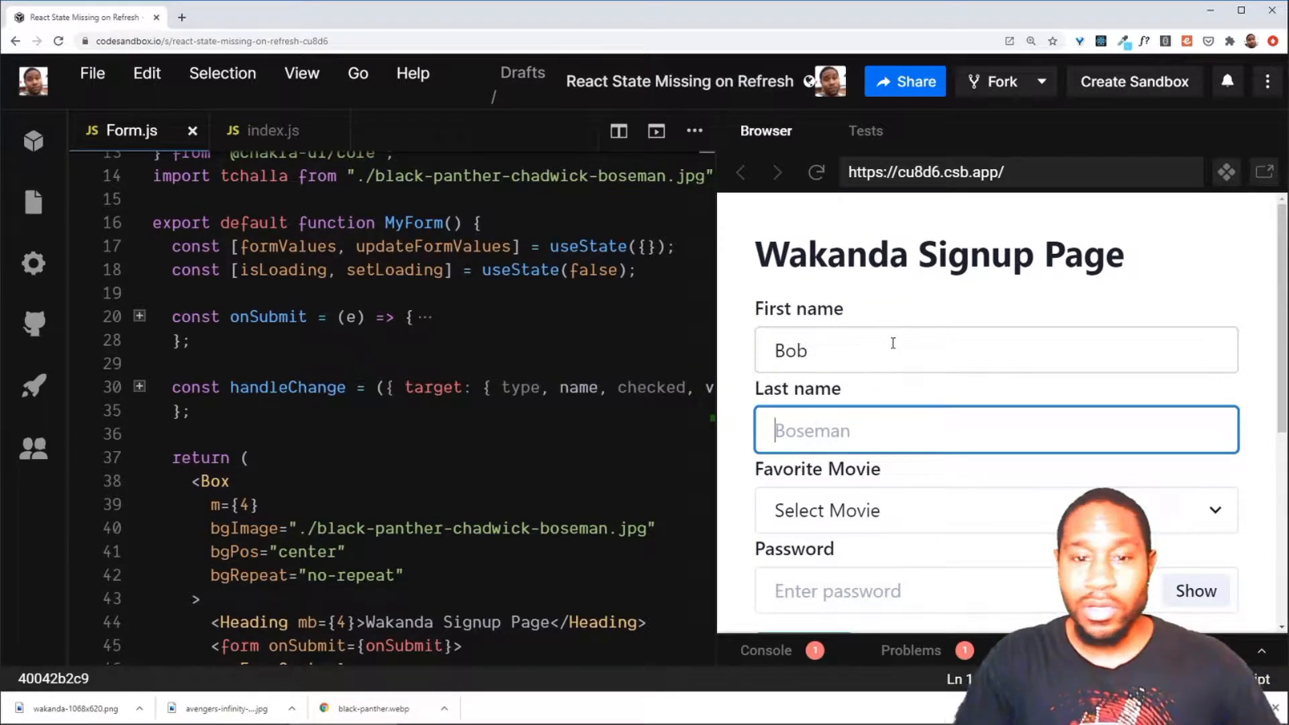
text(Blah)
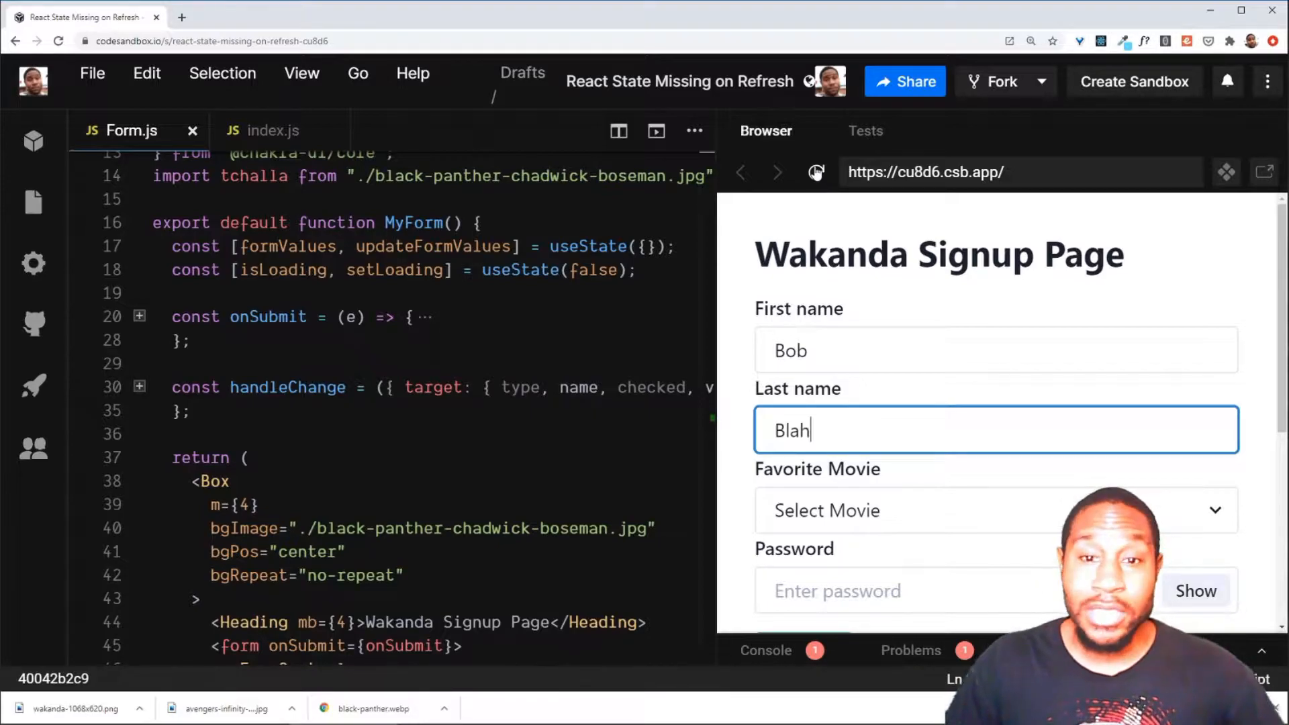
click(815, 172)
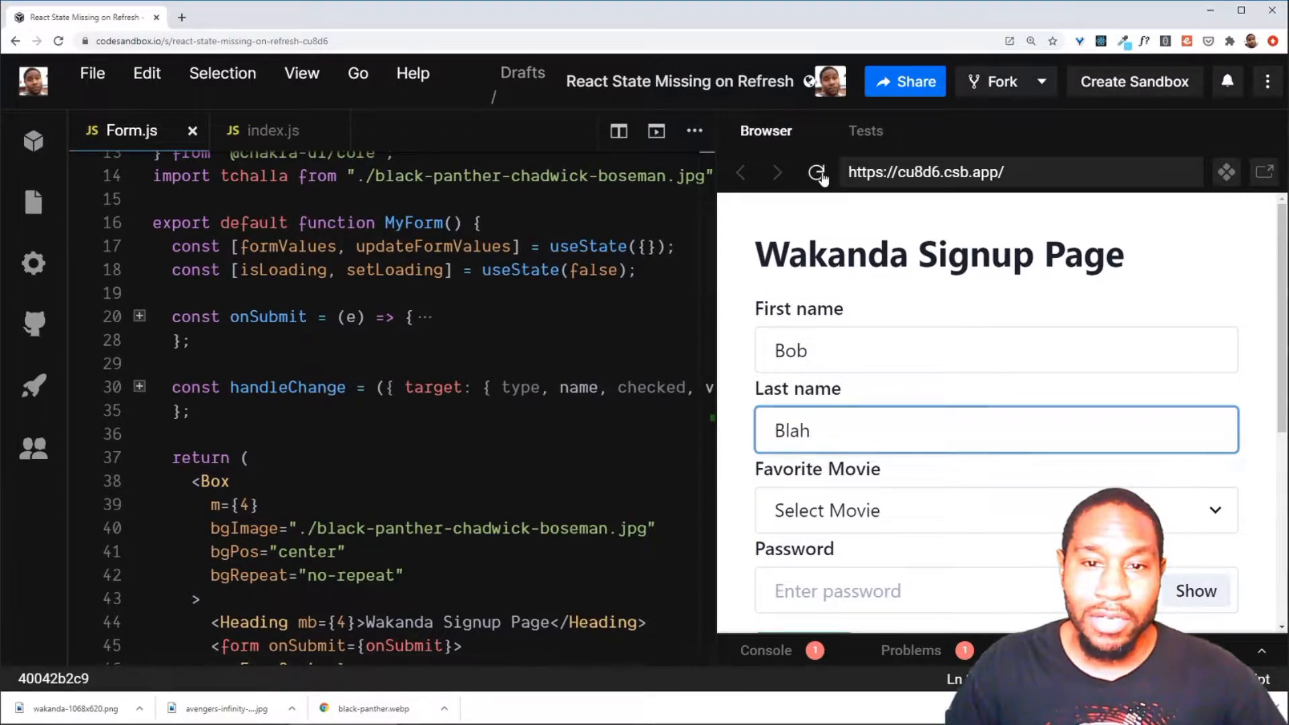
click(817, 172)
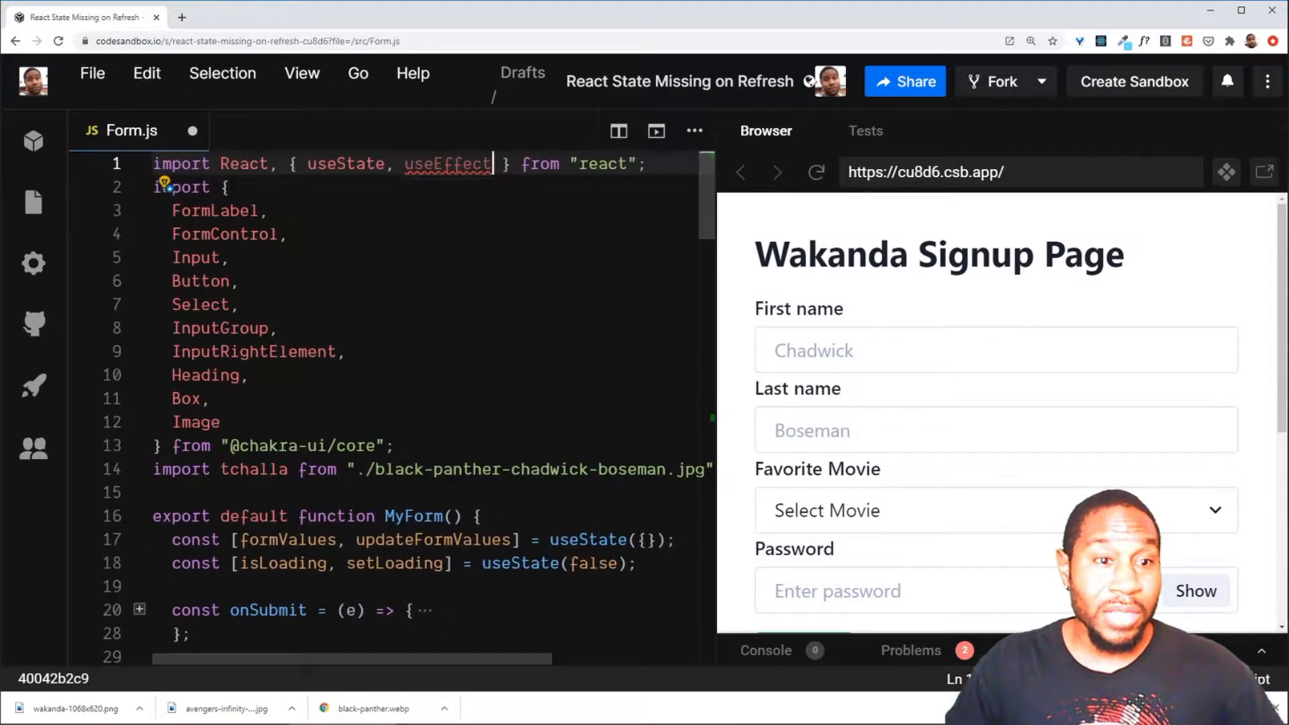
Add a useEffect below handleChange with an empty [] dependency array.
scroll(down, 3)
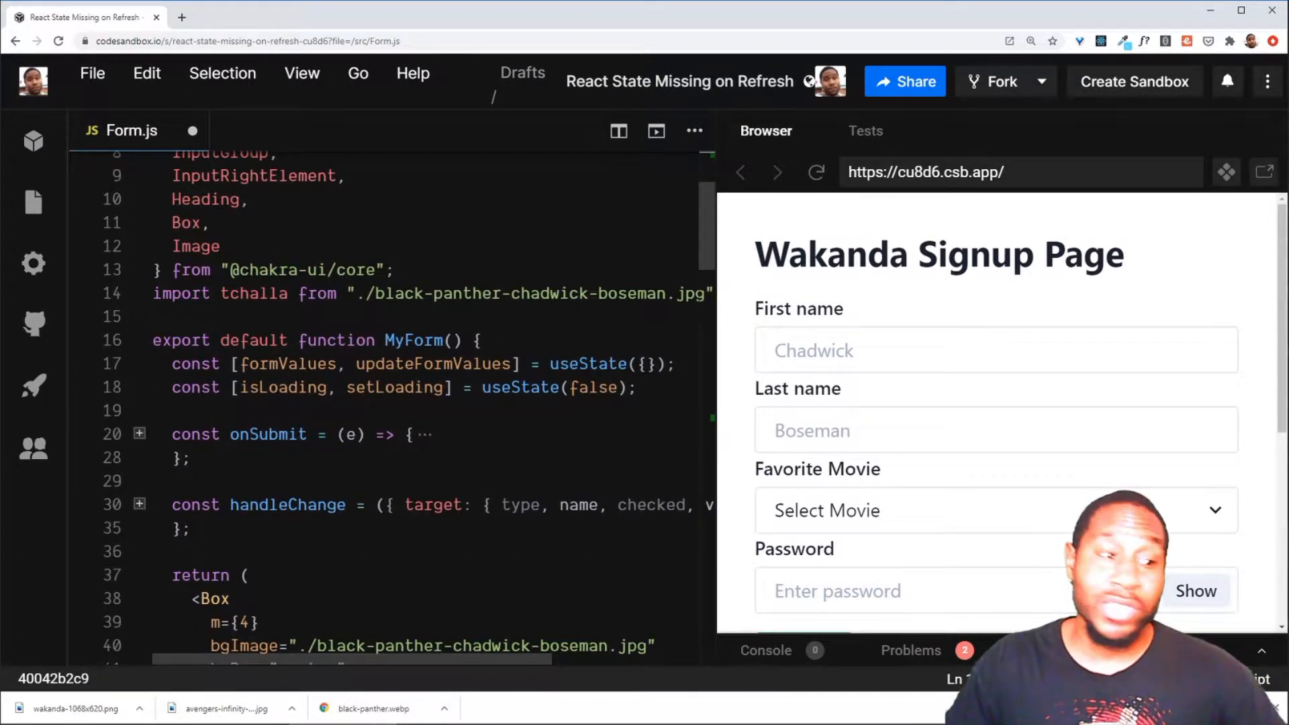
scroll(down, 3)
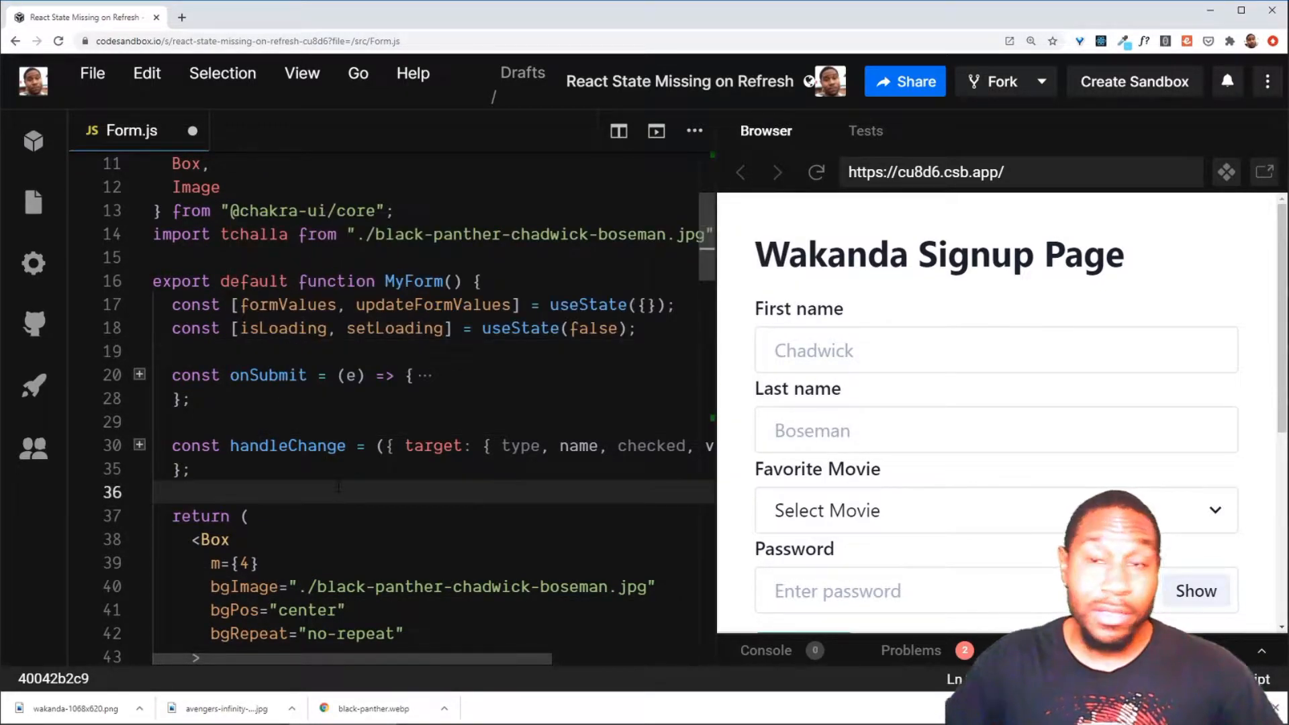
text(useEffect(() => {)
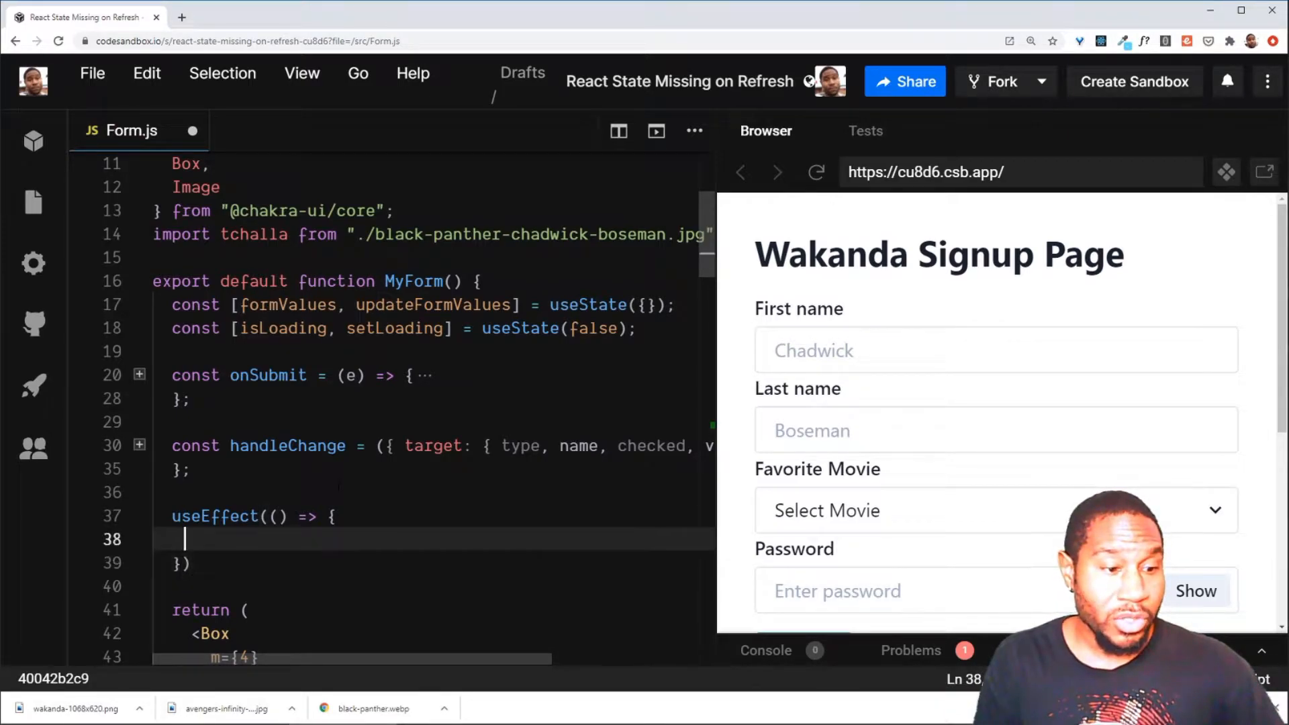
scroll(down, 3)
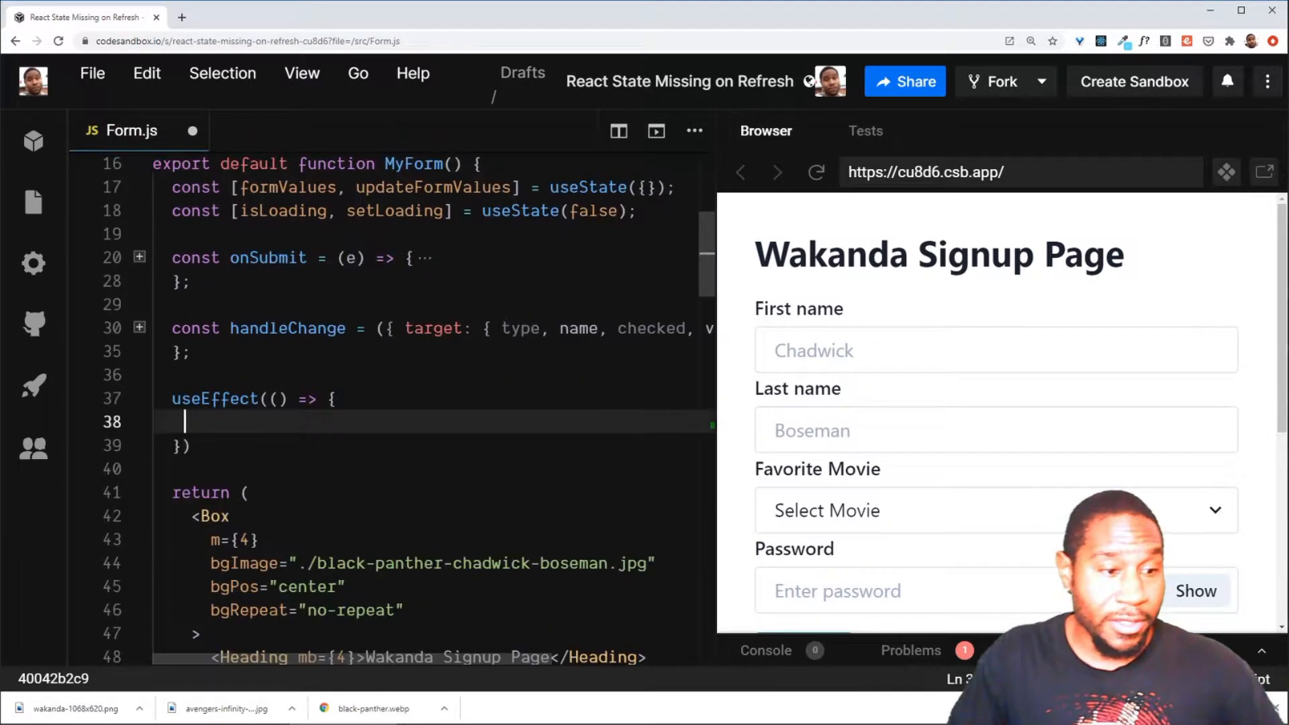
text(},)
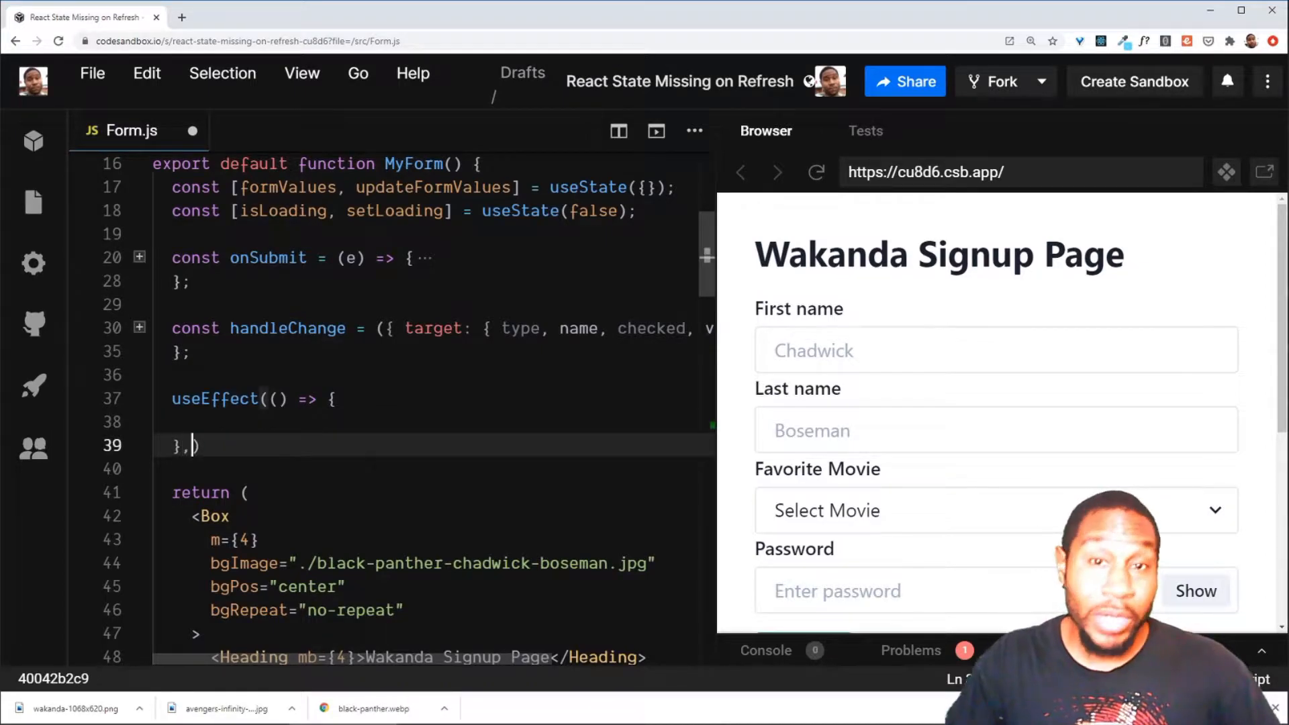
text([])
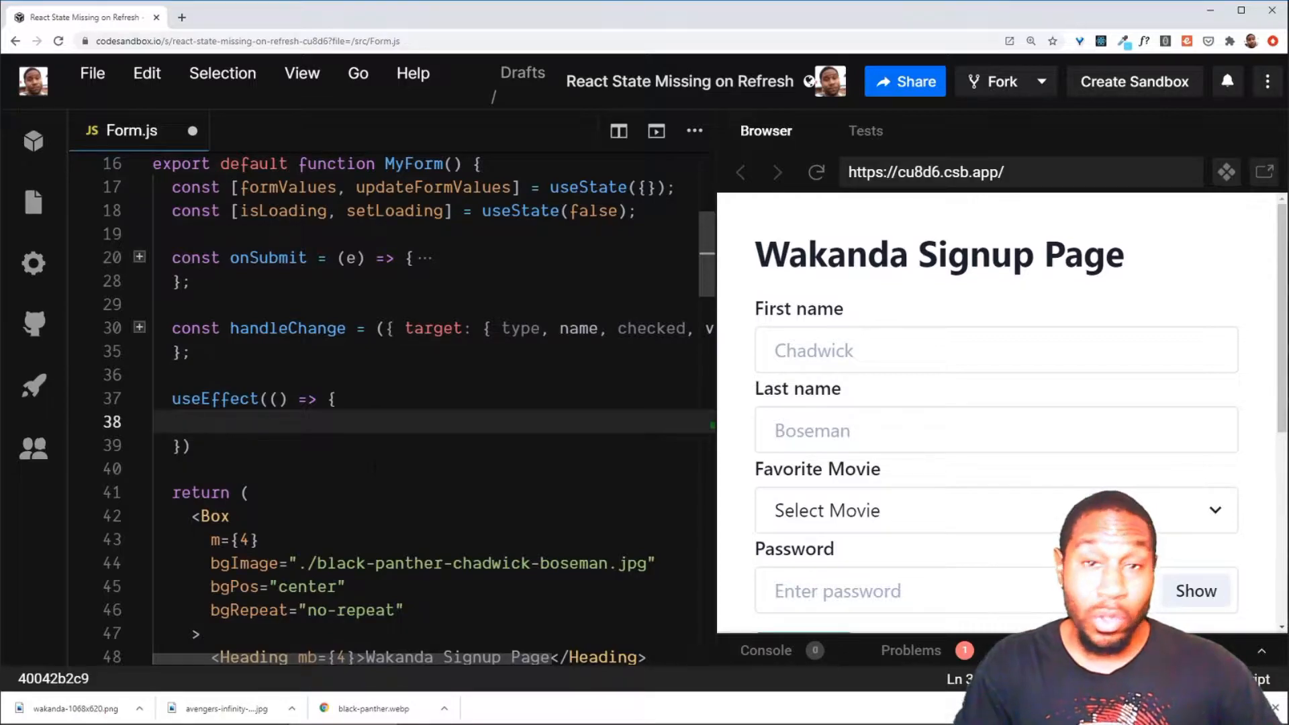
Inside it, call window.localStorage.setItem('wakanda-forever', JSON.stringify(formValues)).
text(window)
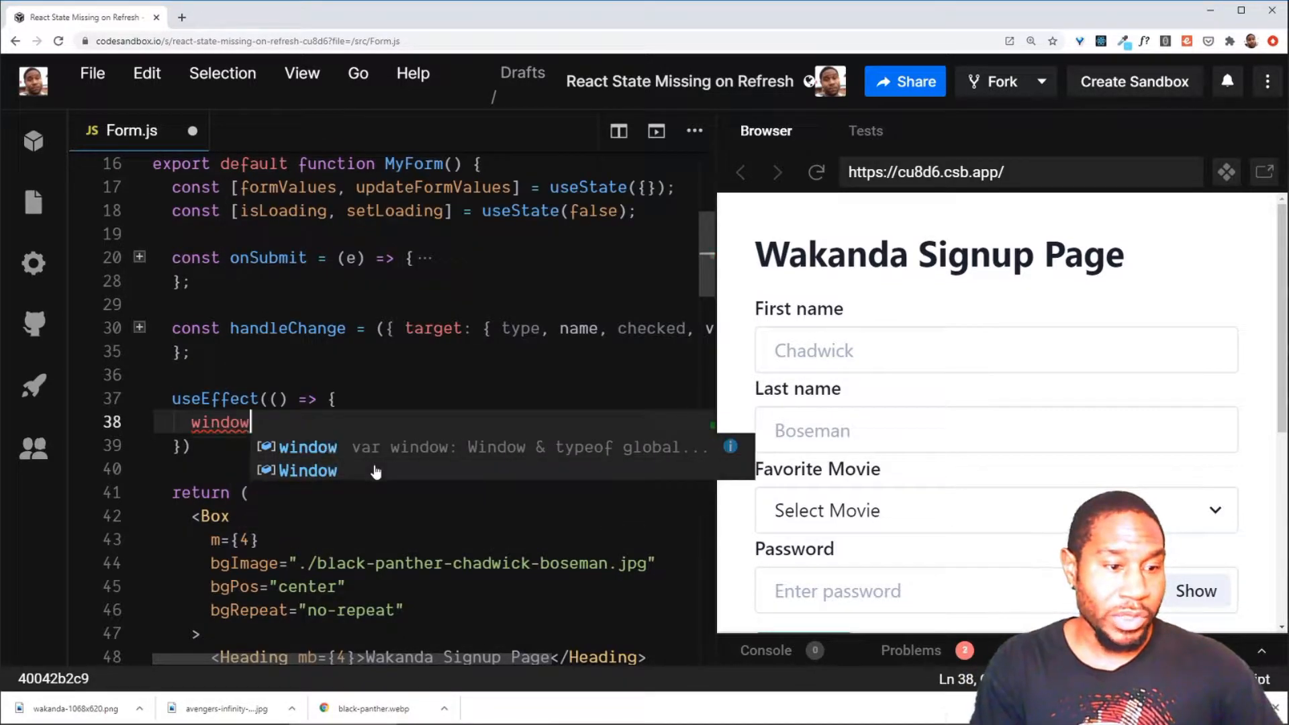
text(.localStorage.setItem()
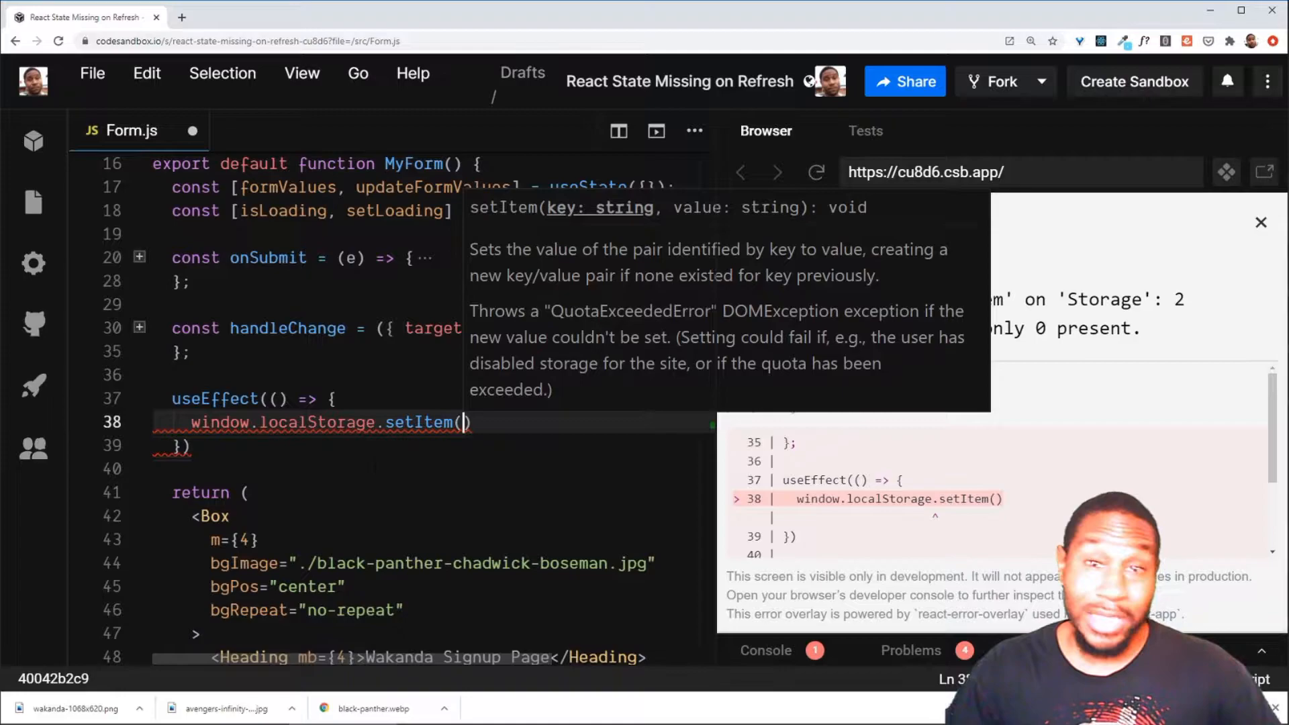
text('')
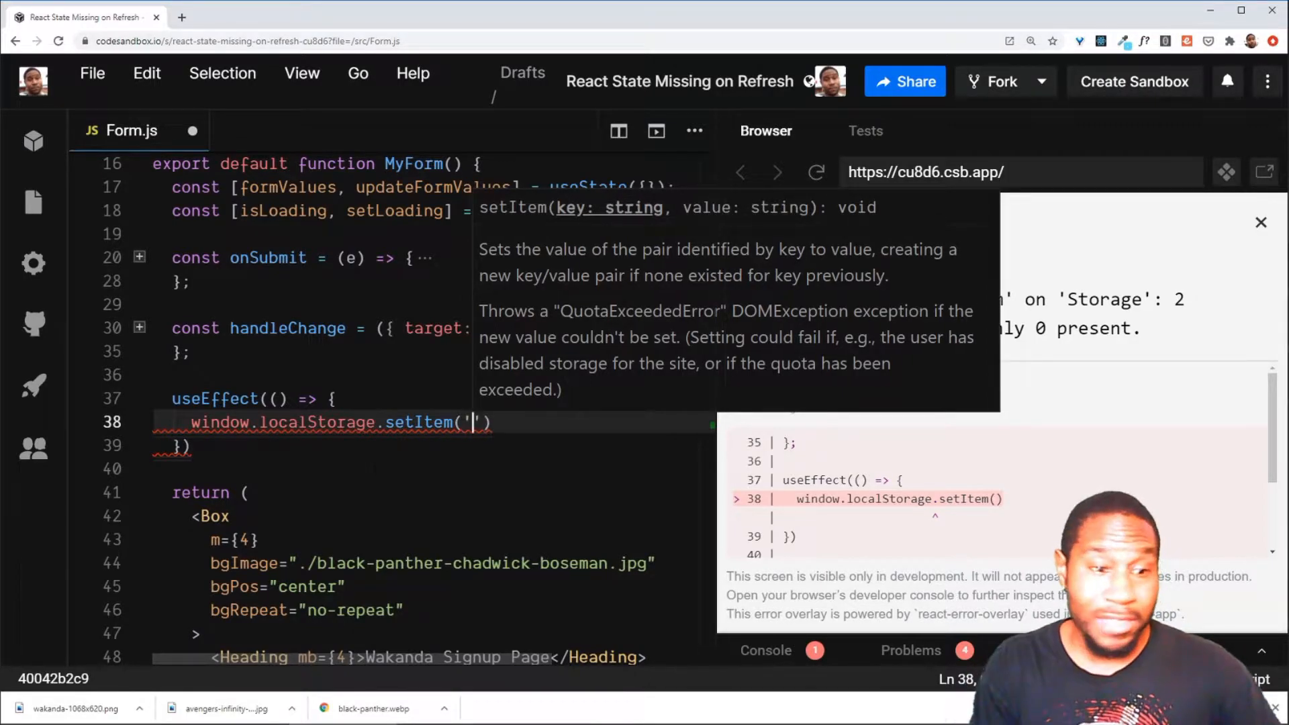
text(wakanda-forever)
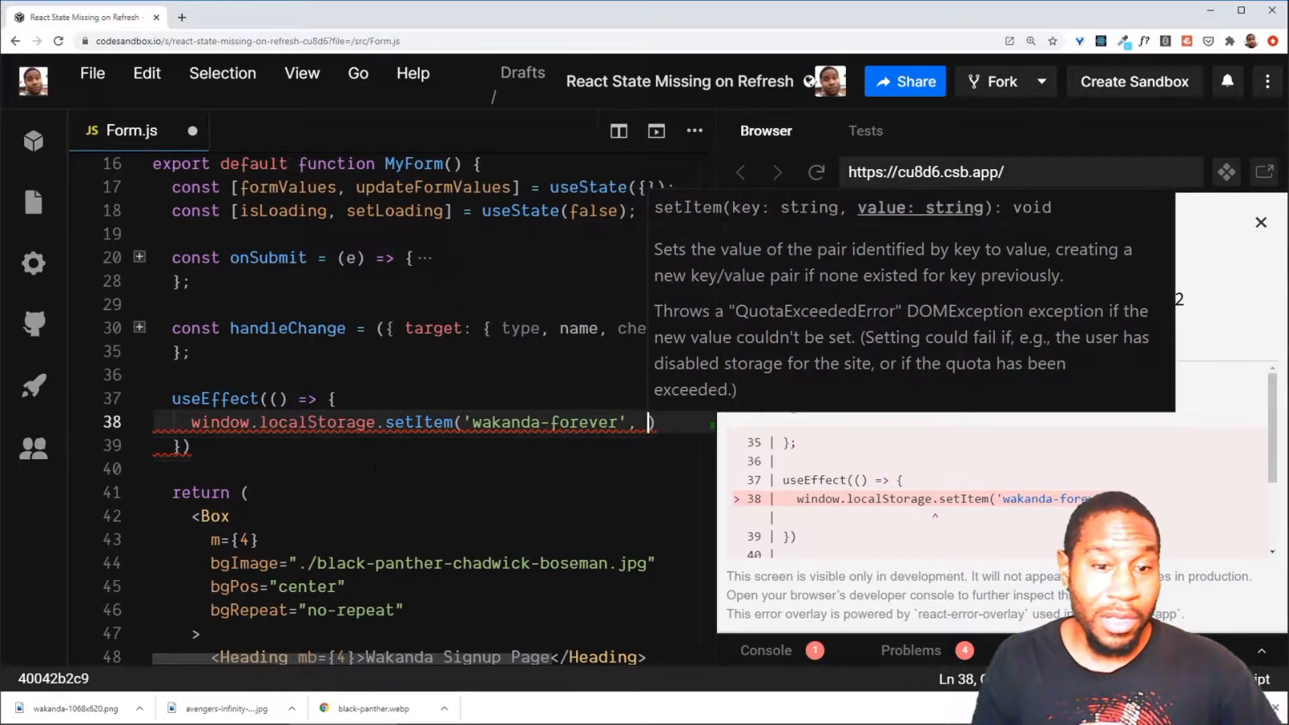
text(JSON.)
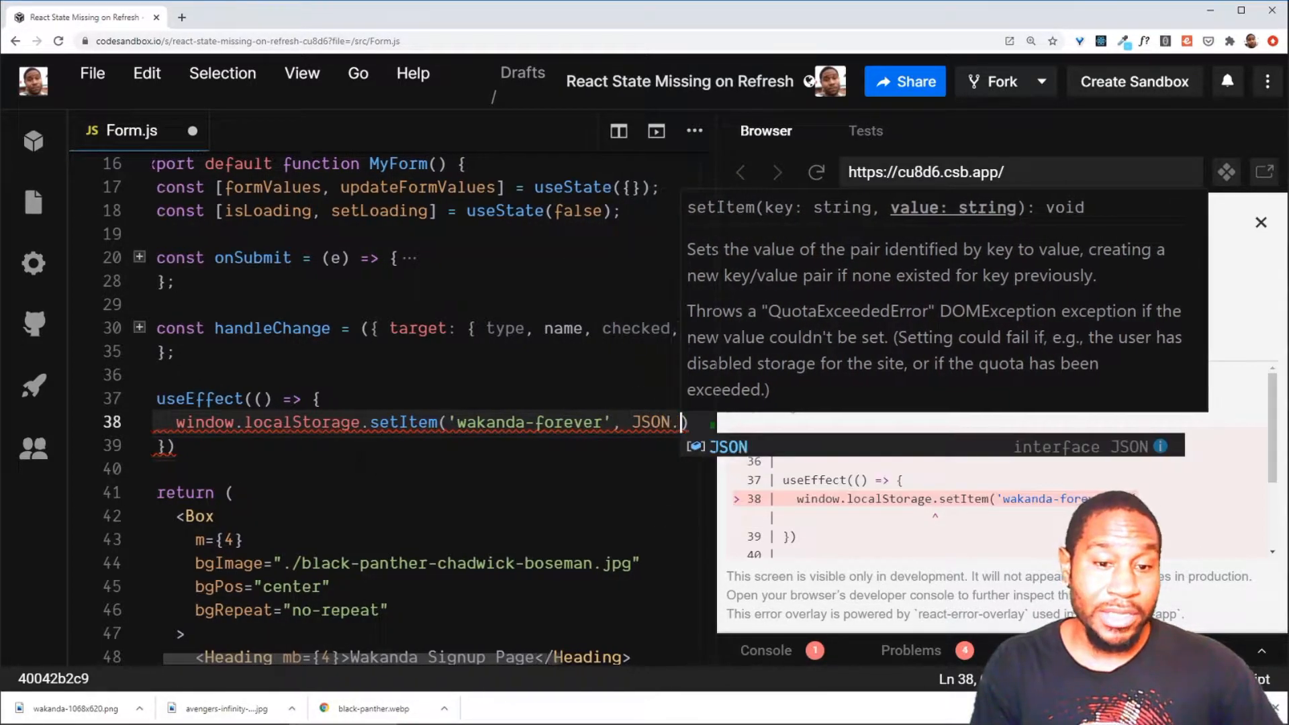
text(stringify())
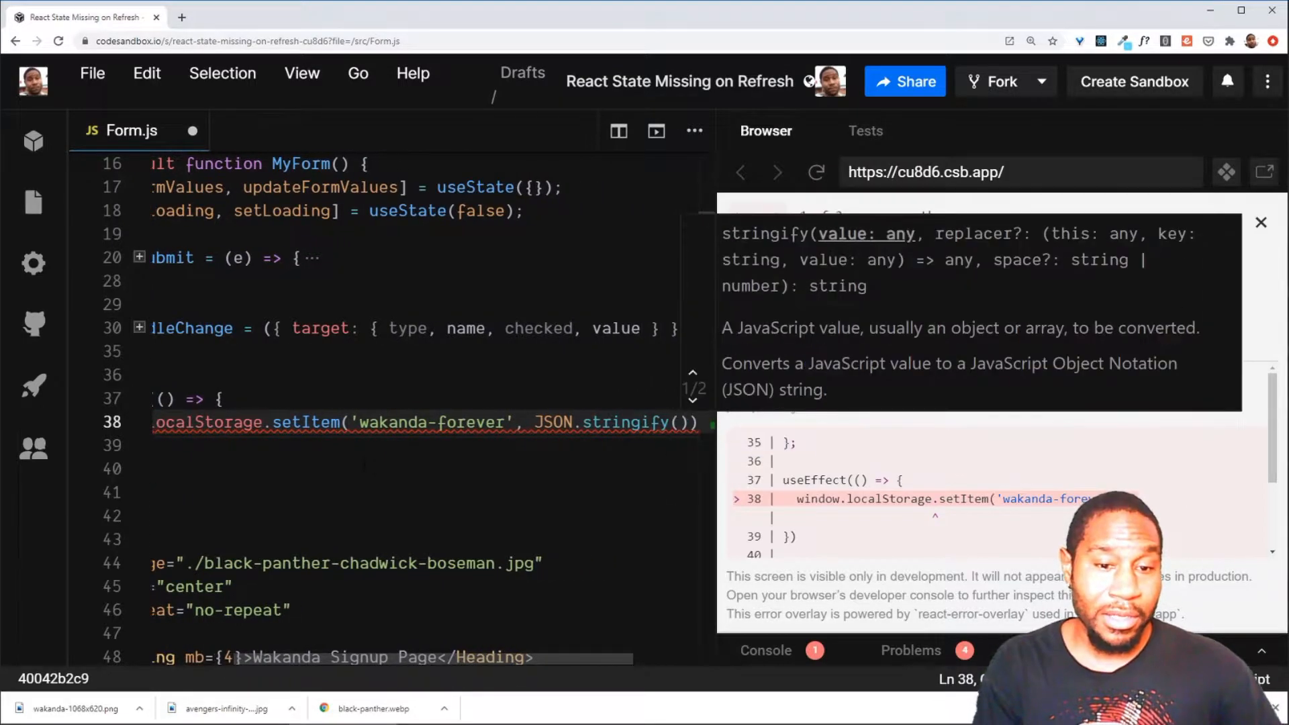
text(formValue)
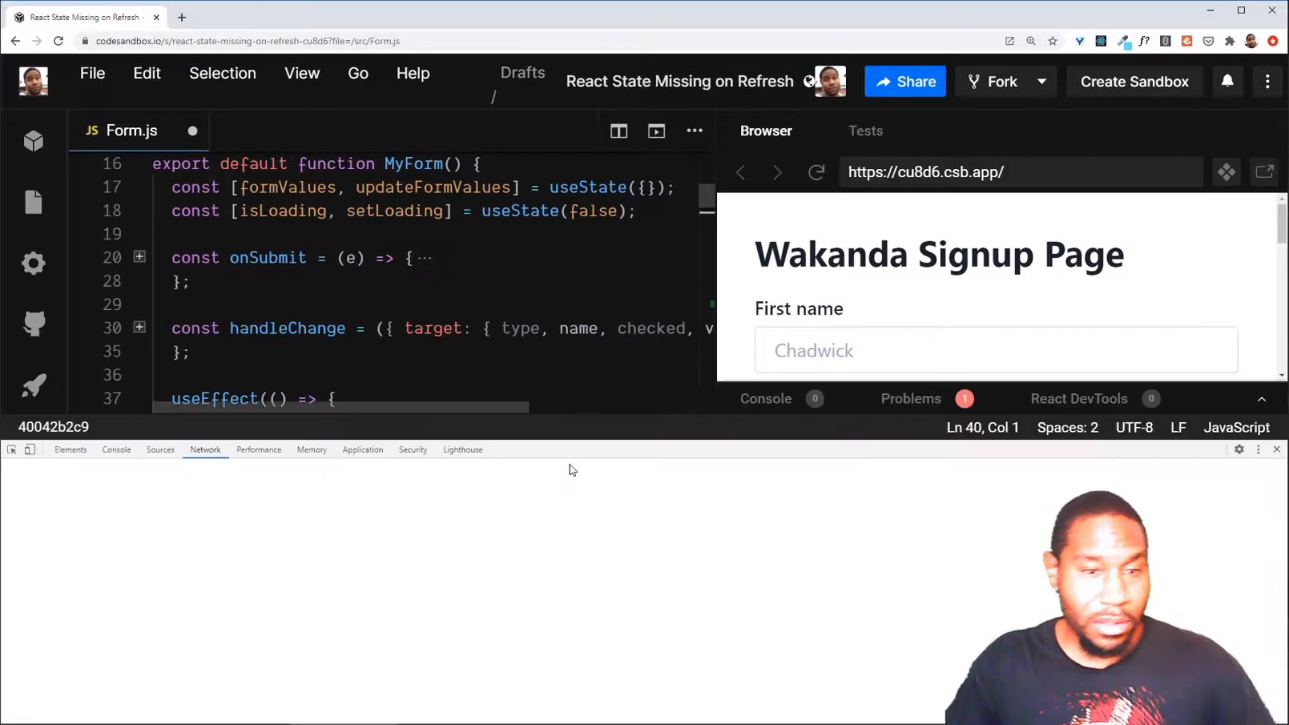
Show DevTools' Application Local Storage section and enter Bob and Dillon in the form.
click(362, 448)
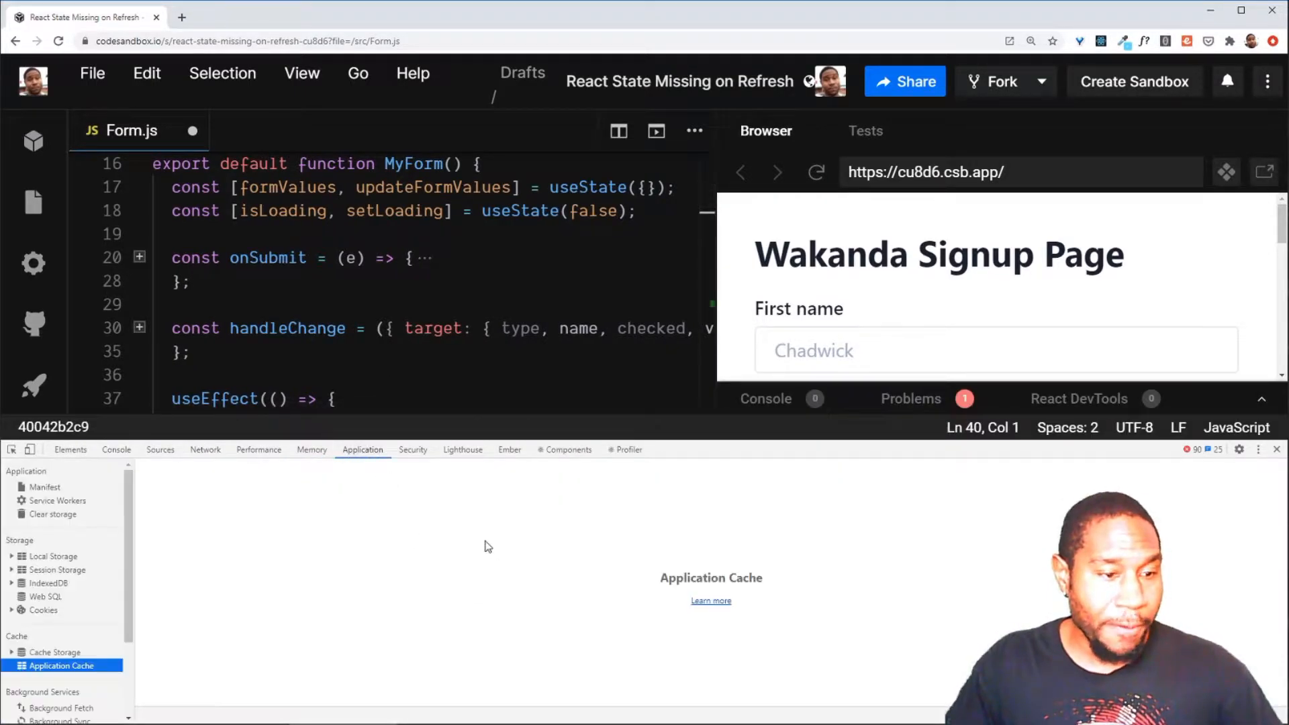
click(51, 556)
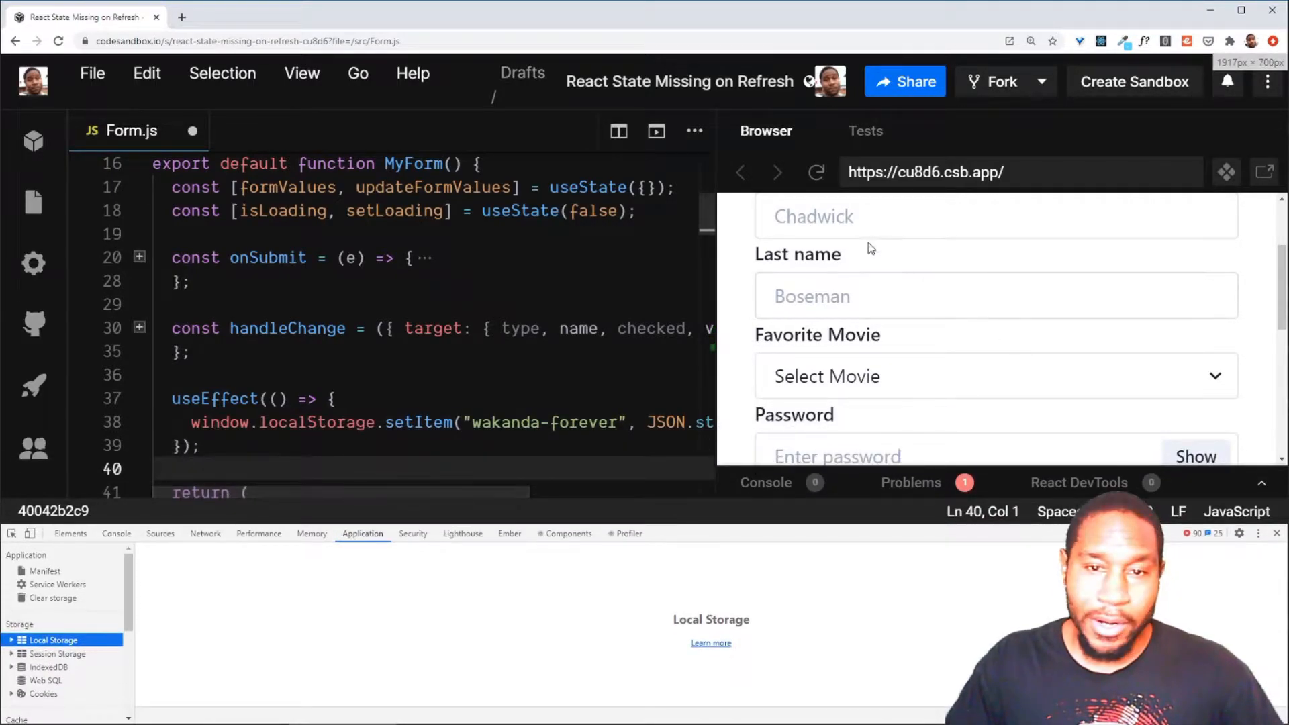
text(Bob)
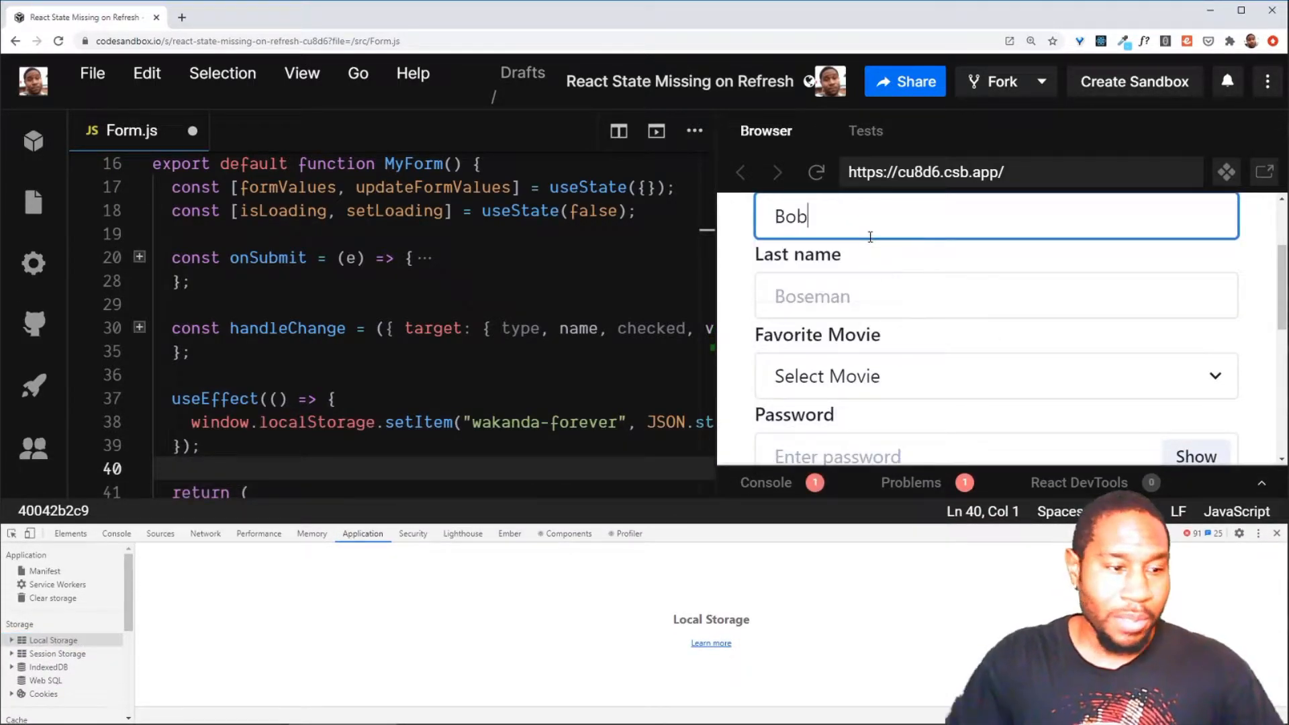
text(Dillon)
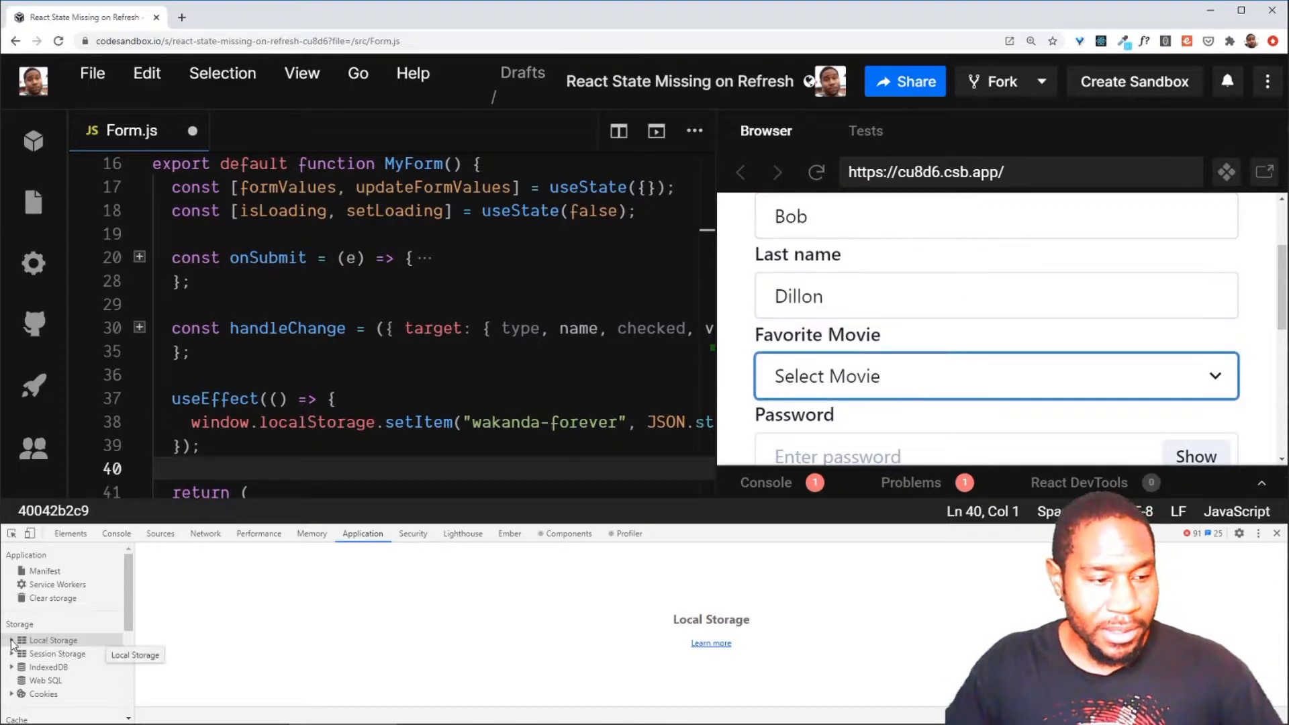
Select the csb.app origin and inspect the stored wakanda-forever value holding Bob and Dillon.
click(10, 640)
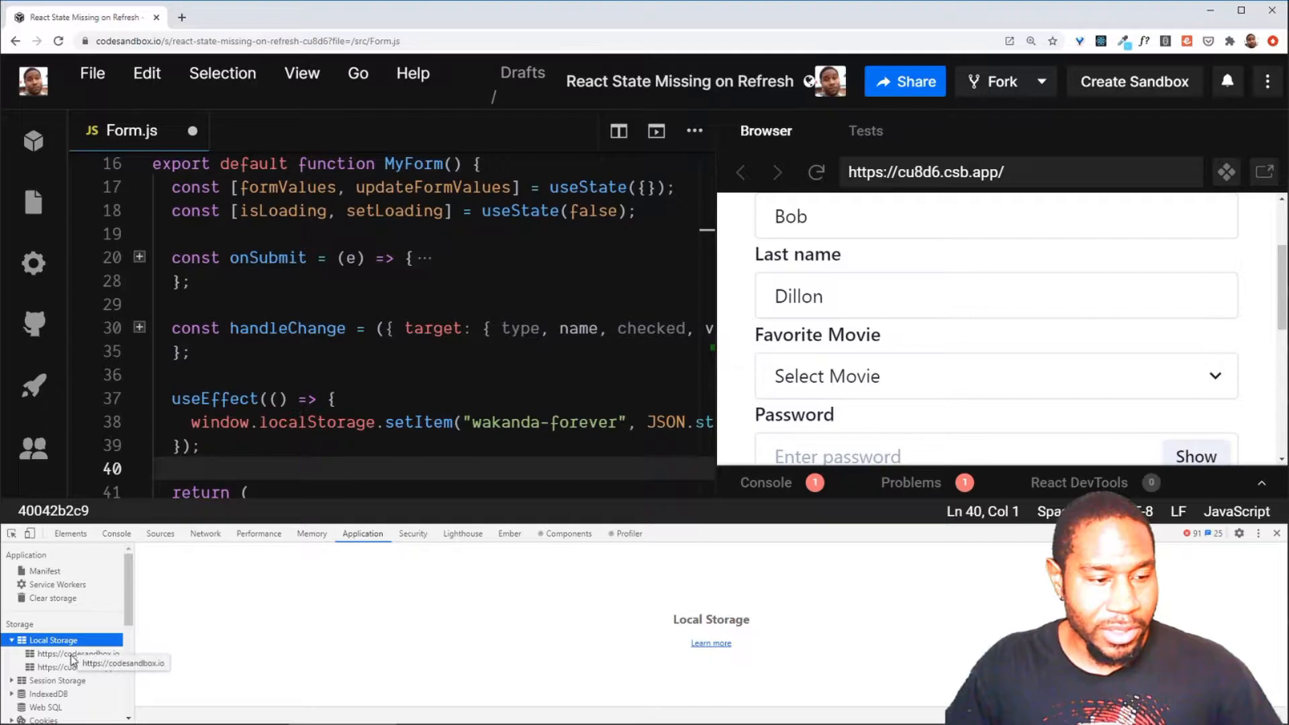
click(60, 668)
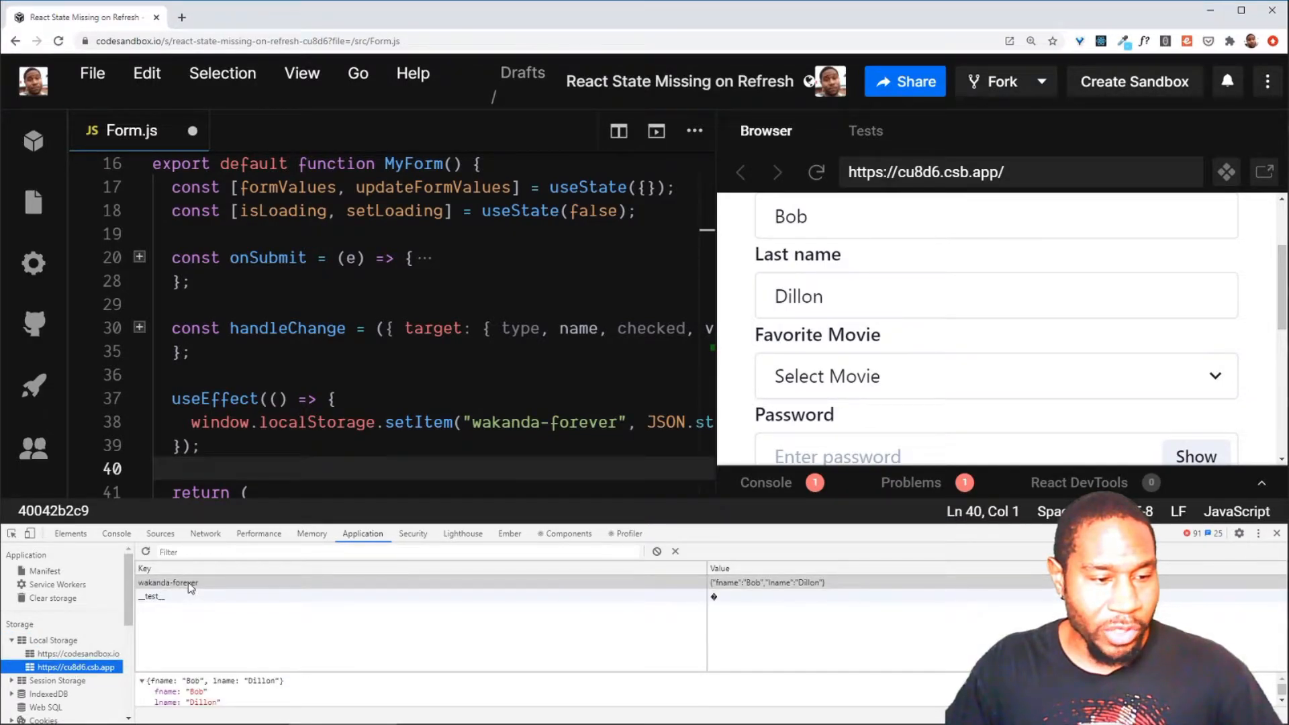
click(166, 582)
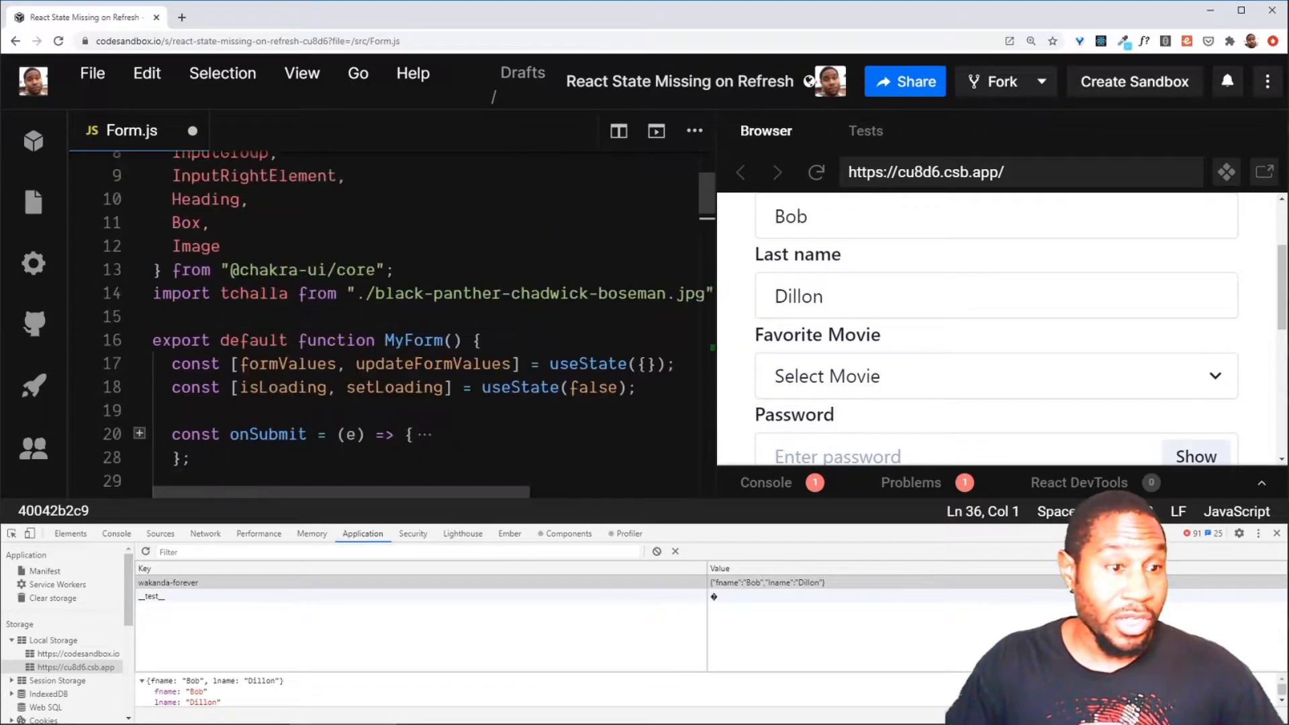
scroll(down, 3)
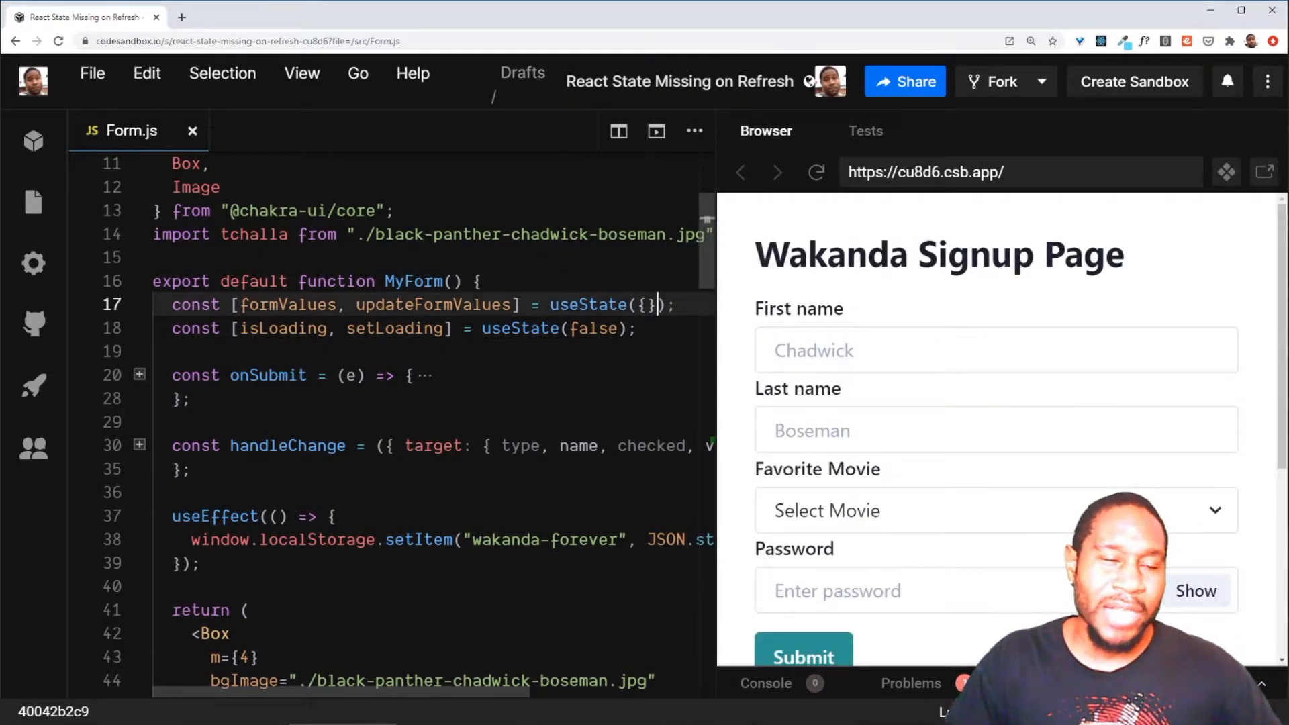
Add a run-once useEffect that calls window.localStorage.getItem("wakanda-forever").
scroll(down, 3)
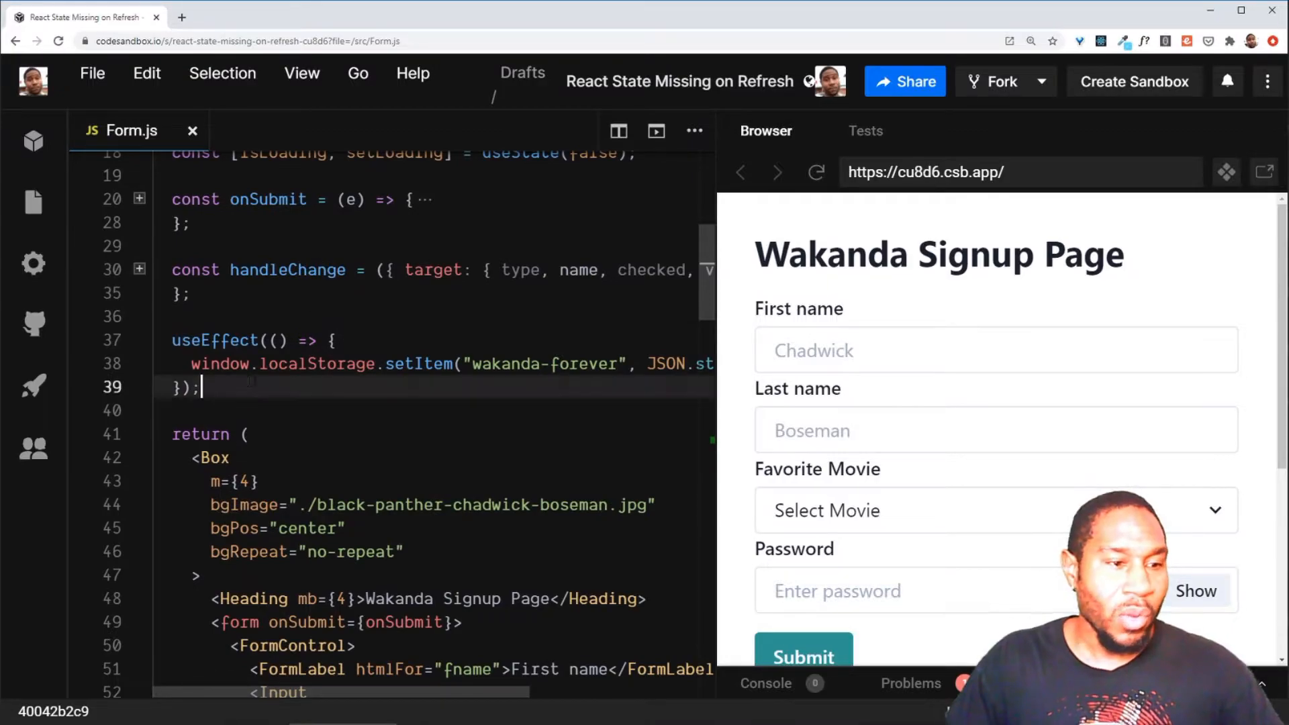
text(useEffec)
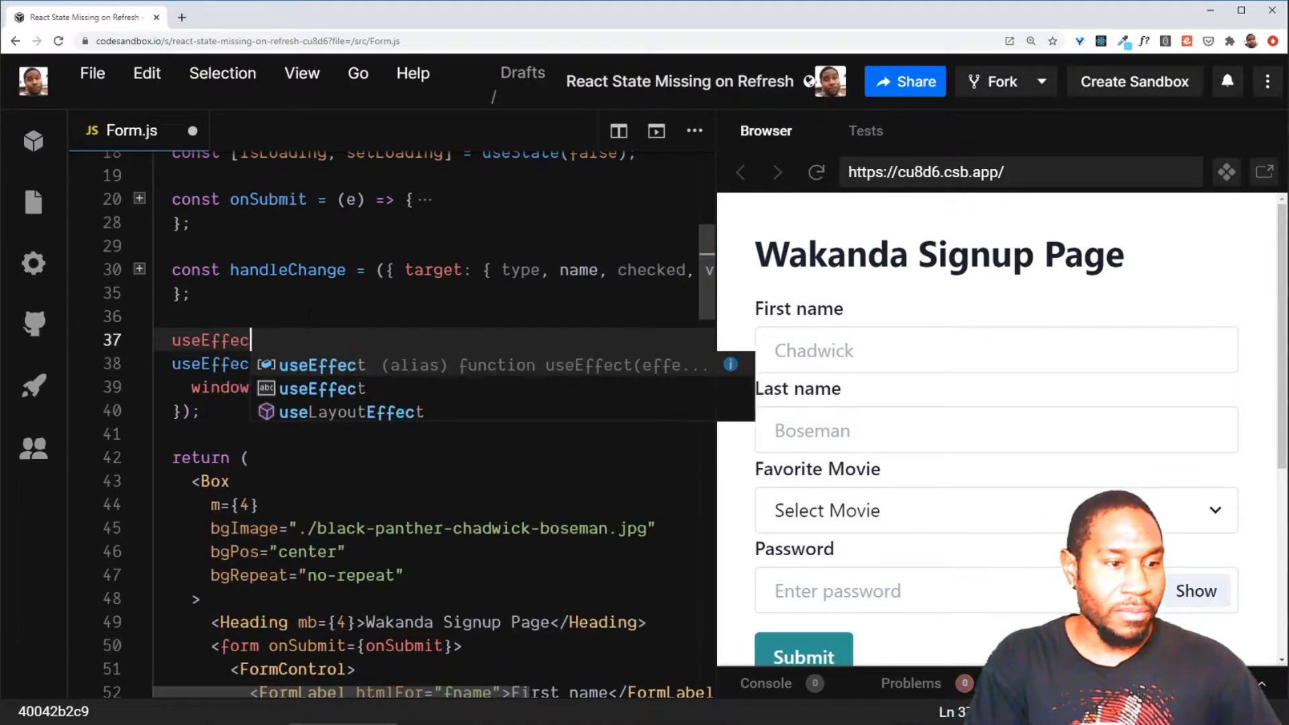
text((())
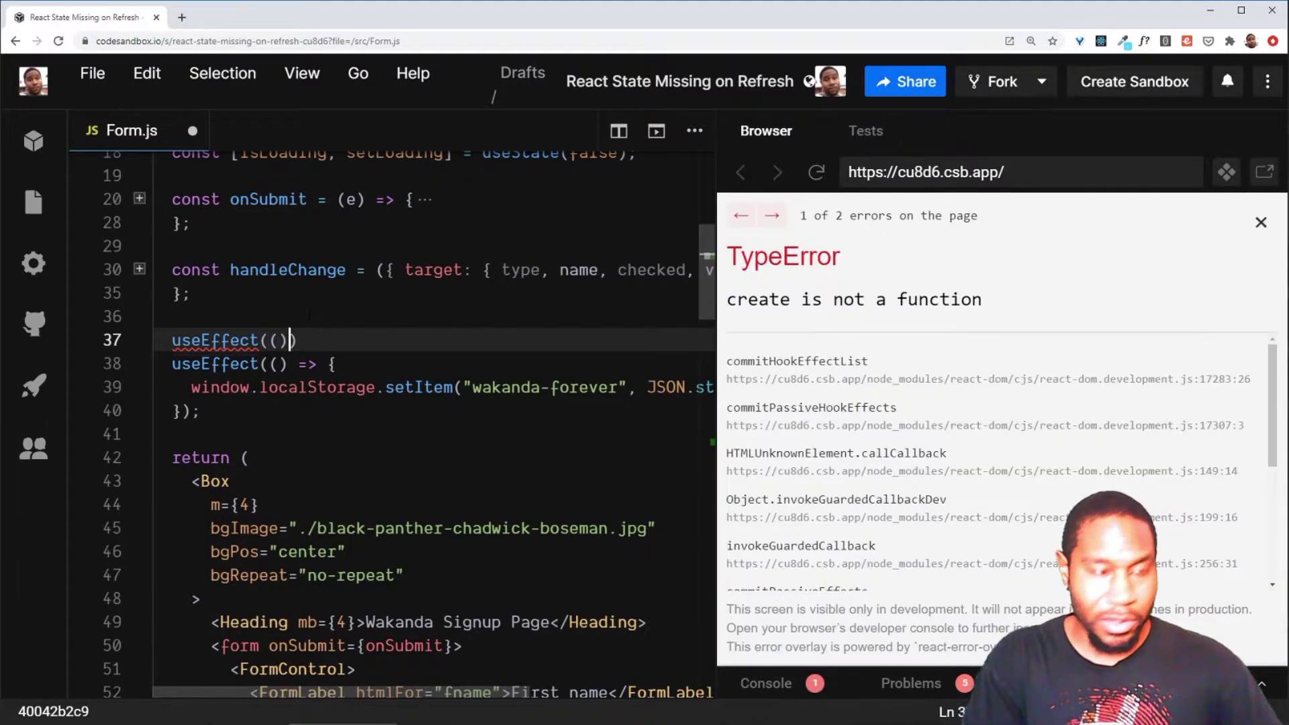
text(=> {)
text(}, []))
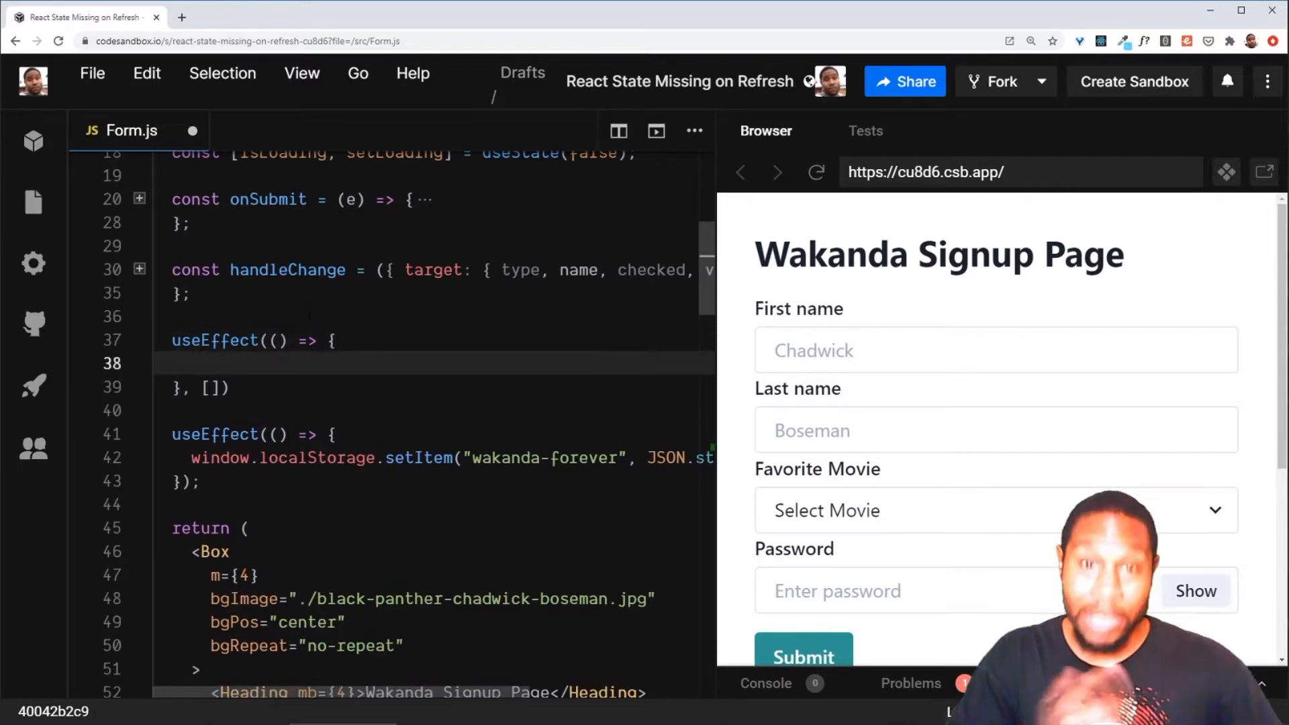
text(window)
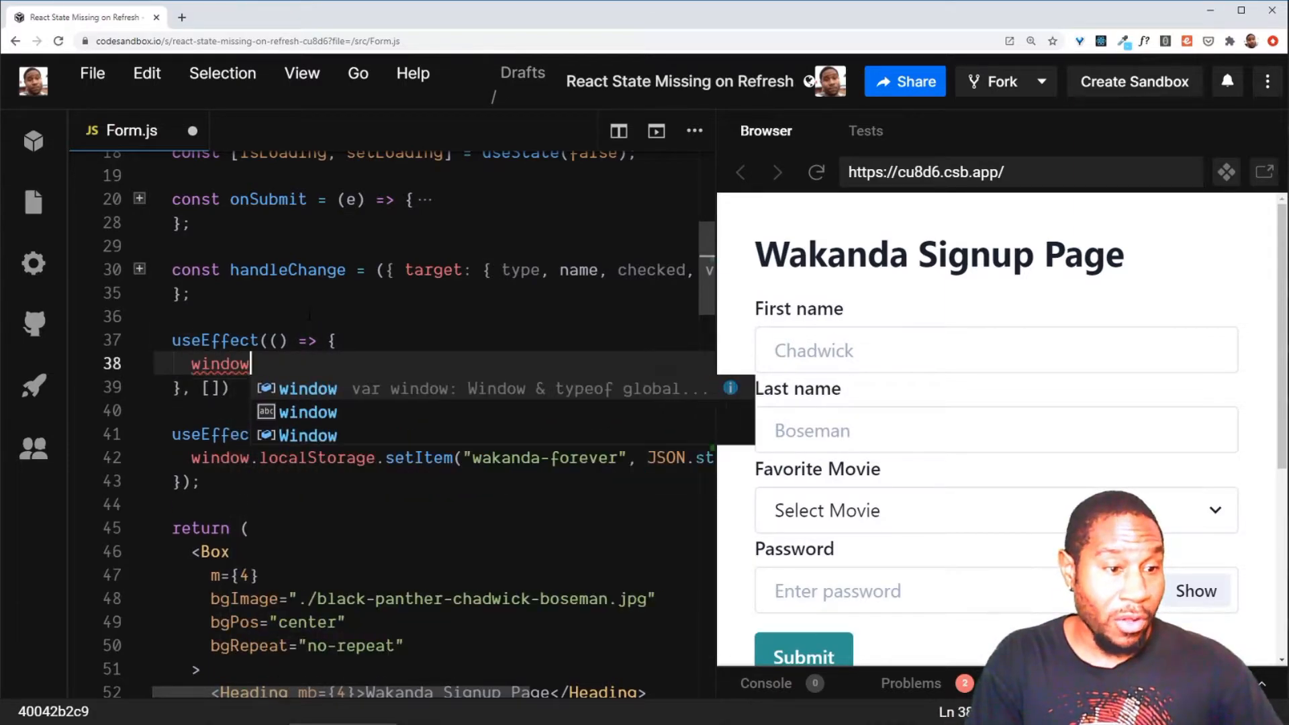
text(.localStorage.getItem(')
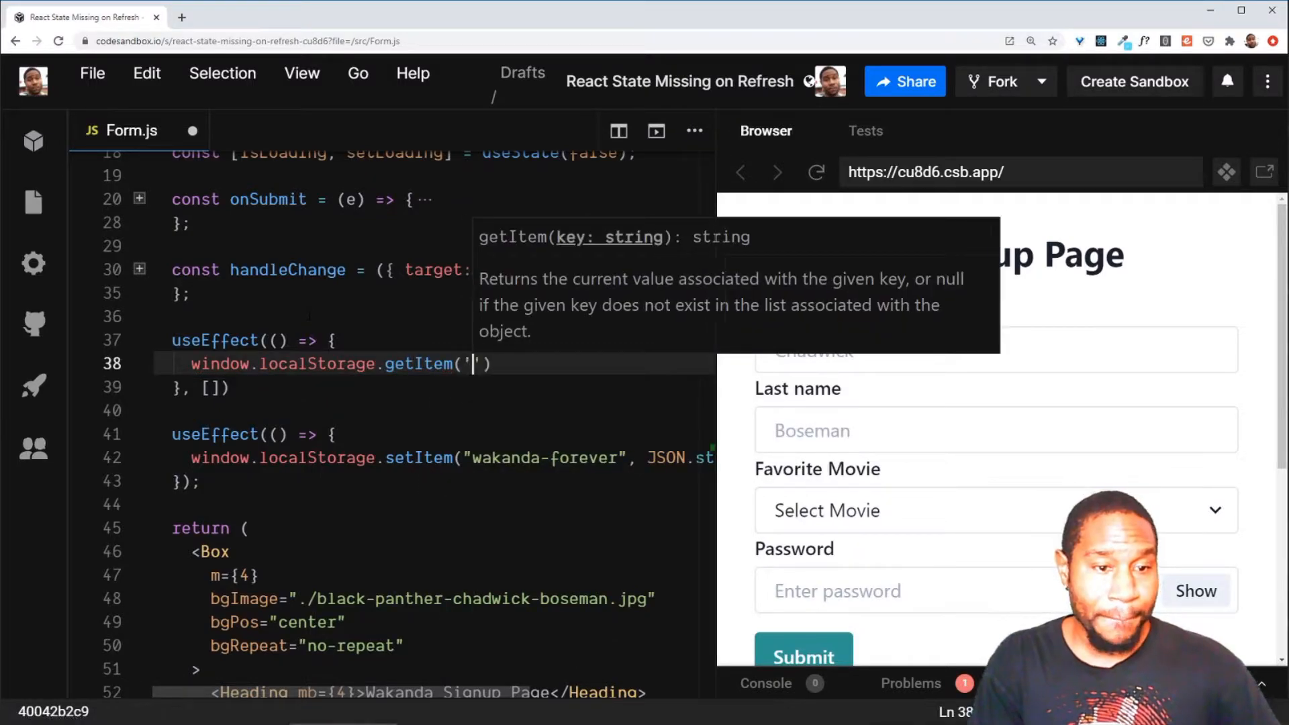
text(wakanda-")
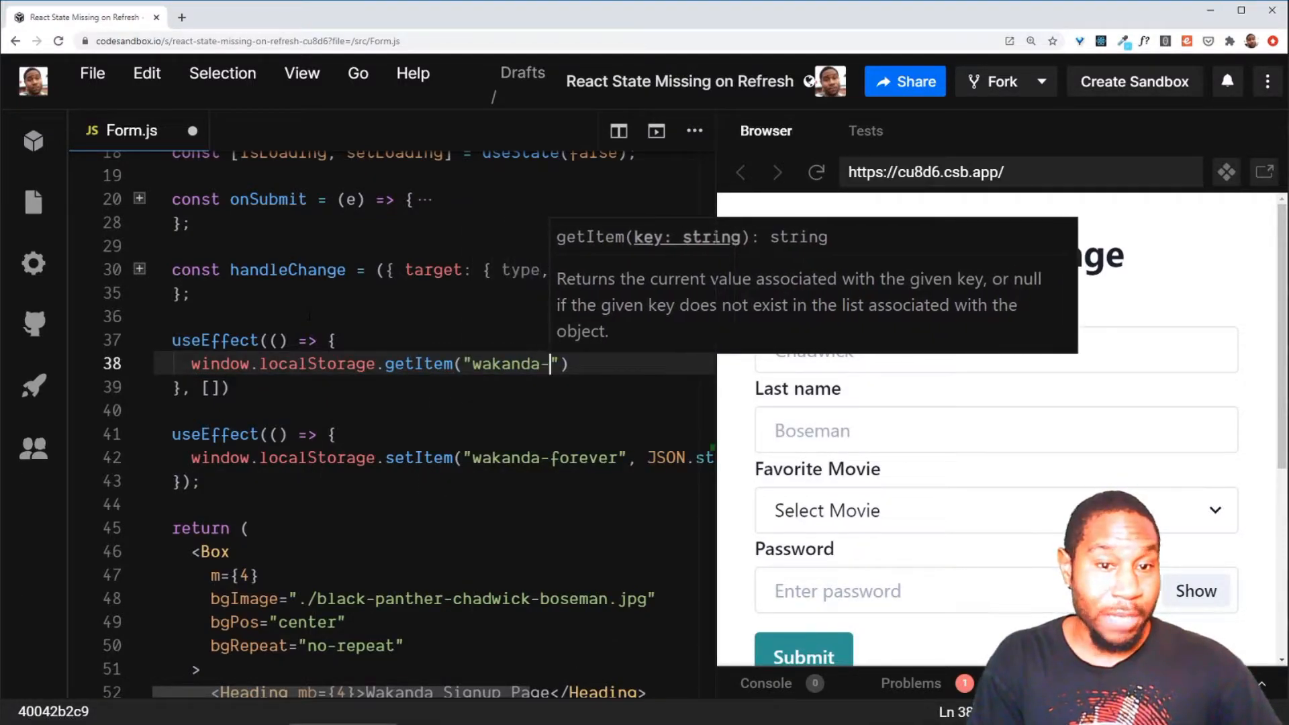
text(forever)
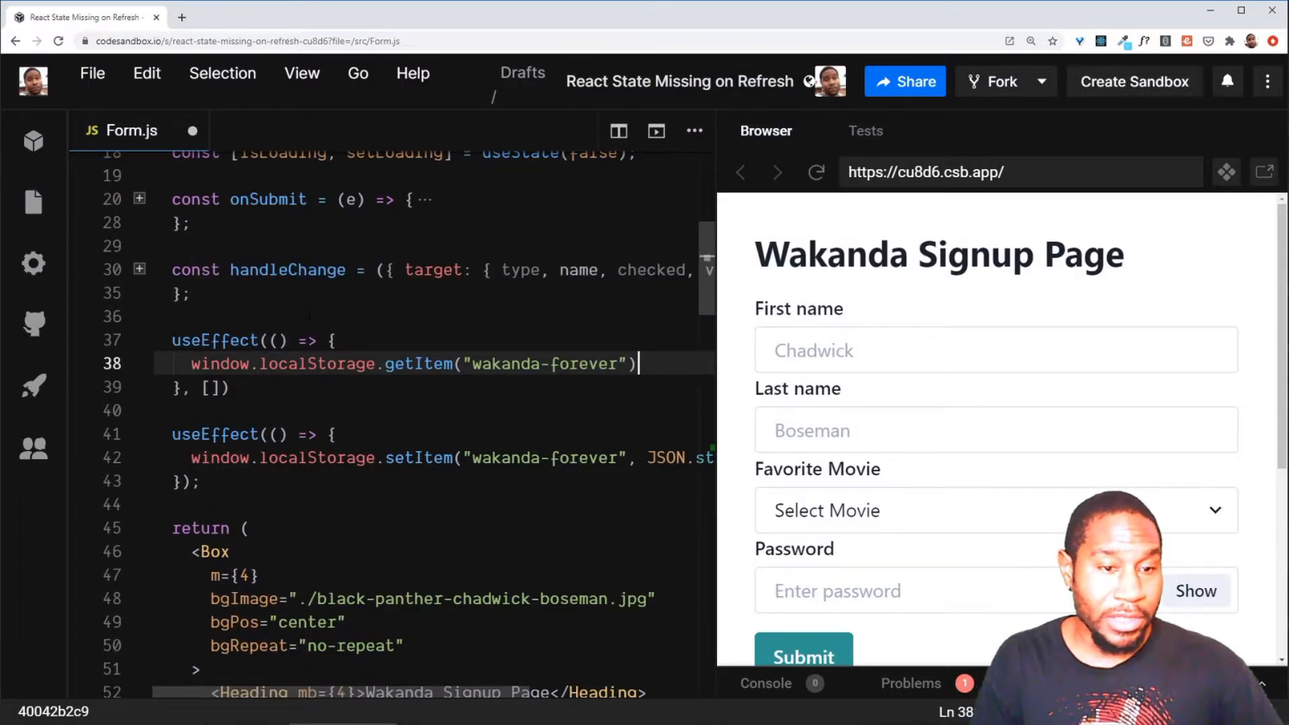
Store the result in const formData and restore it with updateFormValues(JSON.parse(formData)).
text(const)
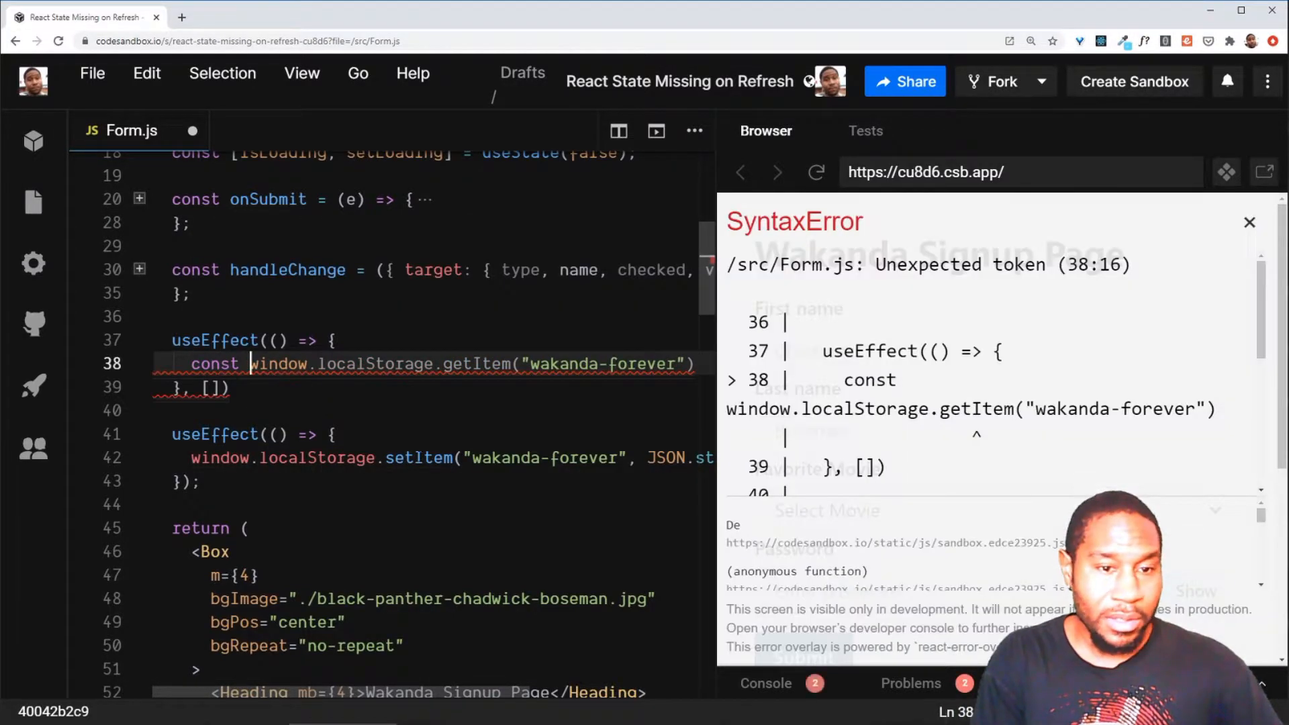
text(formData =)
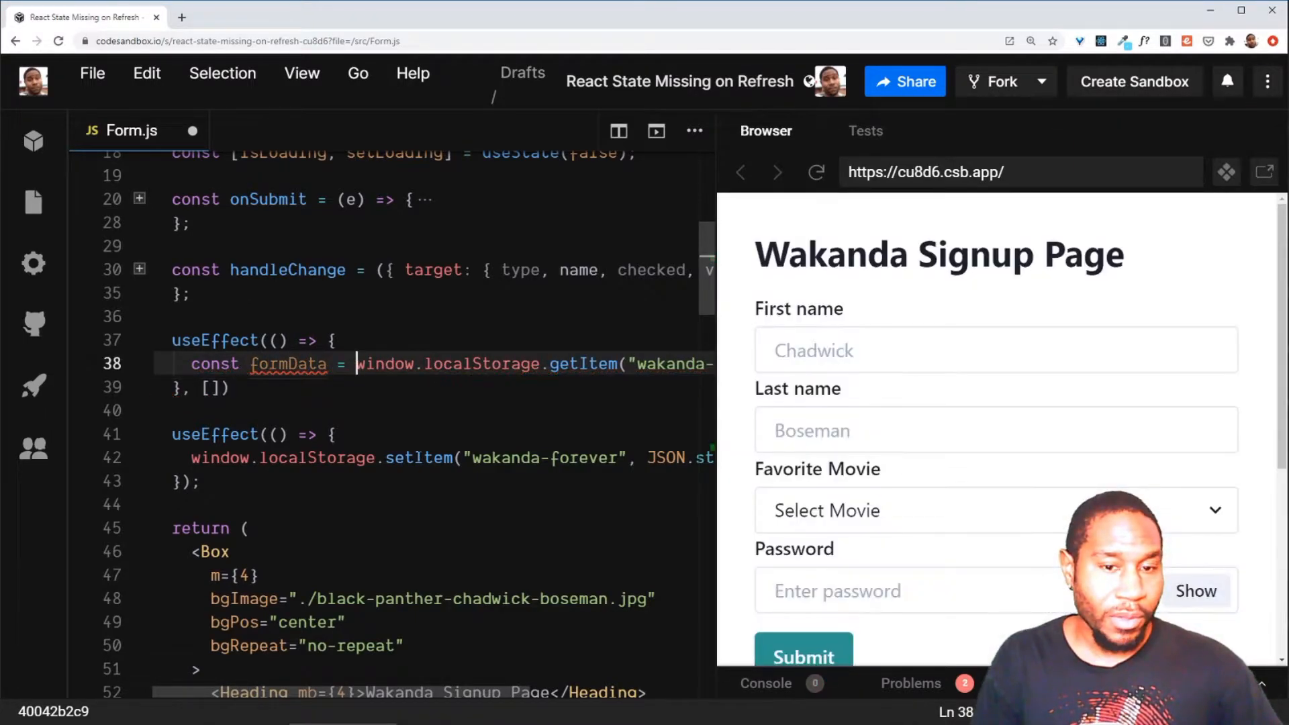
scroll(right, 3)
text(c)
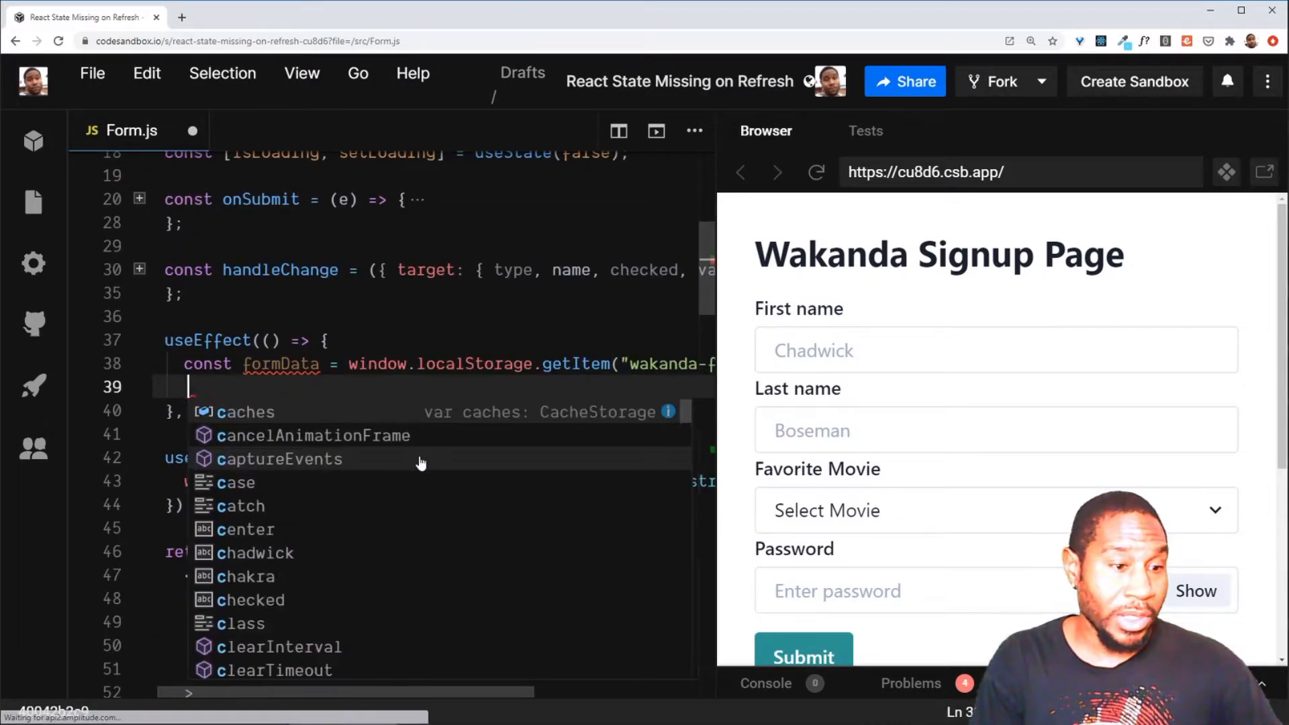
text(updateFormValues(JSON.)
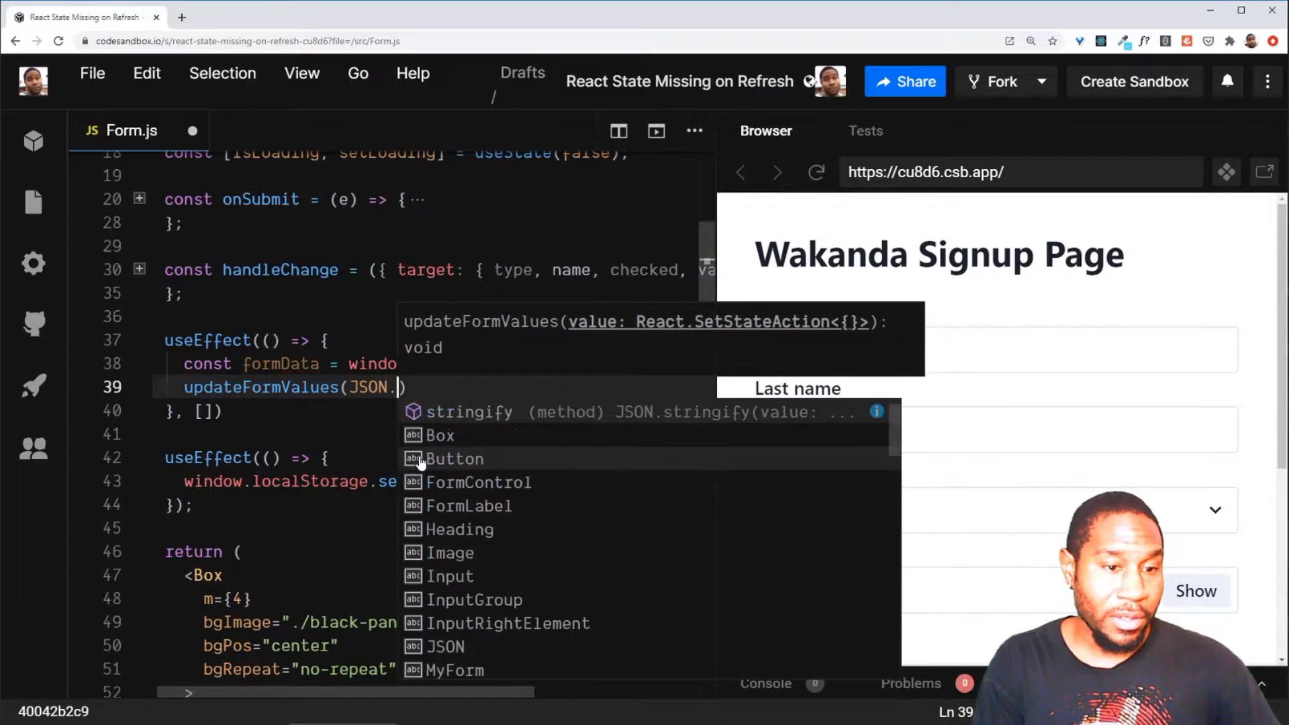
text(parse)
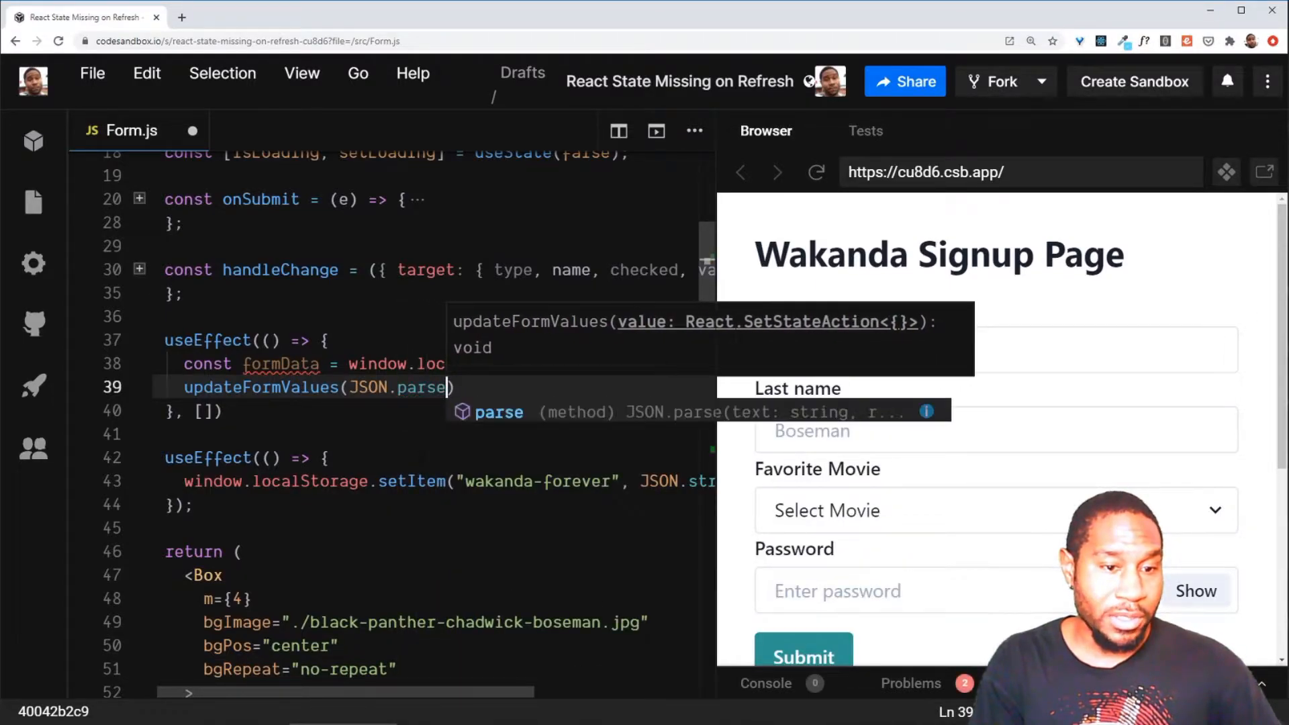
text(formDatha)
text(console.log(formData);)
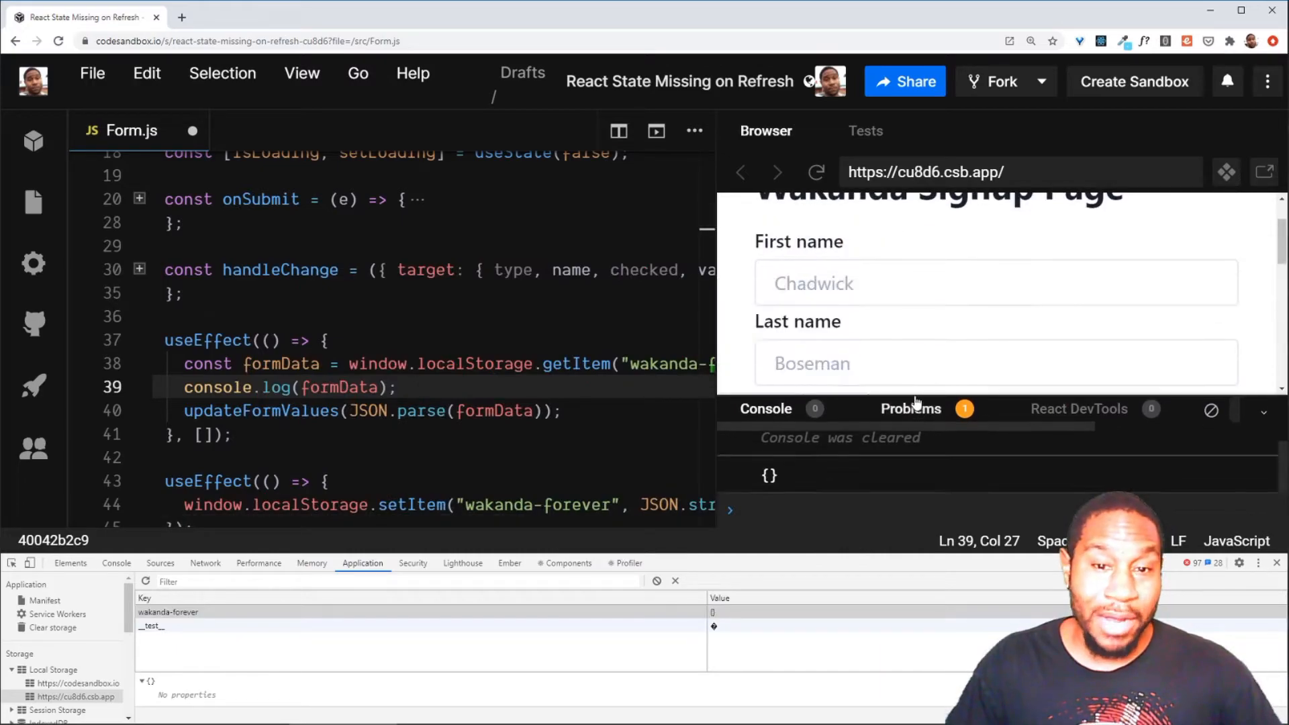
Enter Bob and James in the name fields, then reload the preview to confirm they persist.
text(Bob)
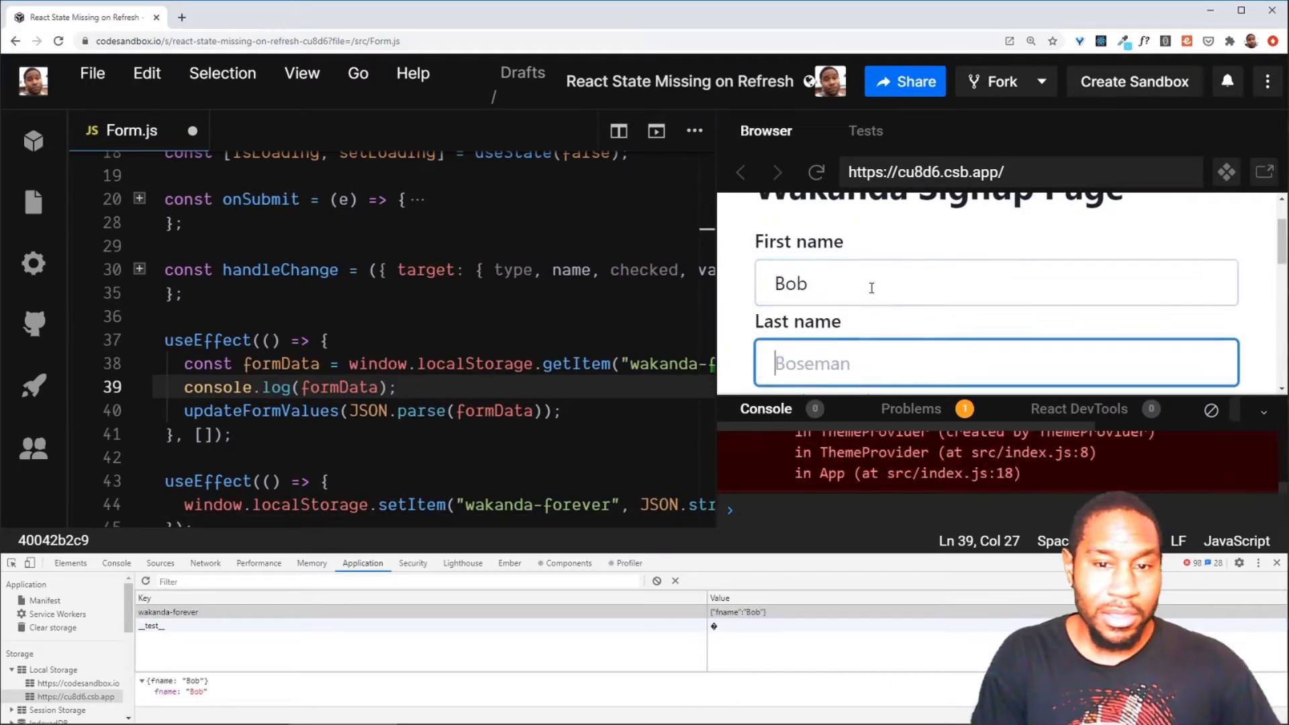
text(J)
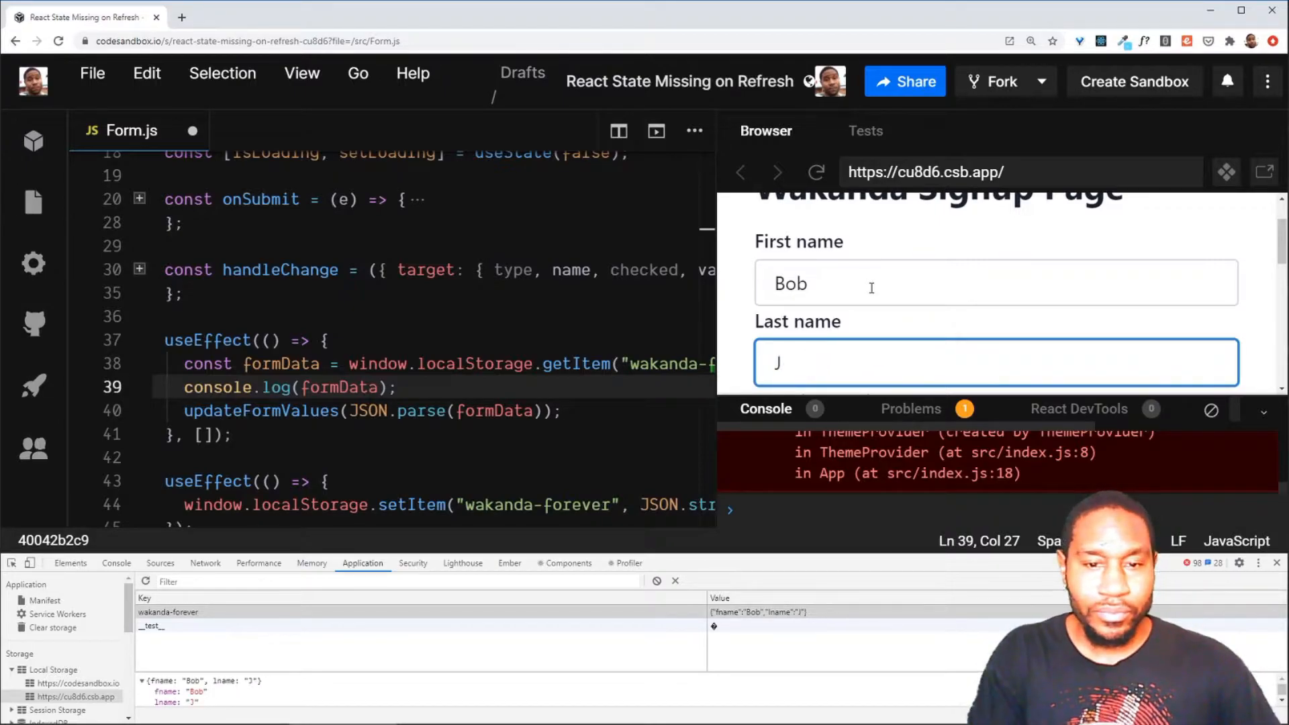
text(ames)
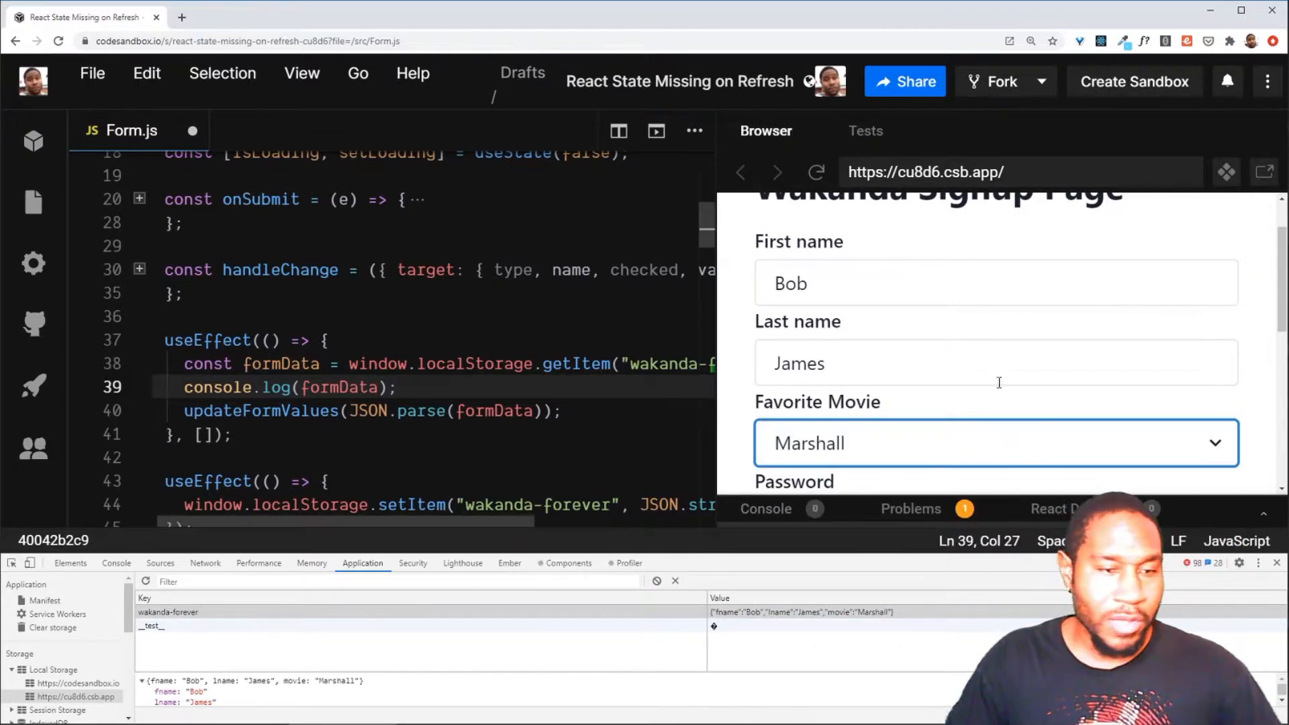
click(817, 172)
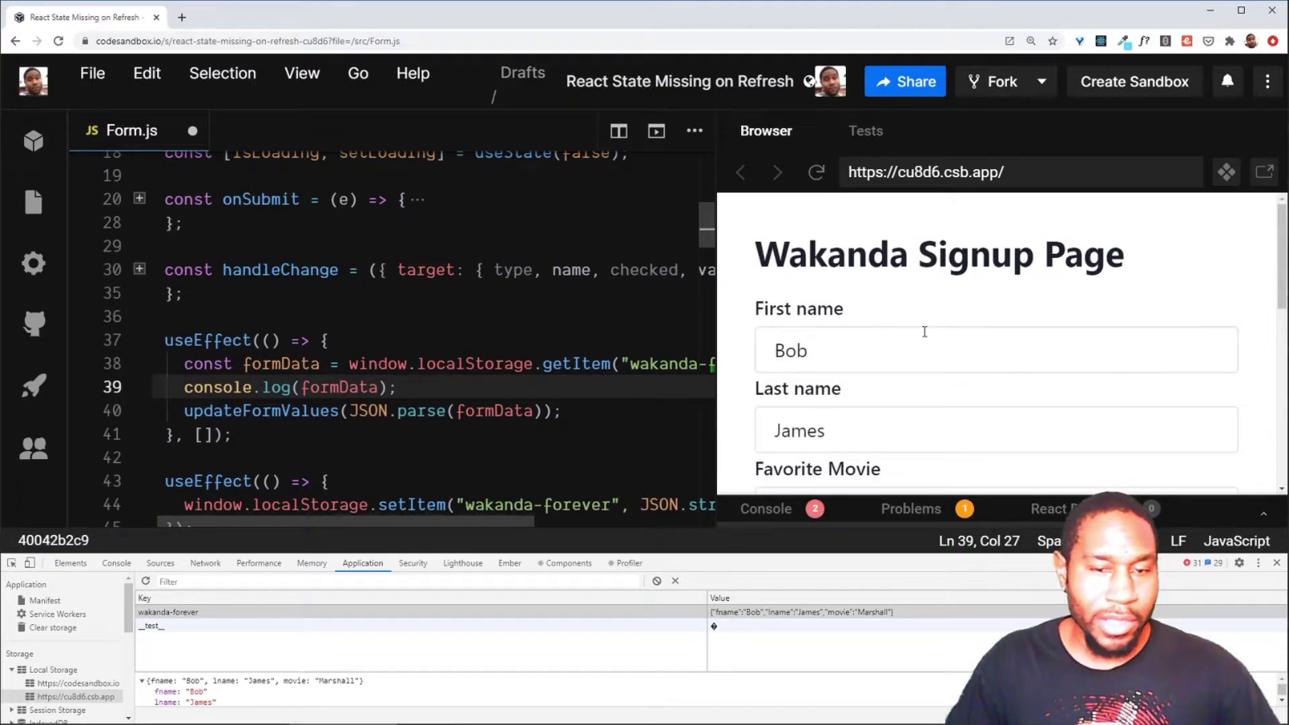
scroll(down, 3)
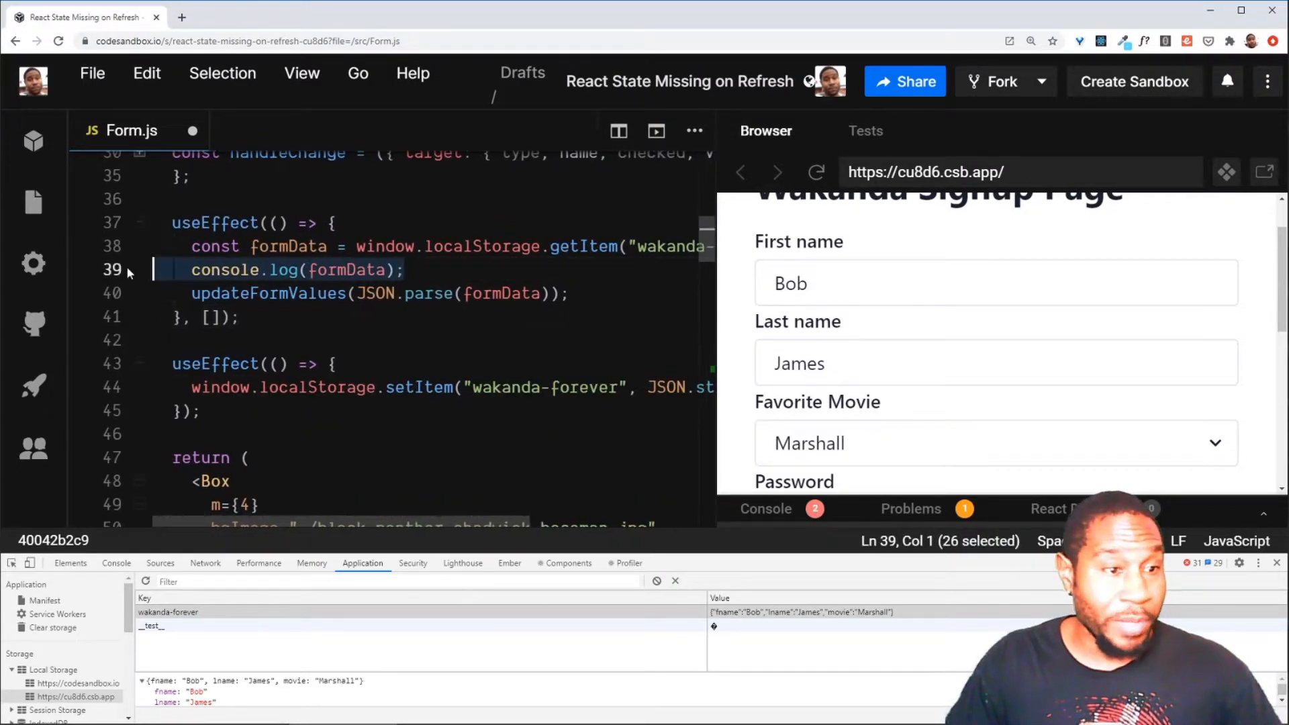
Delete the console.log(formData) line from the localStorage-loading effect.
key(Delete)
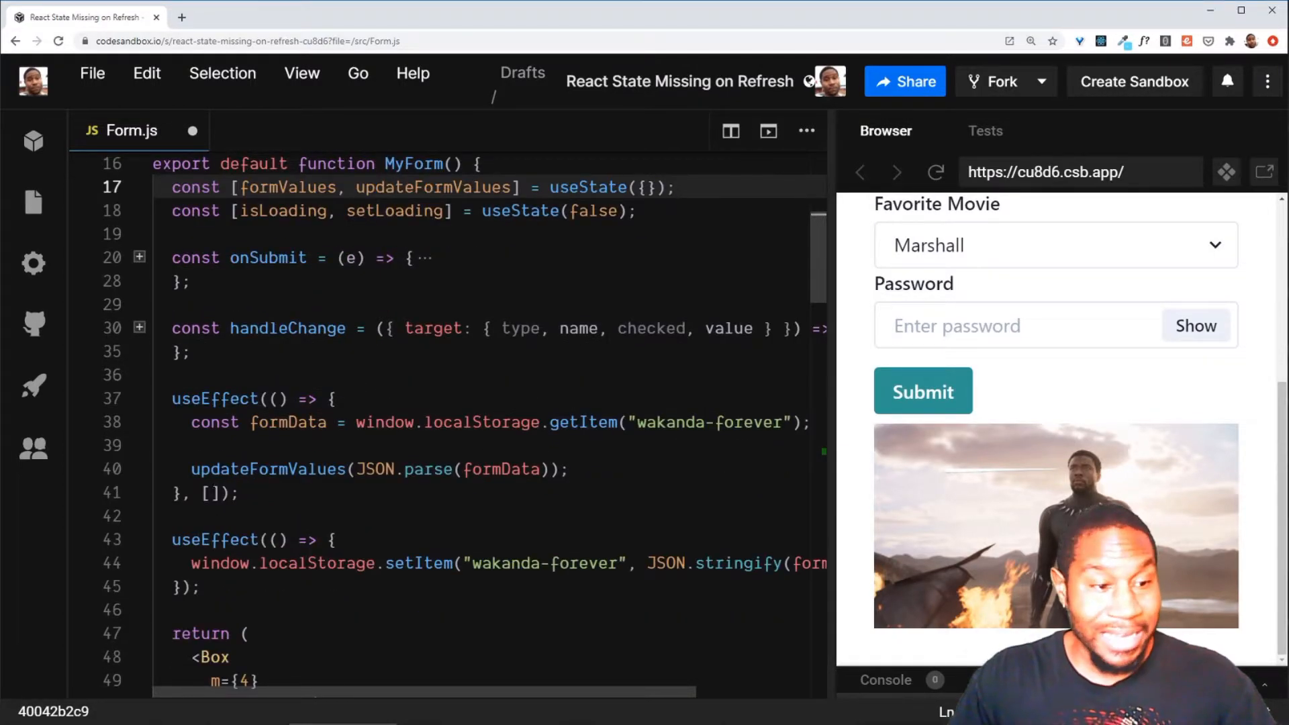
Declare const [fname, setFirstName] = useState('') and const [lname, setLastName] = useState('') below formValues.
scroll(down, 3)
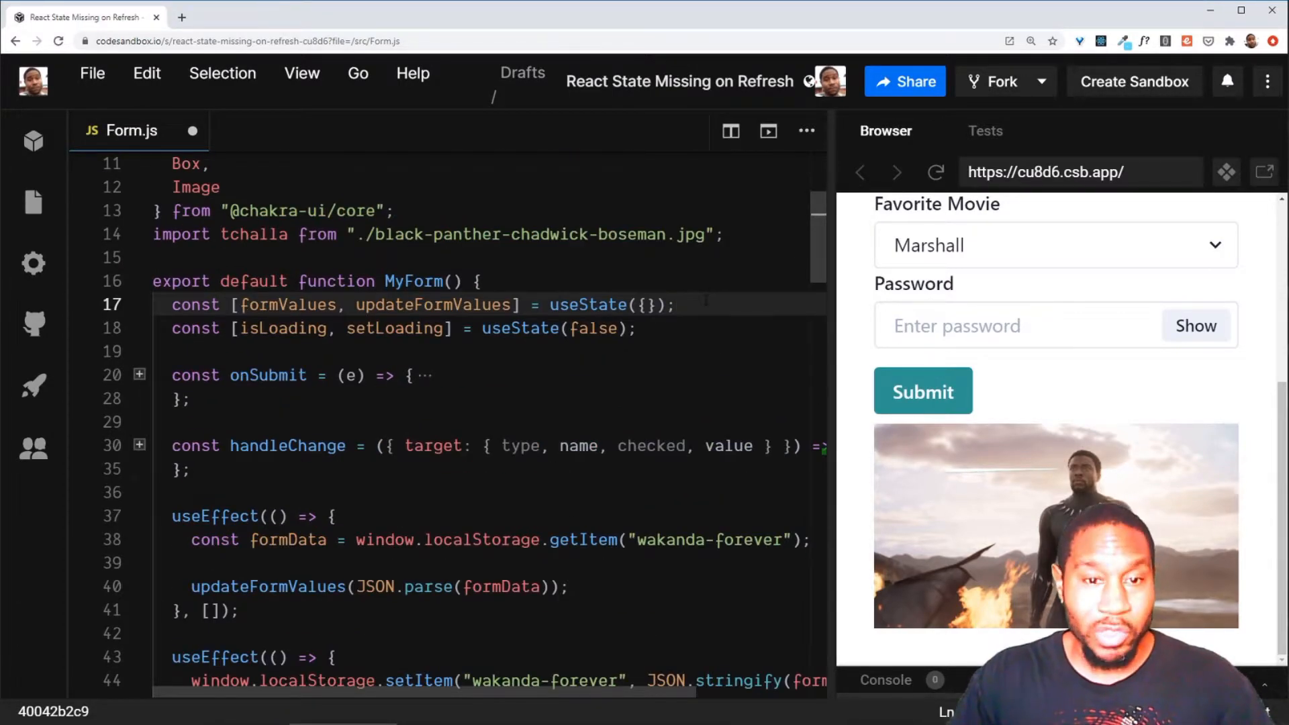
key(Enter)
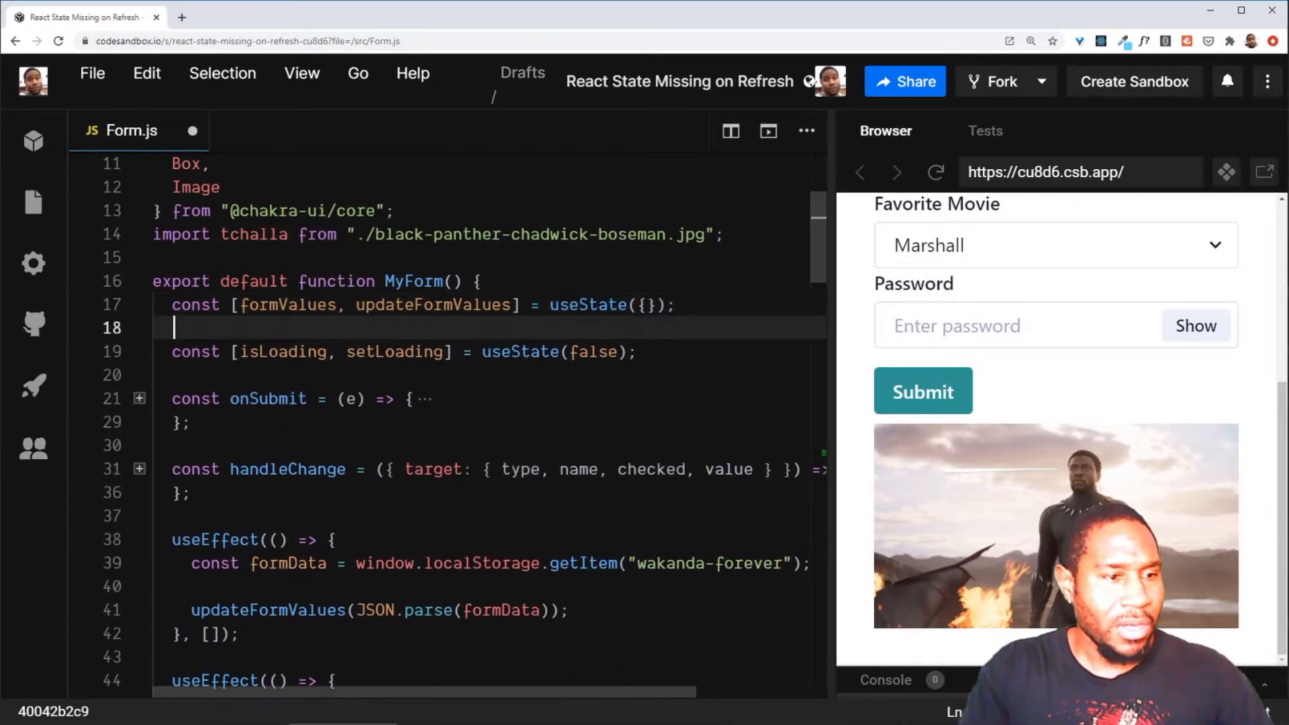
text(const [)
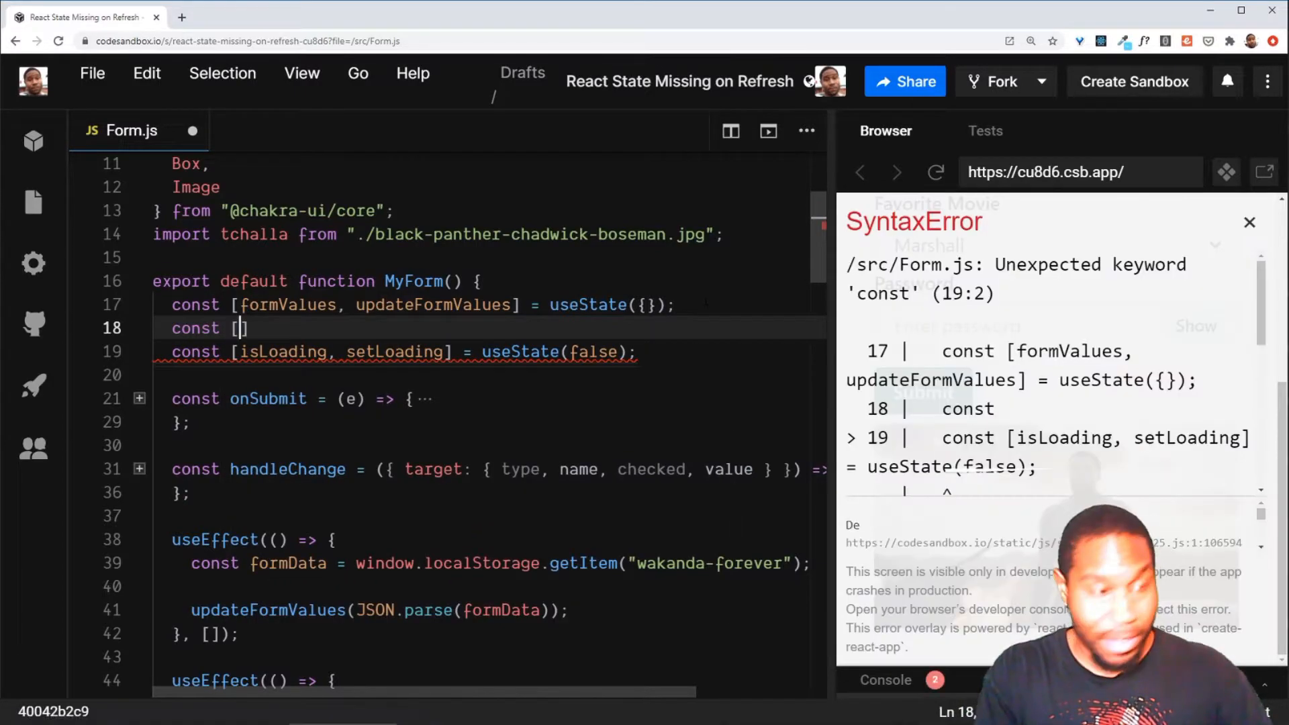
text(fnname,)
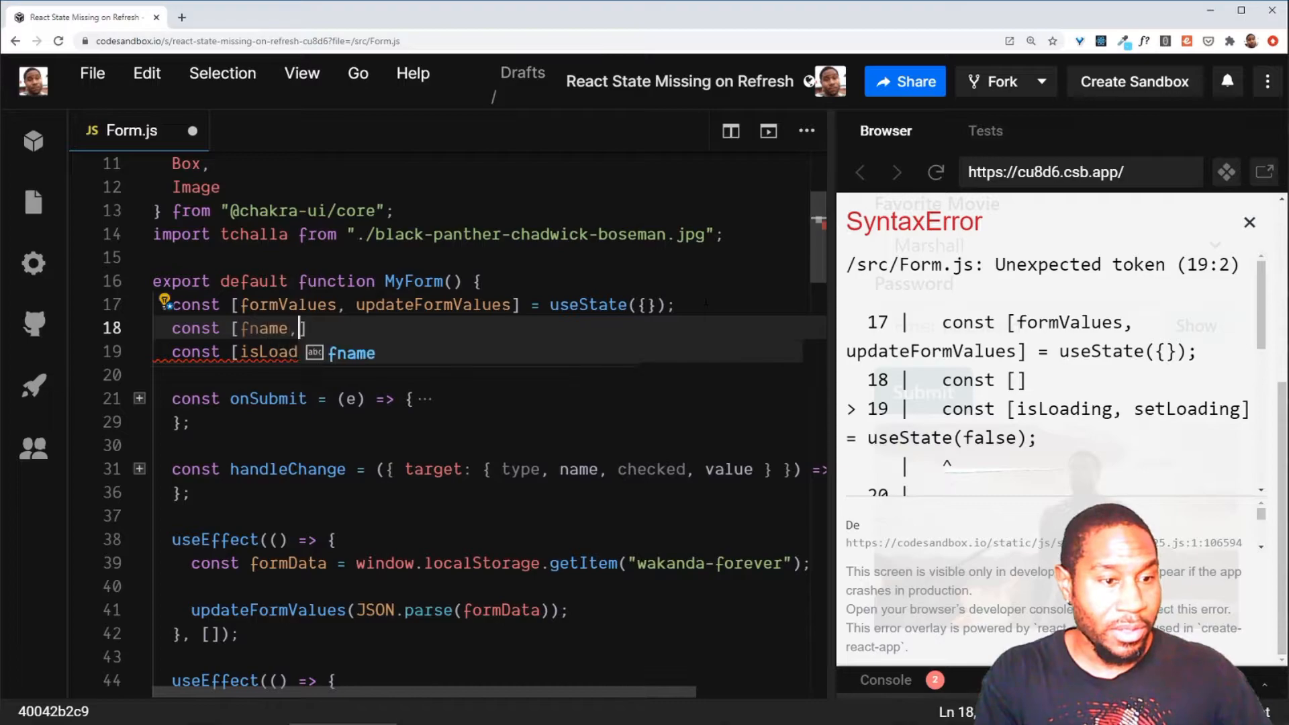
text(set)
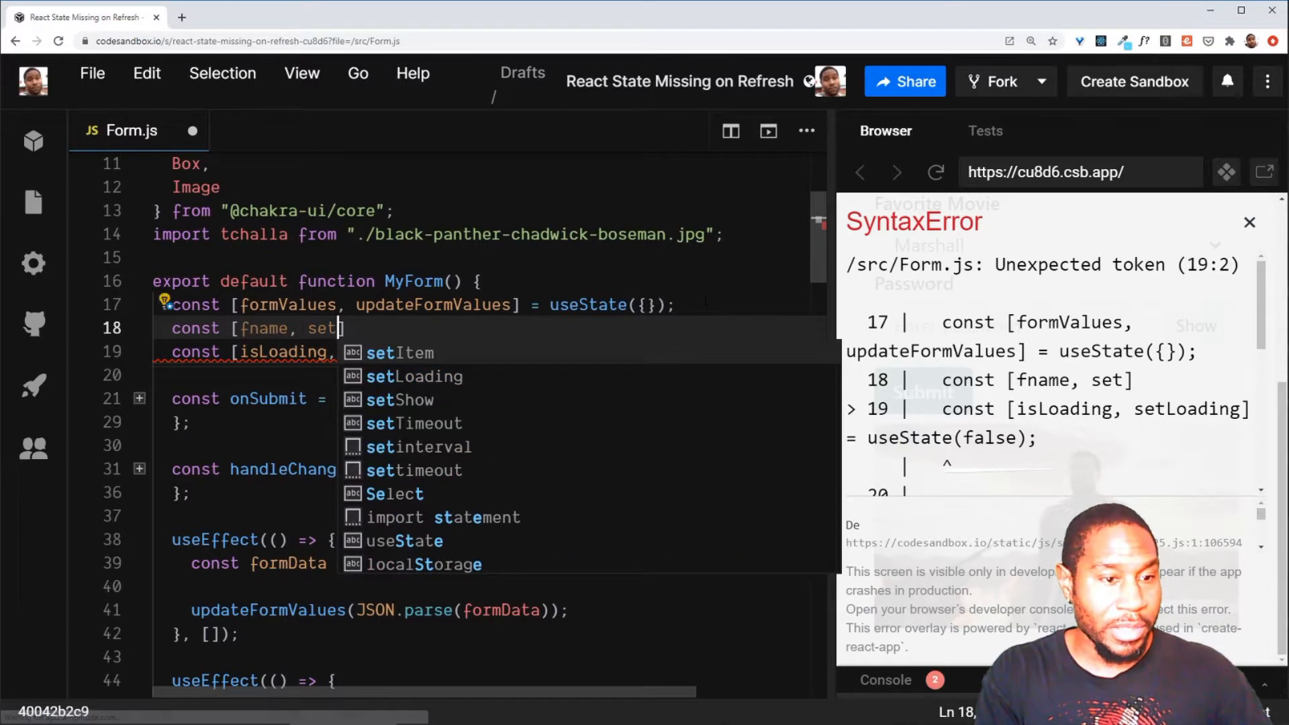
text(FirstName)
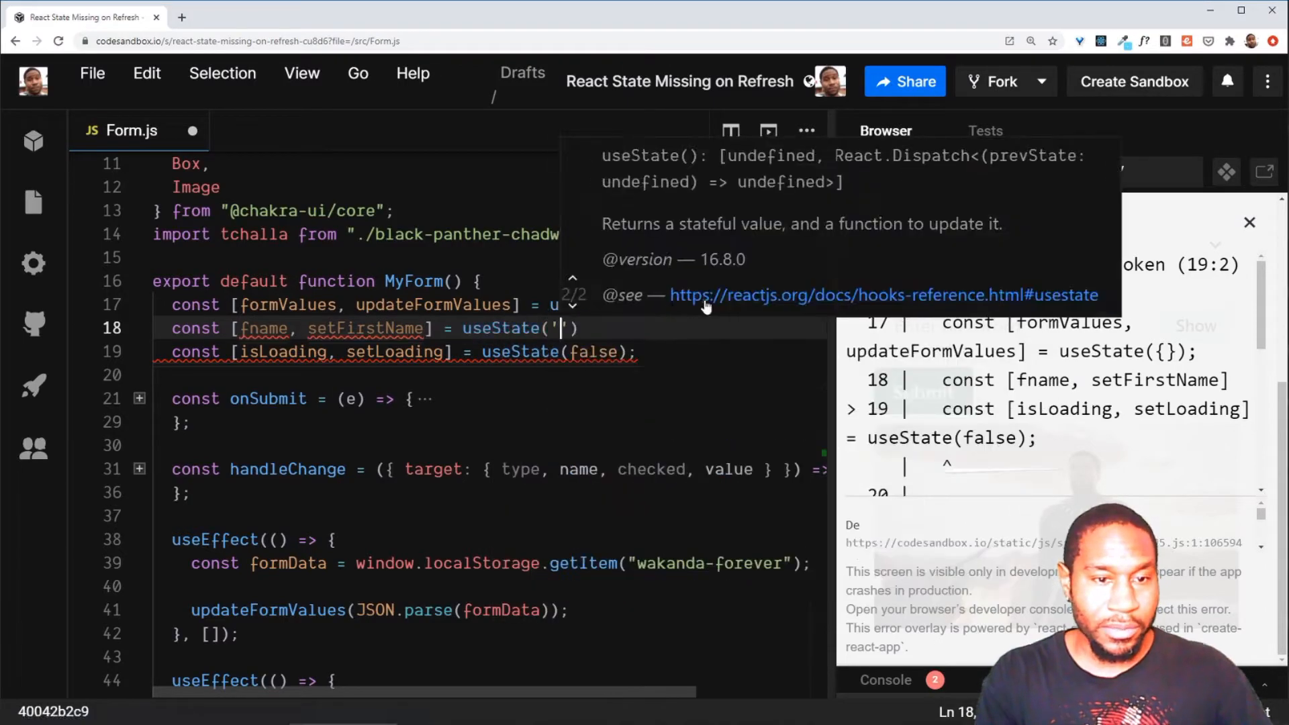
text(const [lname, setFirstName] = useState('');)
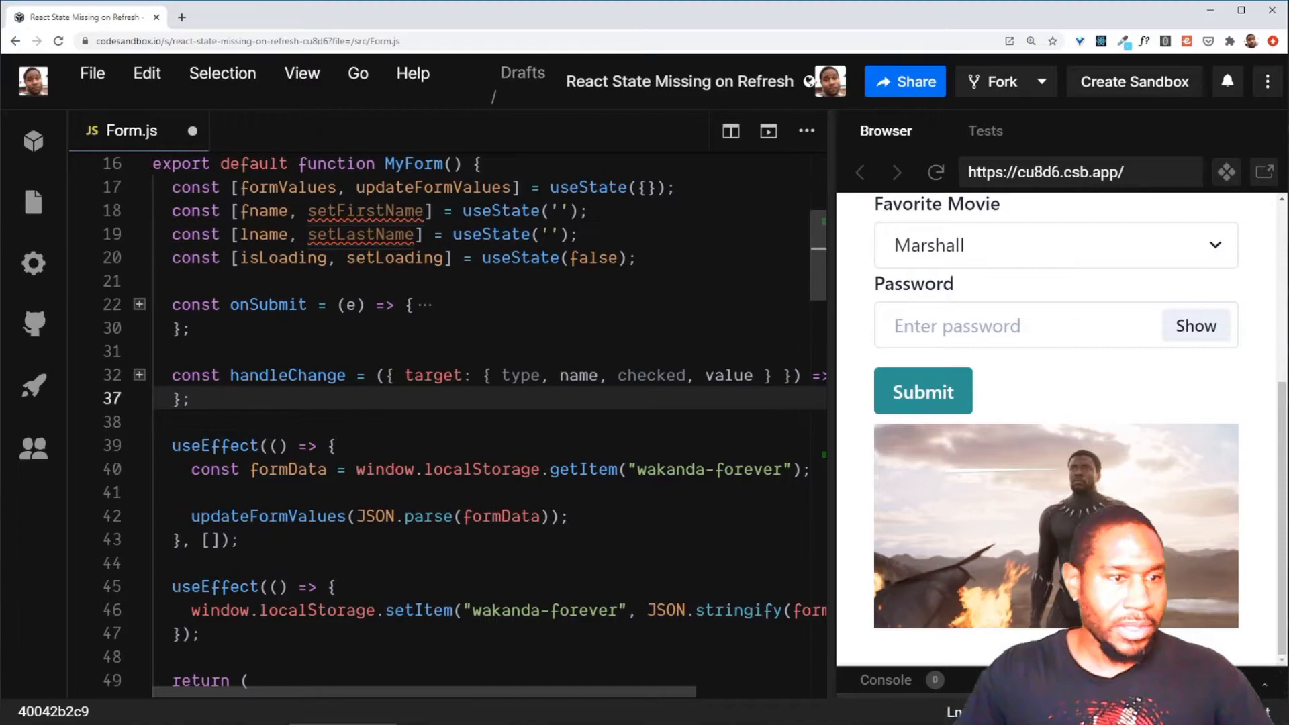
Set First name onChange to e => setFirstName(e.target.value) and Last name to e => setLastName(e.target.value).
scroll(down, 3)
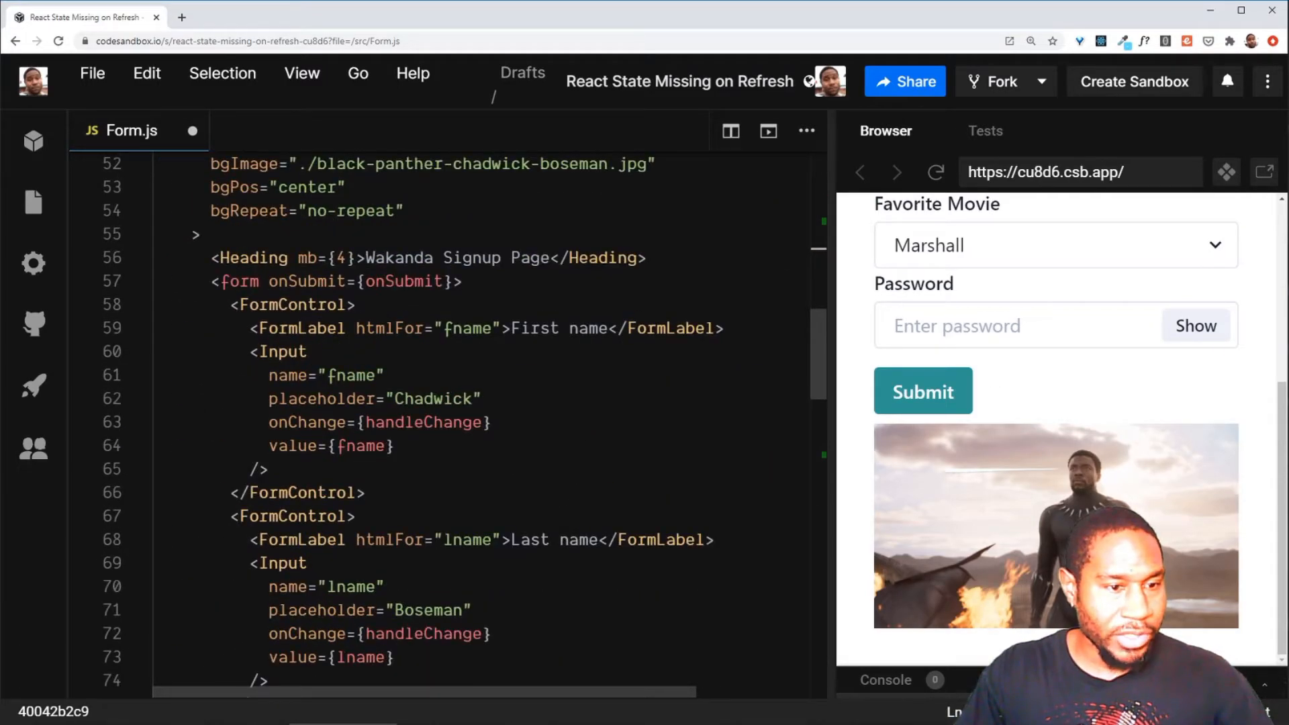
text(e =>)
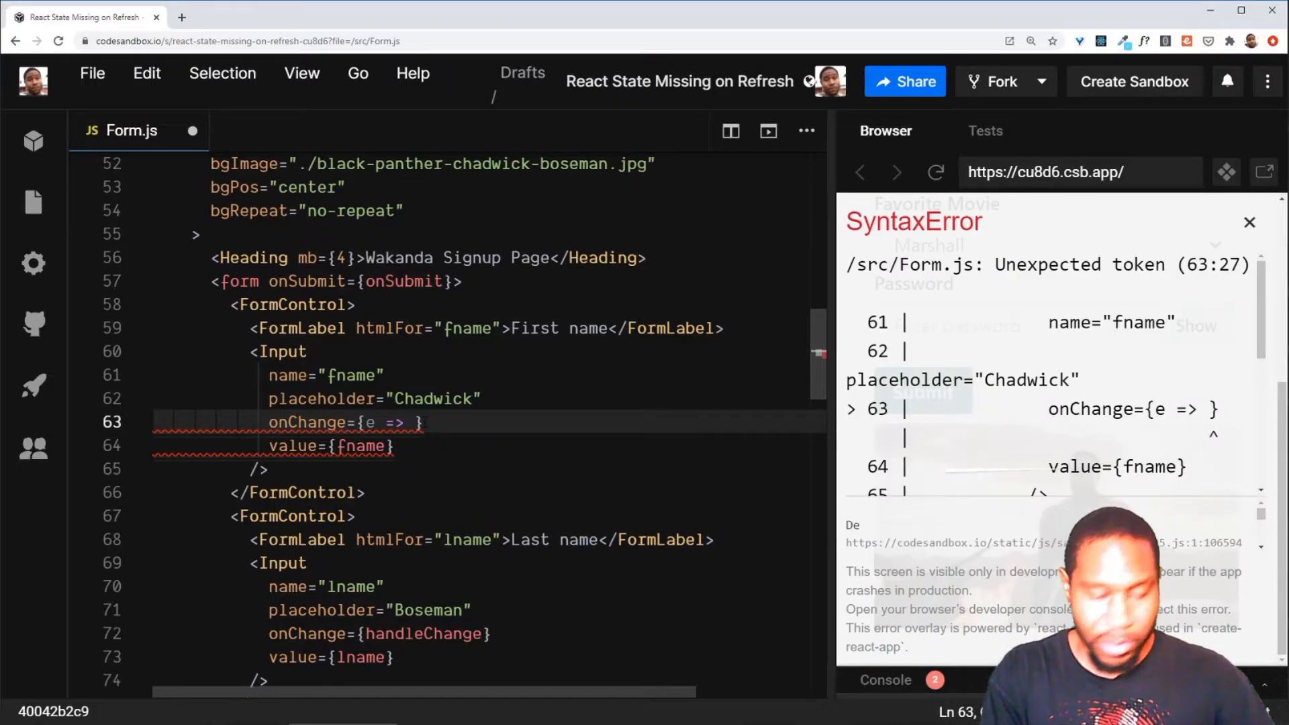
text(setFirstName()
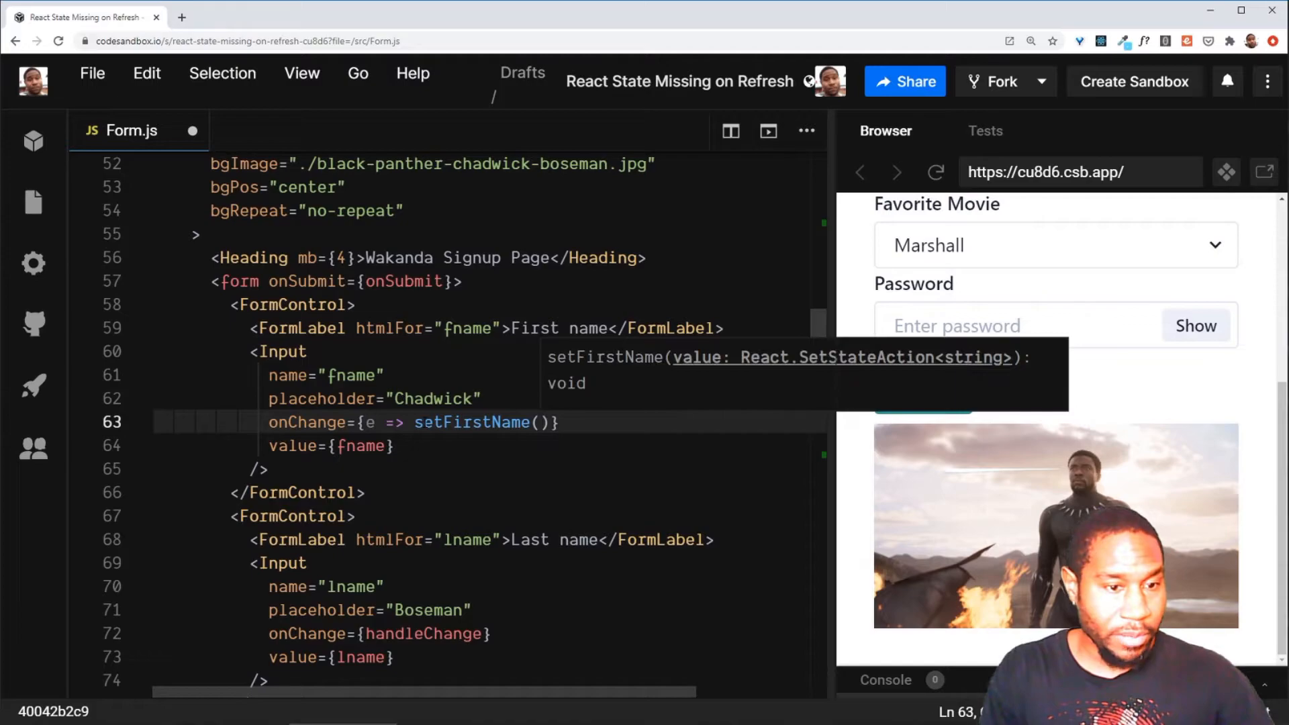
text(e.target.value)
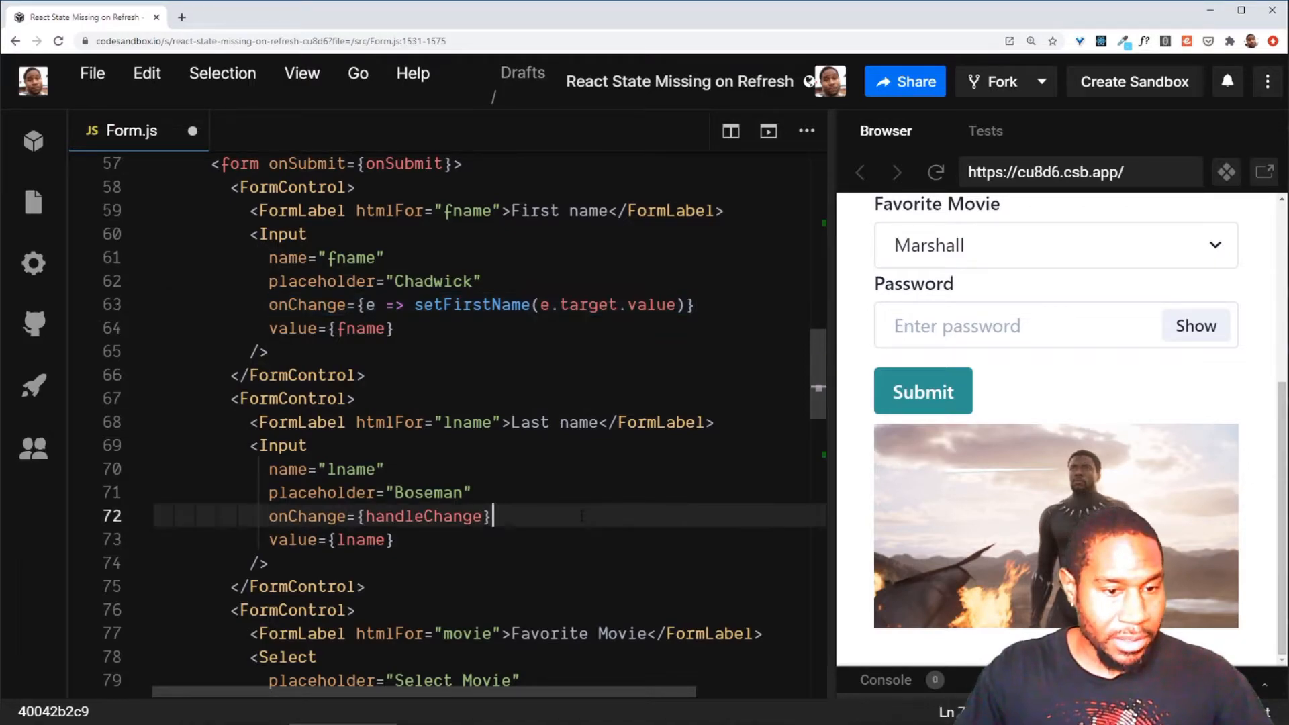
text(e => setLastName(e.target.value))
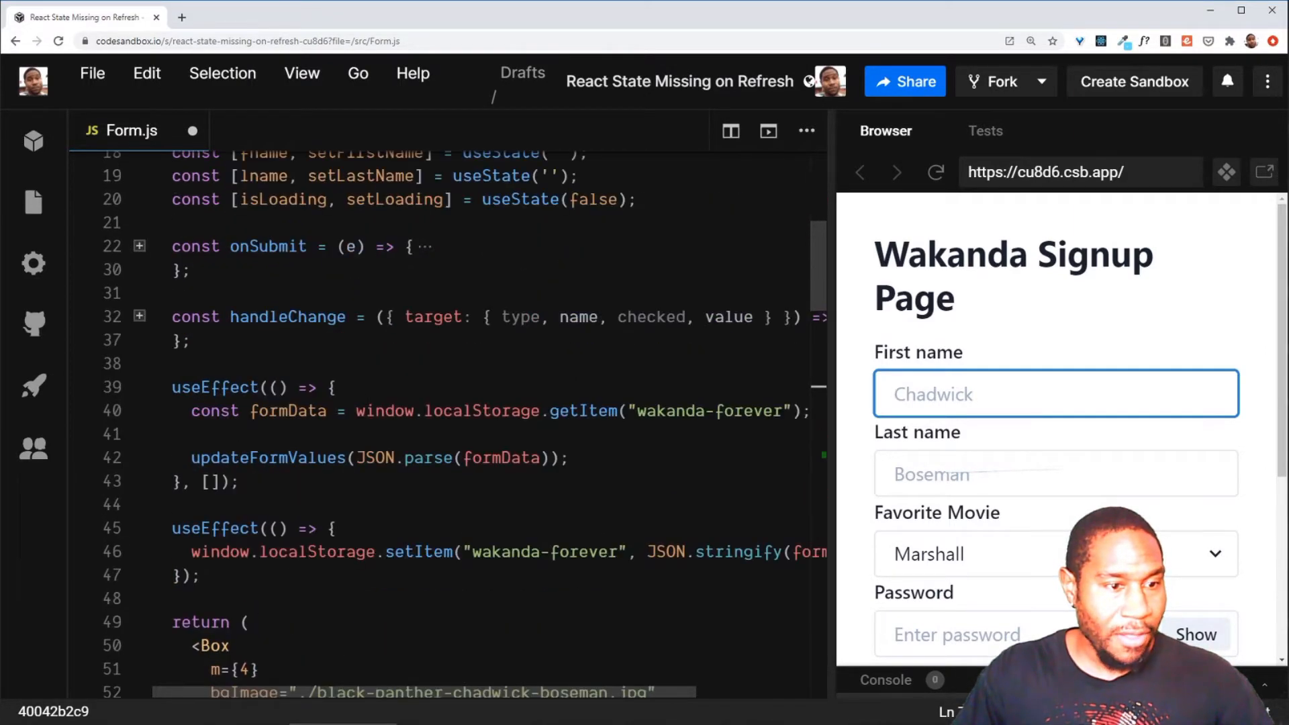
scroll(down, 3)
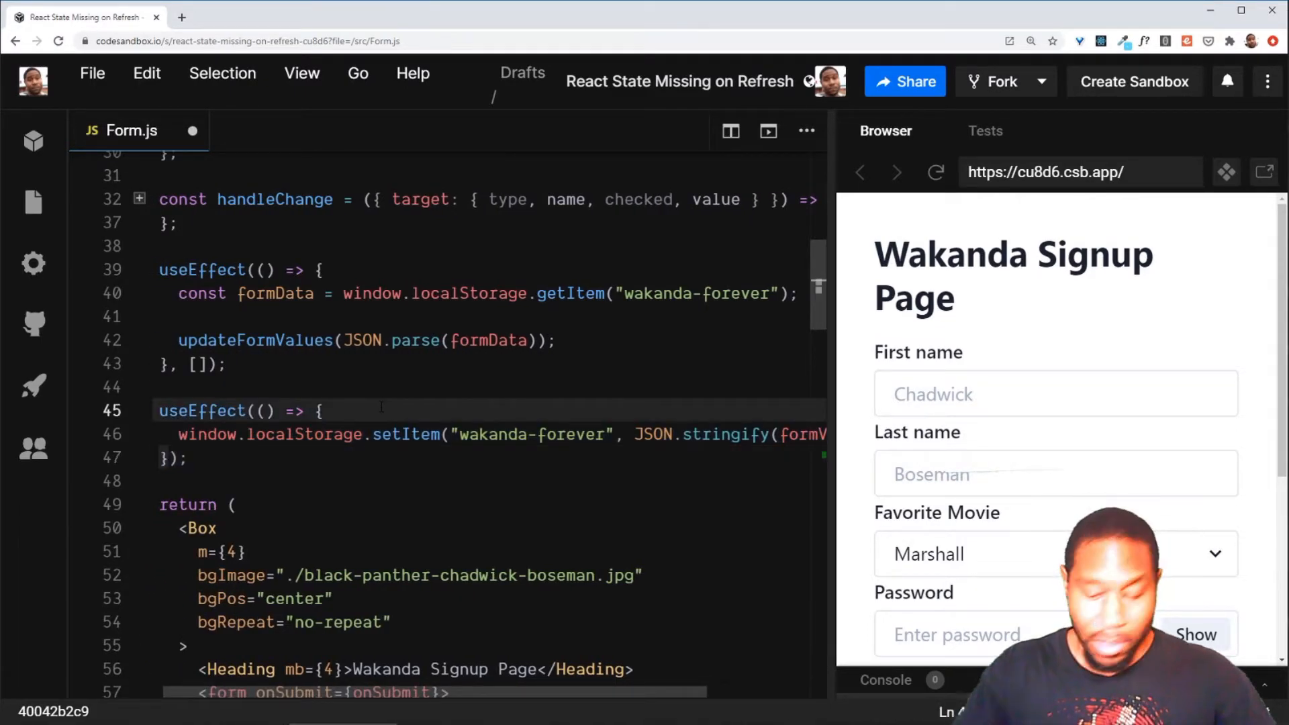
Insert const valuesToSave = {...formValues, fname, lname} inside the saving effect.
key(Enter)
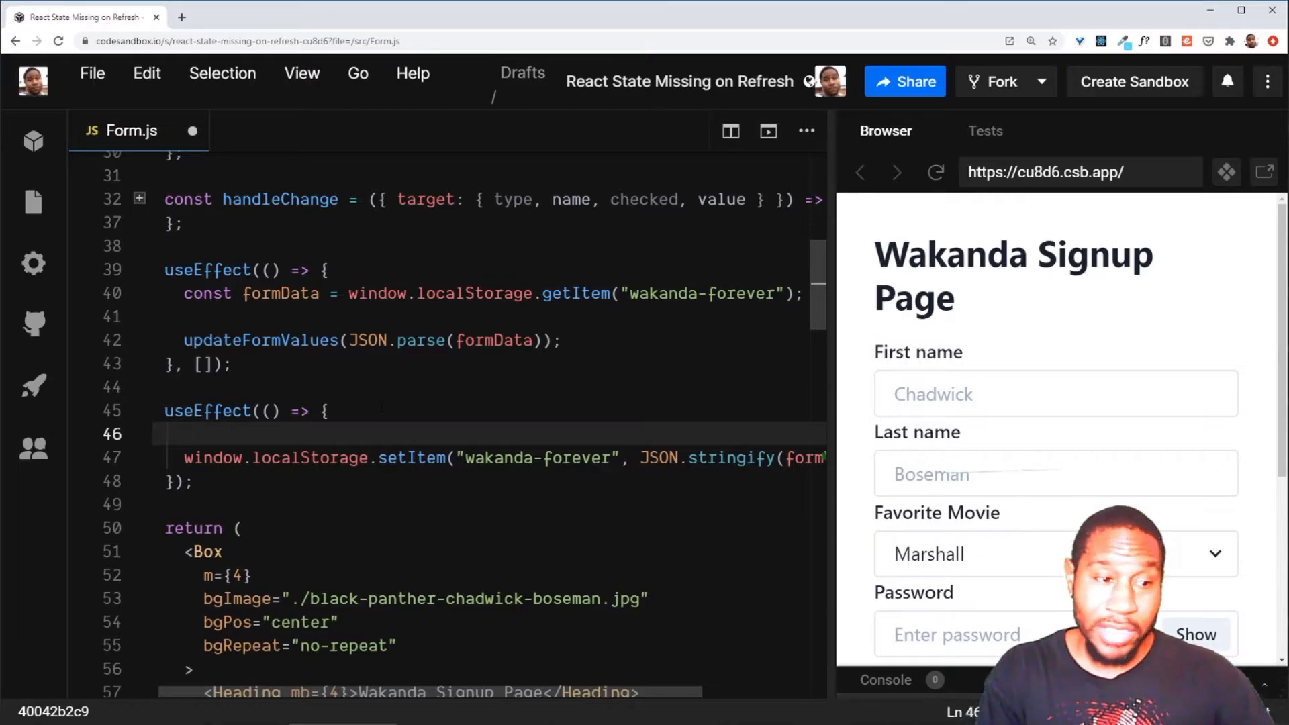
text(cons)
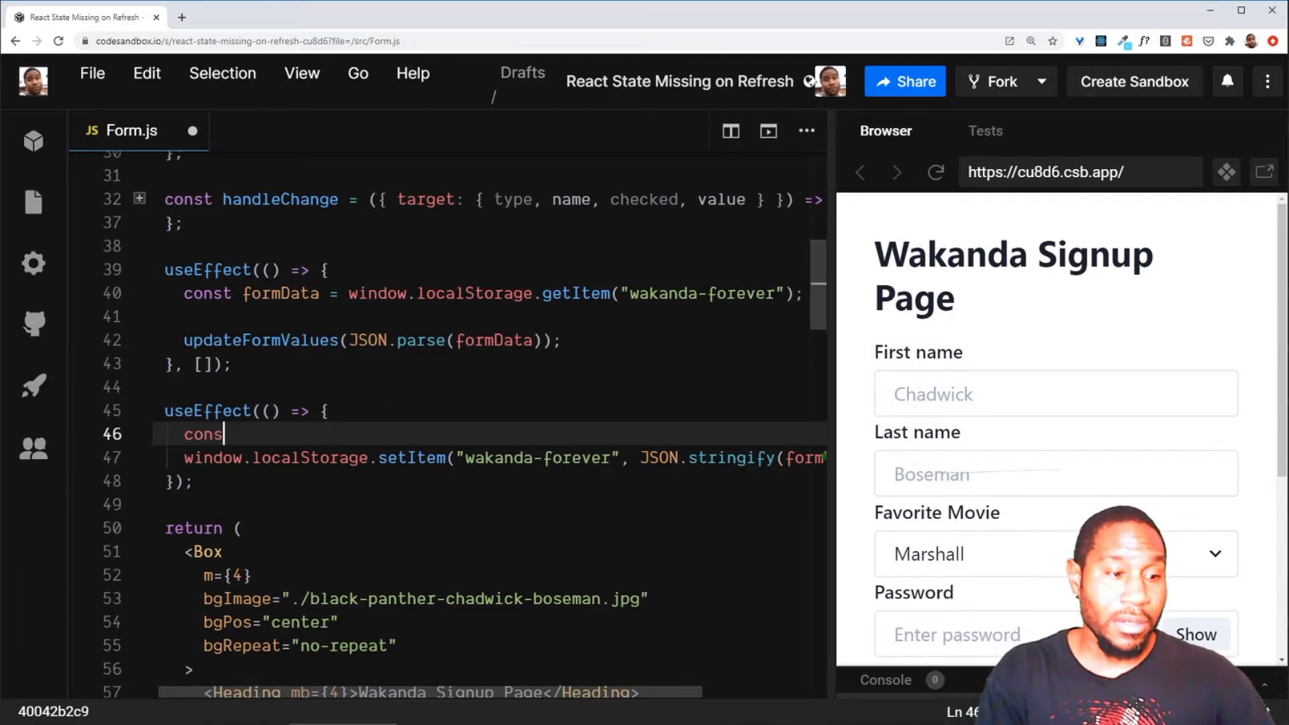
text(t name = {fname, lname};)
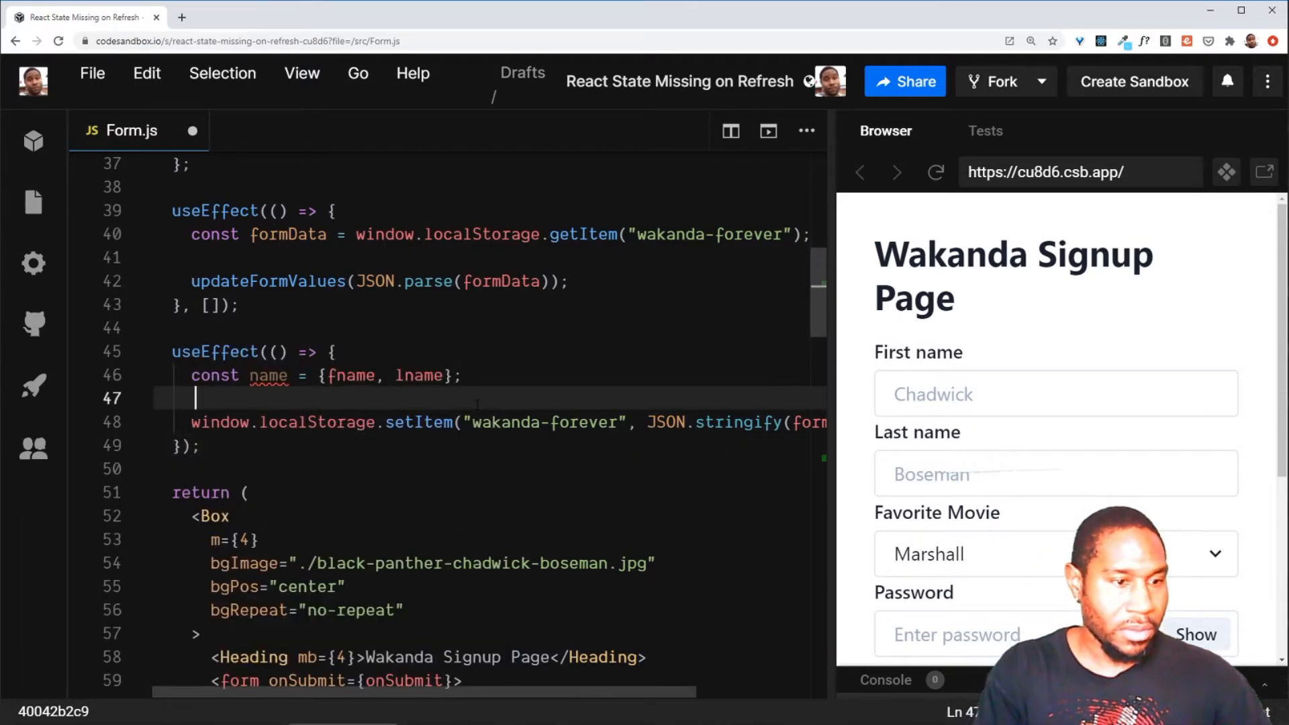
text(const valuesToSave =)
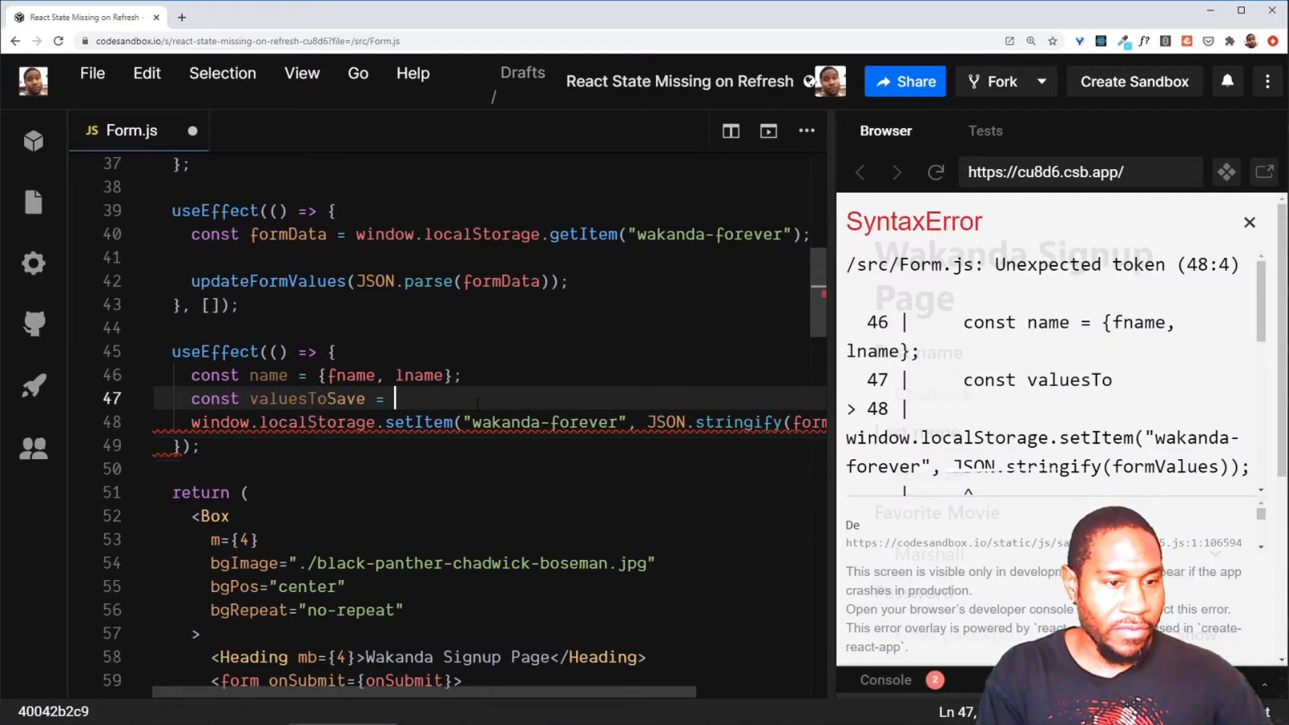
text({...})
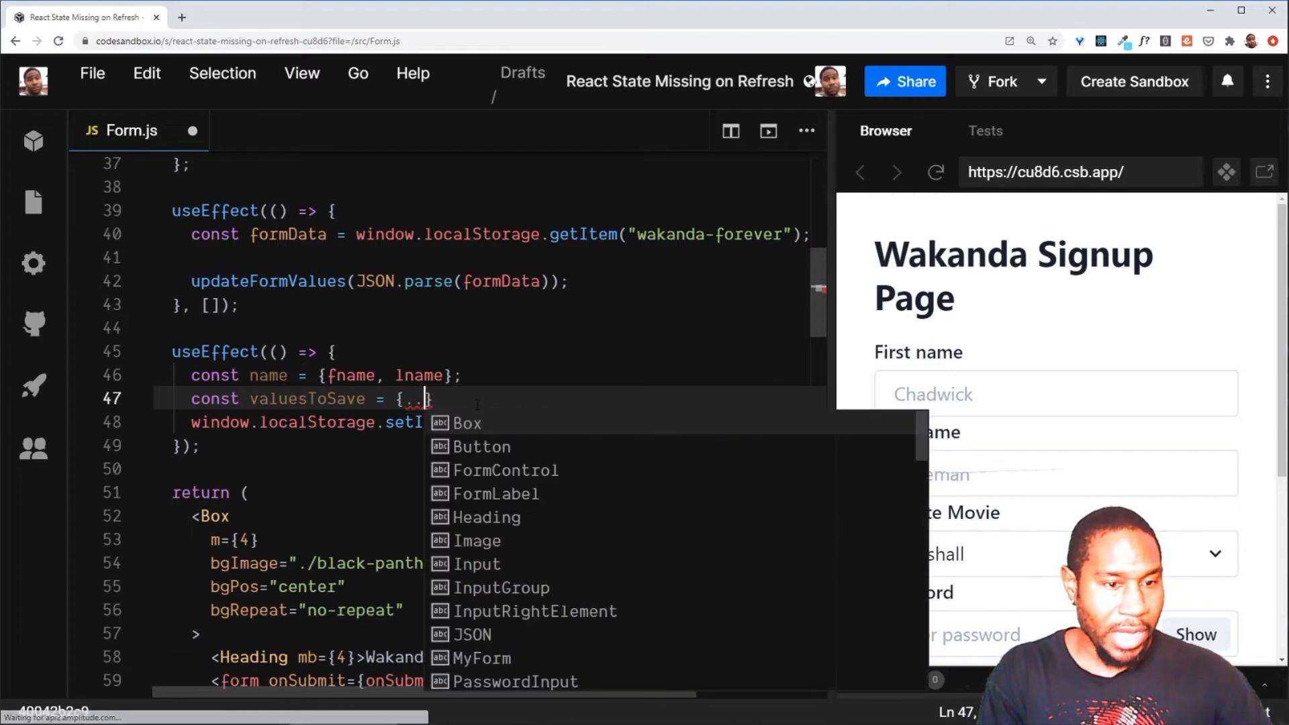
text(formValues, fname,)
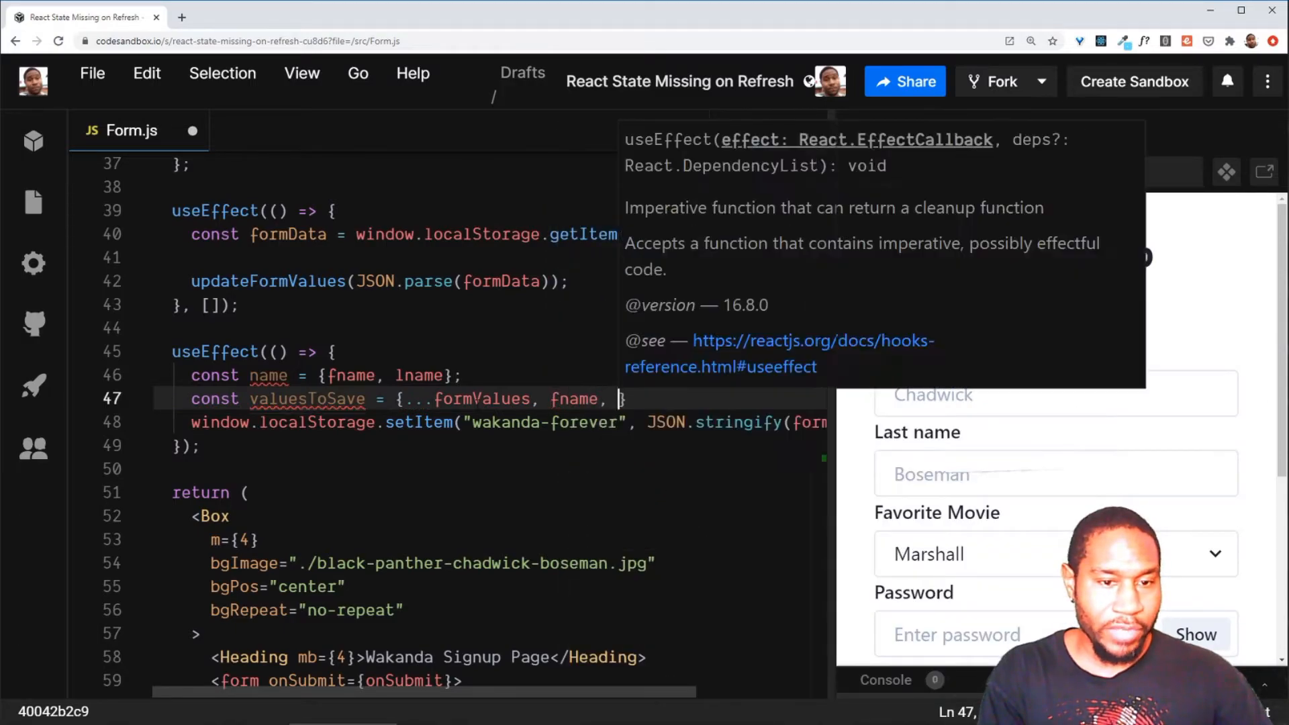
text(lname)
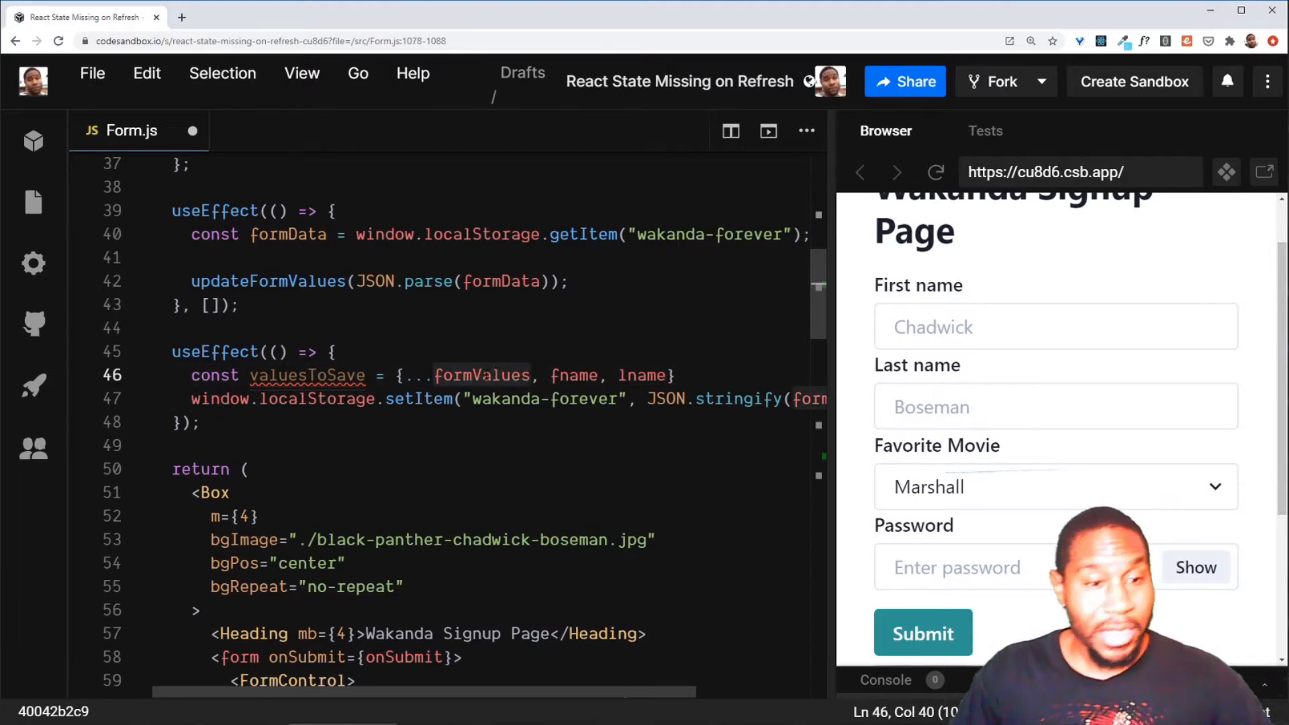
Choose Get On Up as the favorite movie in the preview form to test saving.
scroll(down, 3)
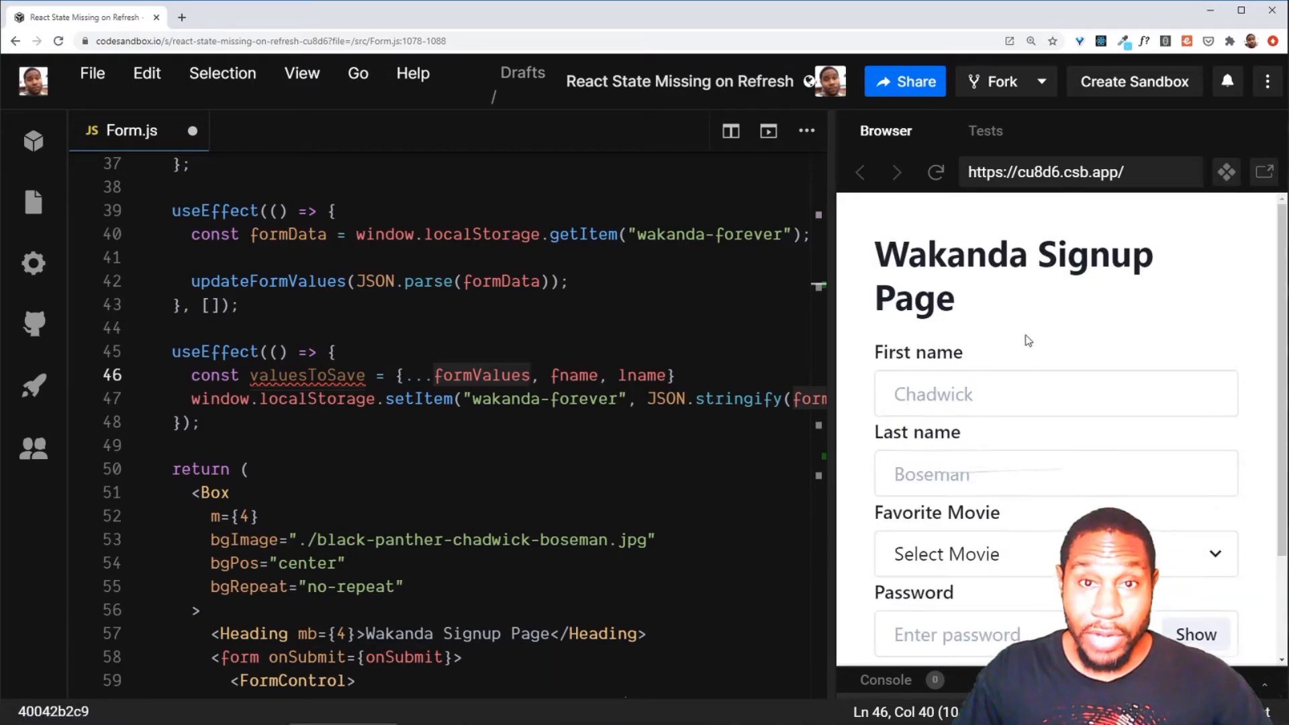
click(1055, 554)
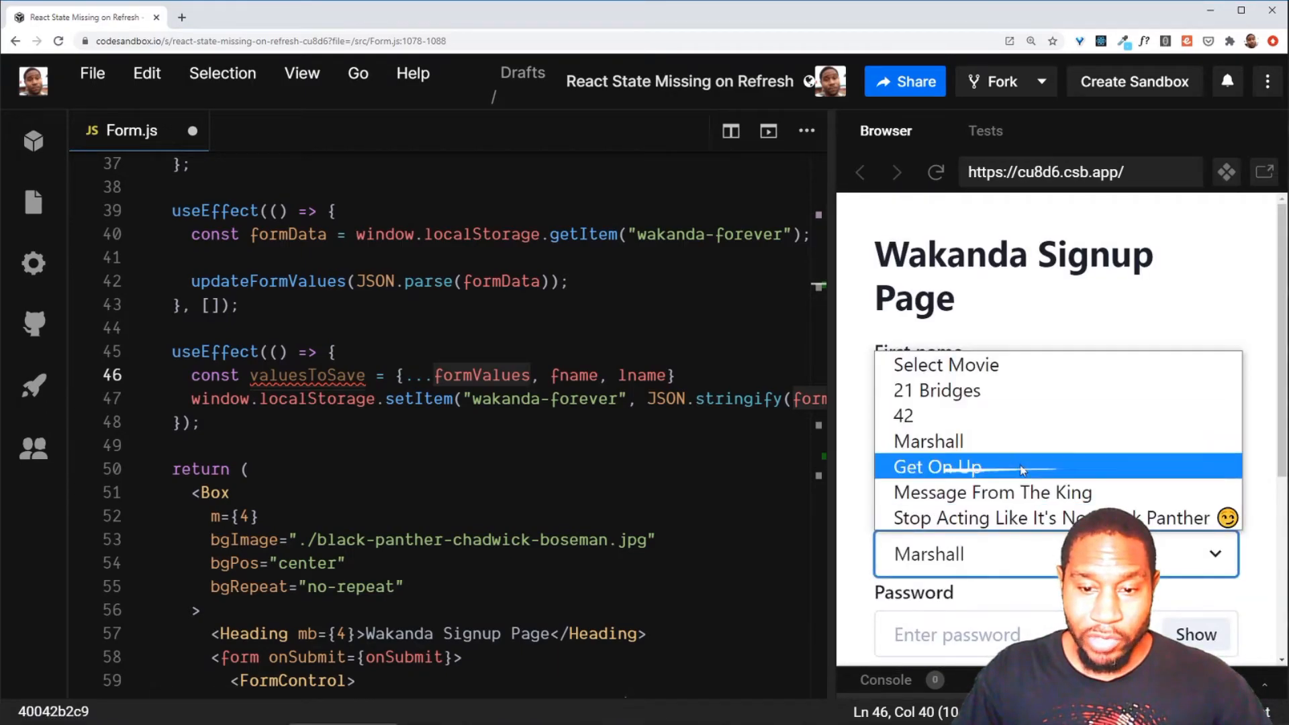
click(937, 468)
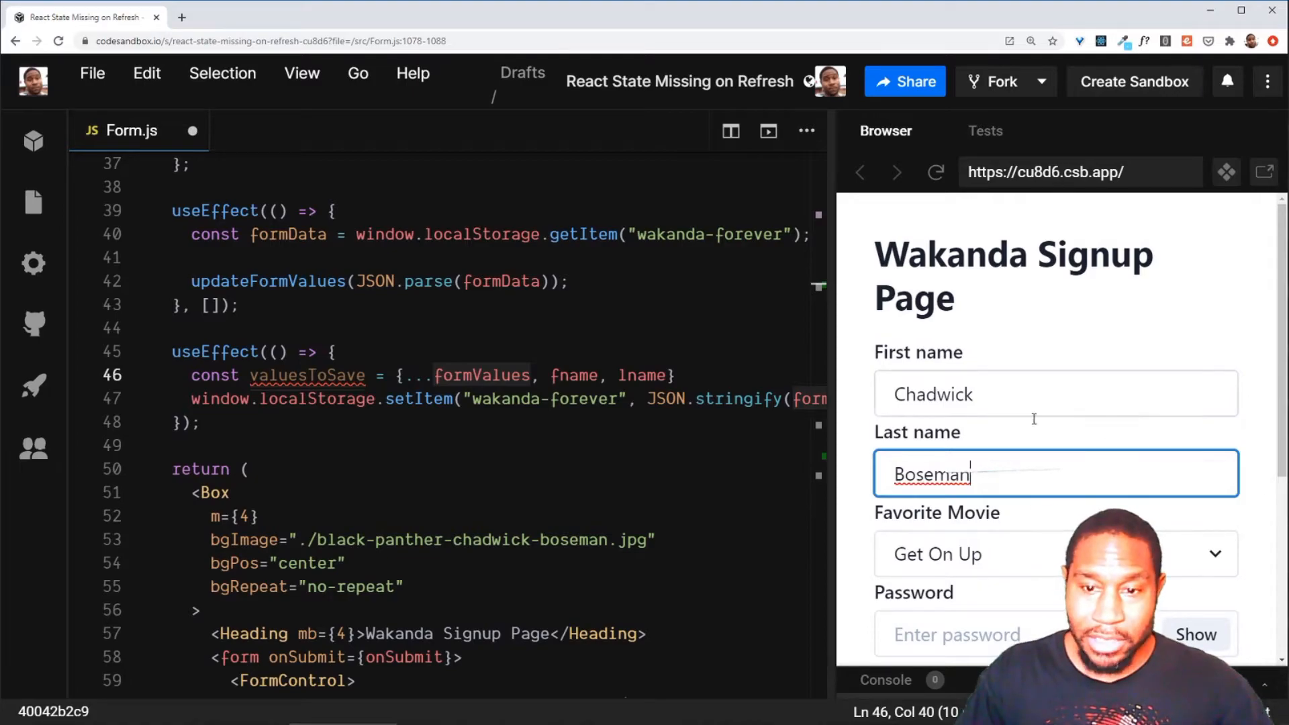
scroll(down, 3)
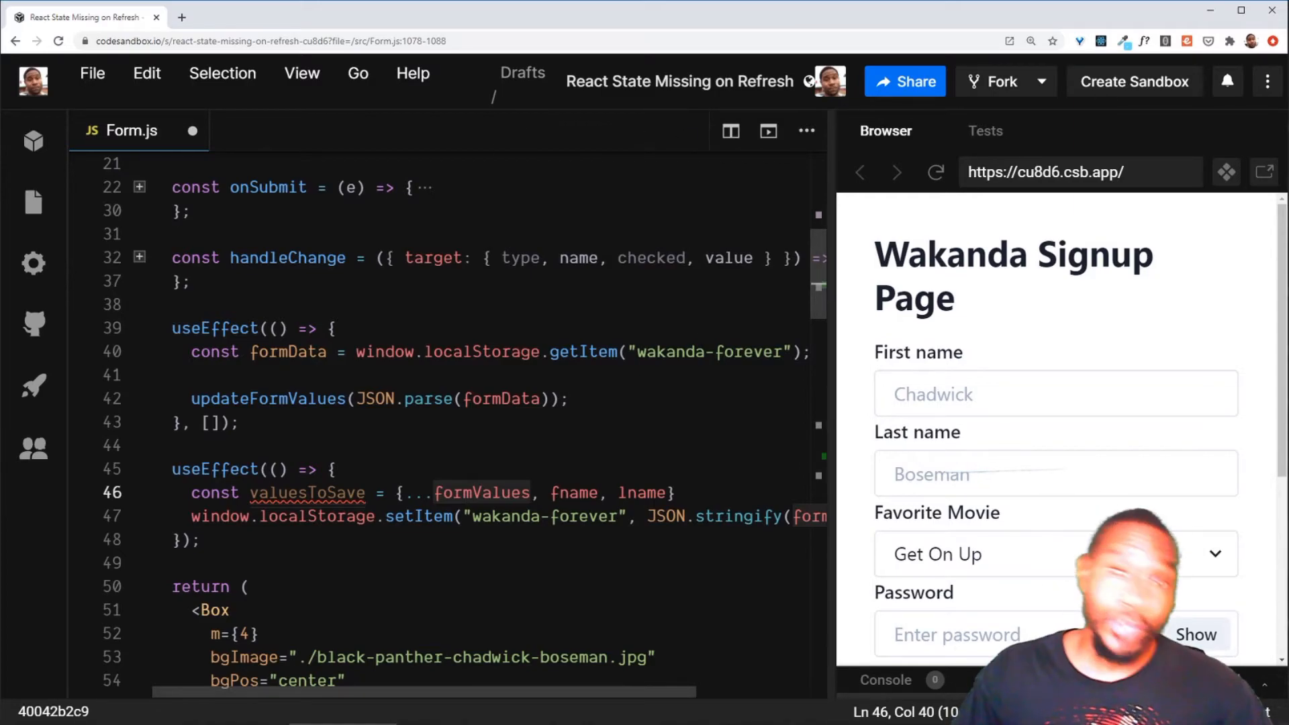
Parse the saved data in the mount effect and restore formValues, first name and last name from it.
text(const retrievedValues =)
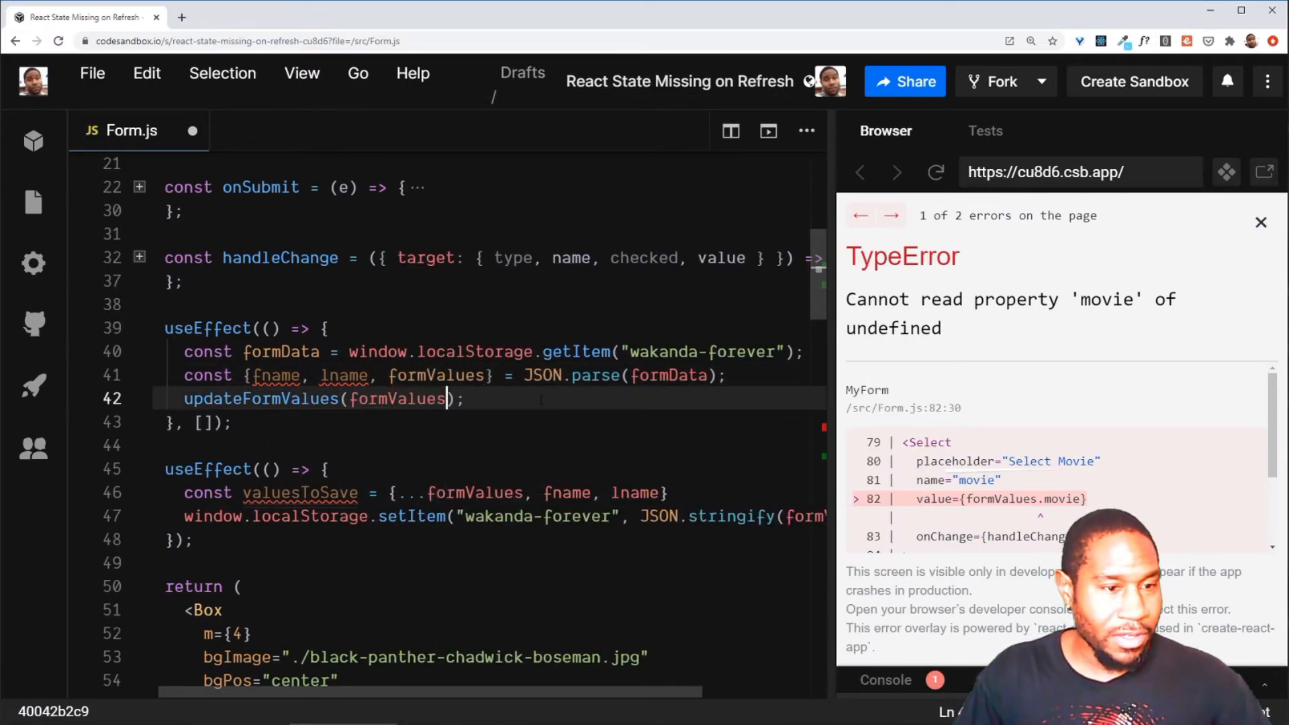
text(setFirstName(fname);)
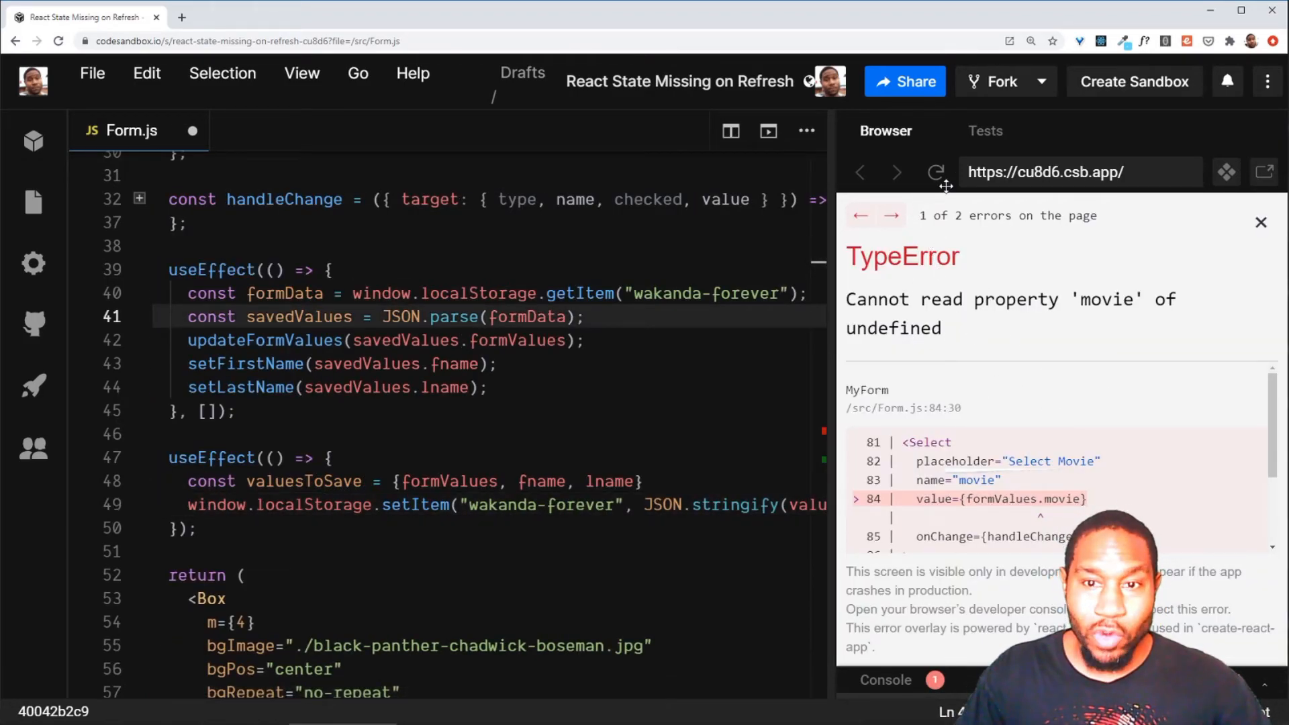
Reload the preview, pick 21 Bridges as favorite movie and reload to check it persists.
click(1262, 221)
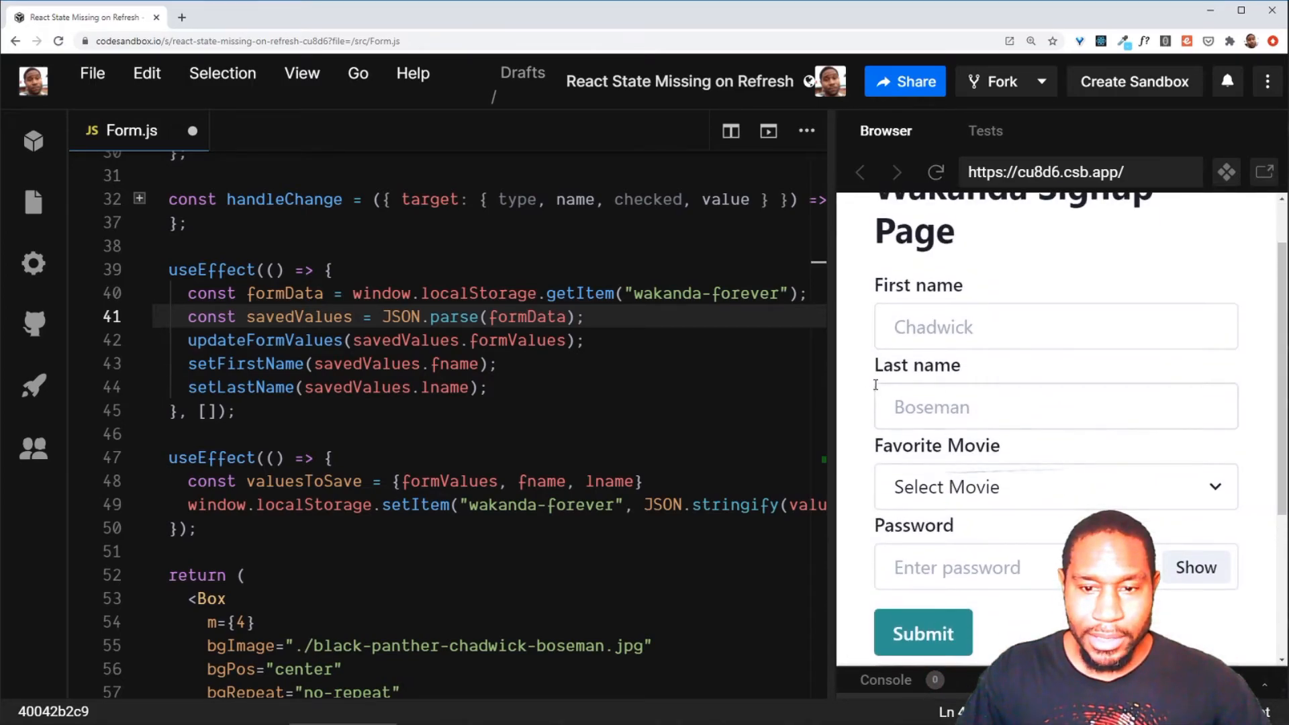
click(1055, 488)
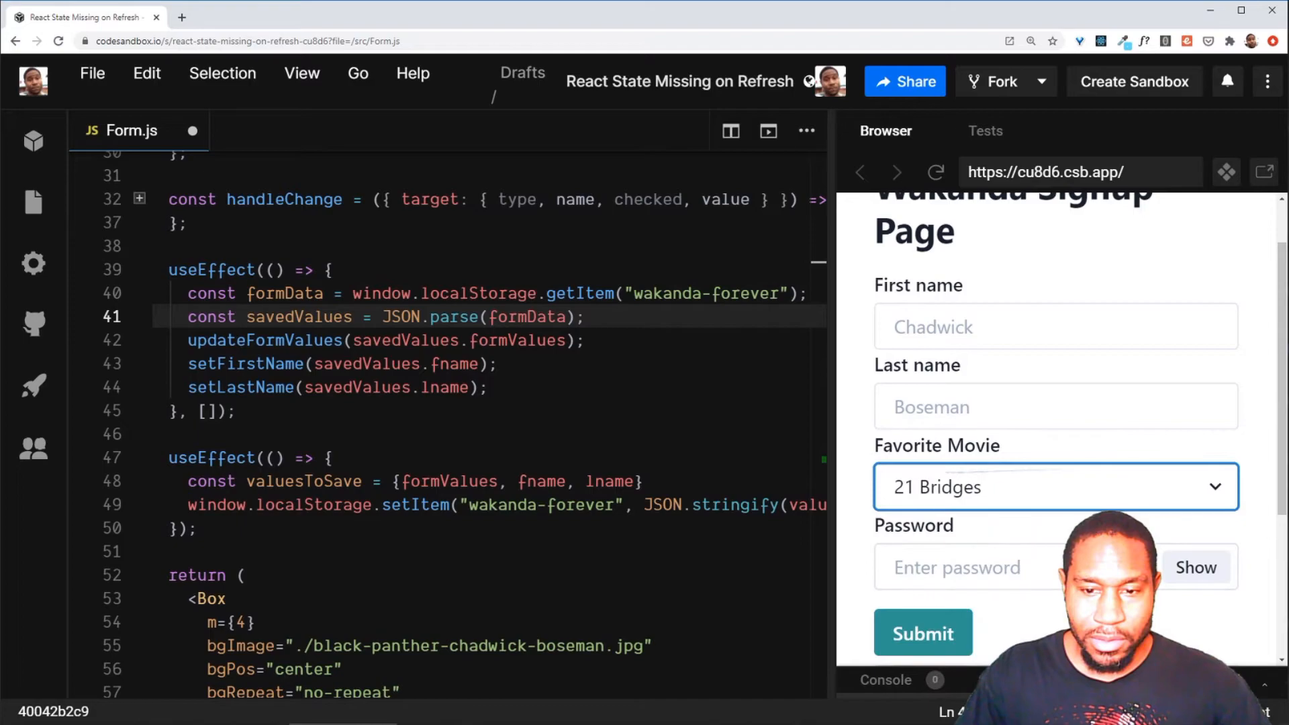
click(936, 172)
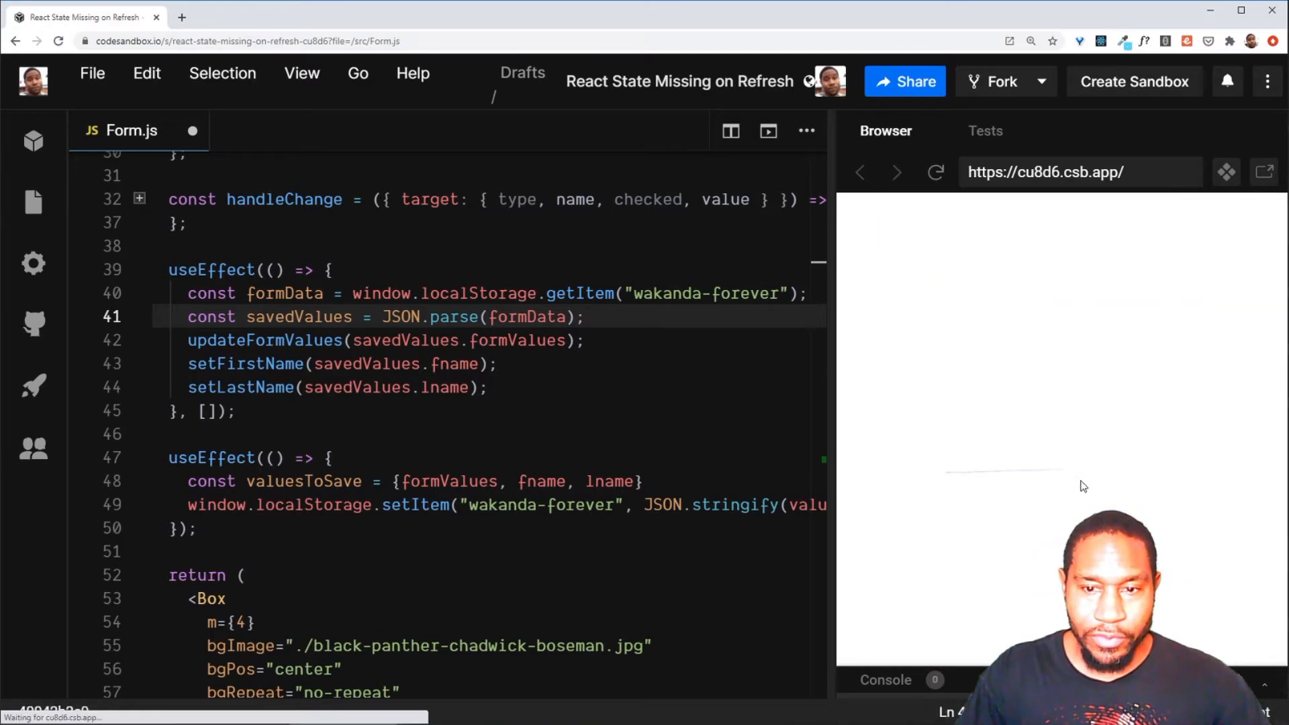
Enter last name Boseman, reload to verify restored values, then start first name with J.
click(1056, 324)
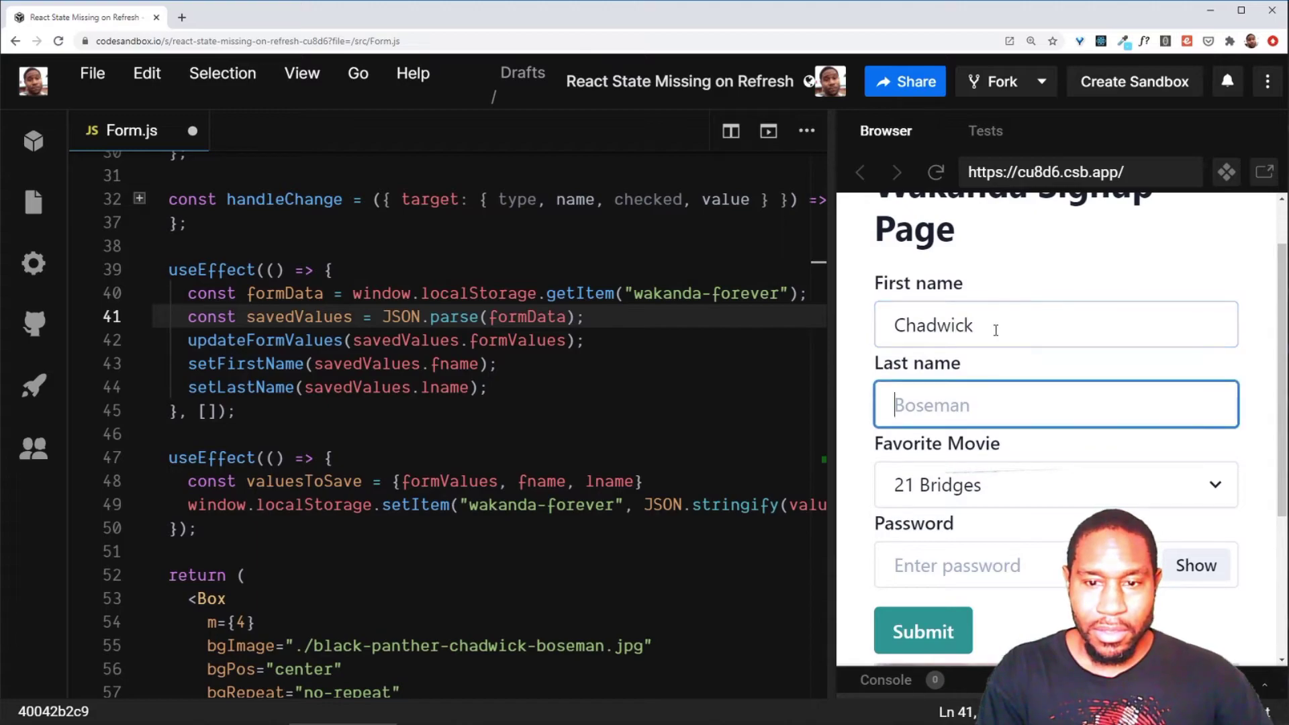
text(Boseman)
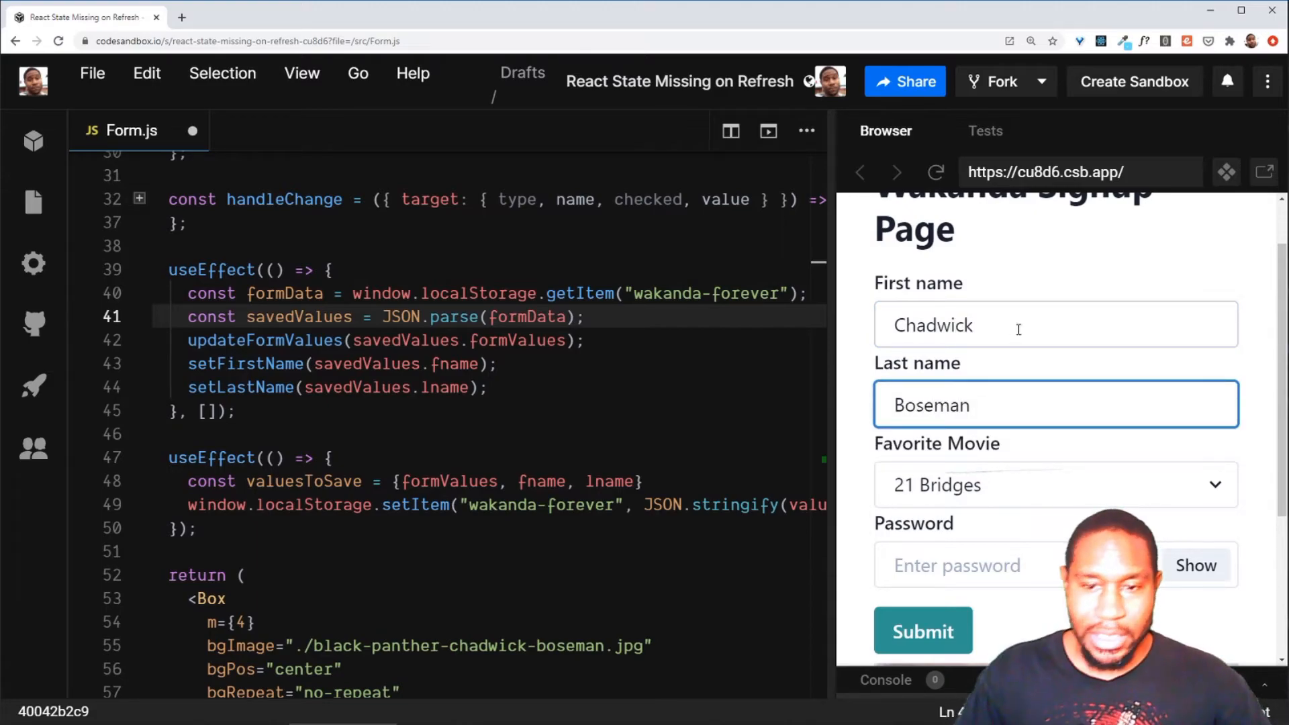
click(924, 632)
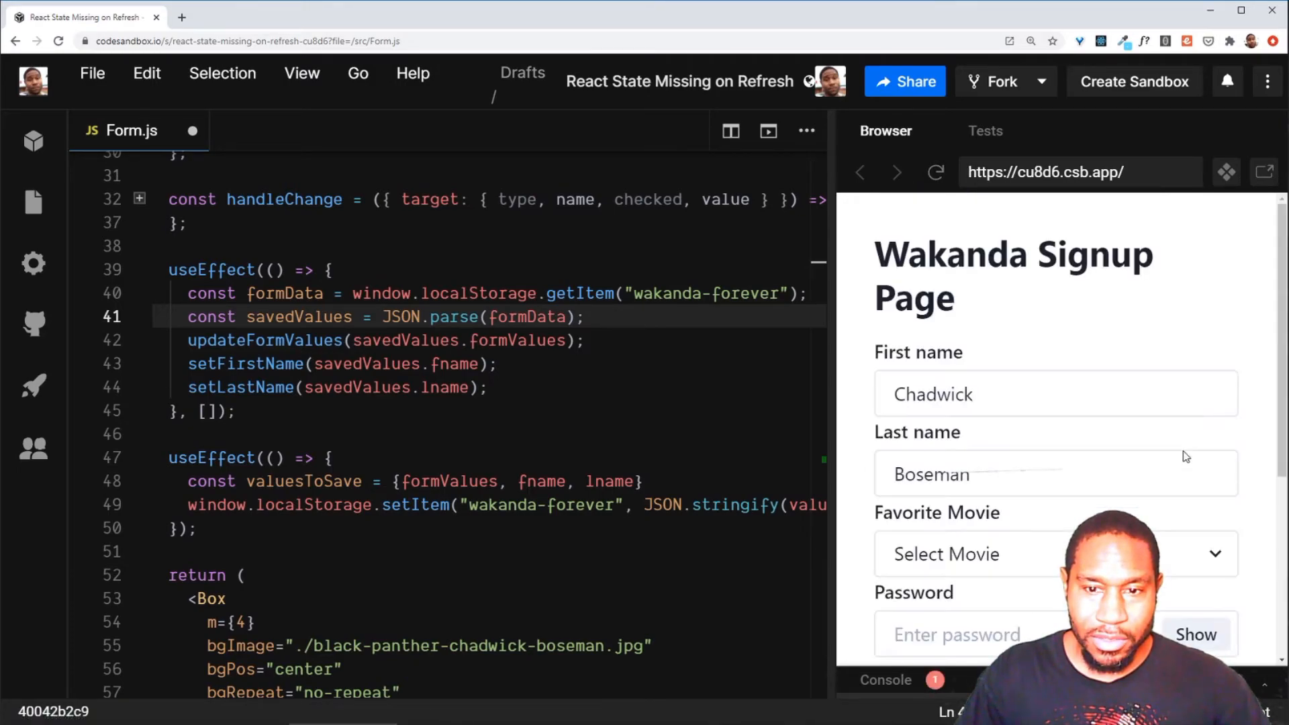
scroll(down, 3)
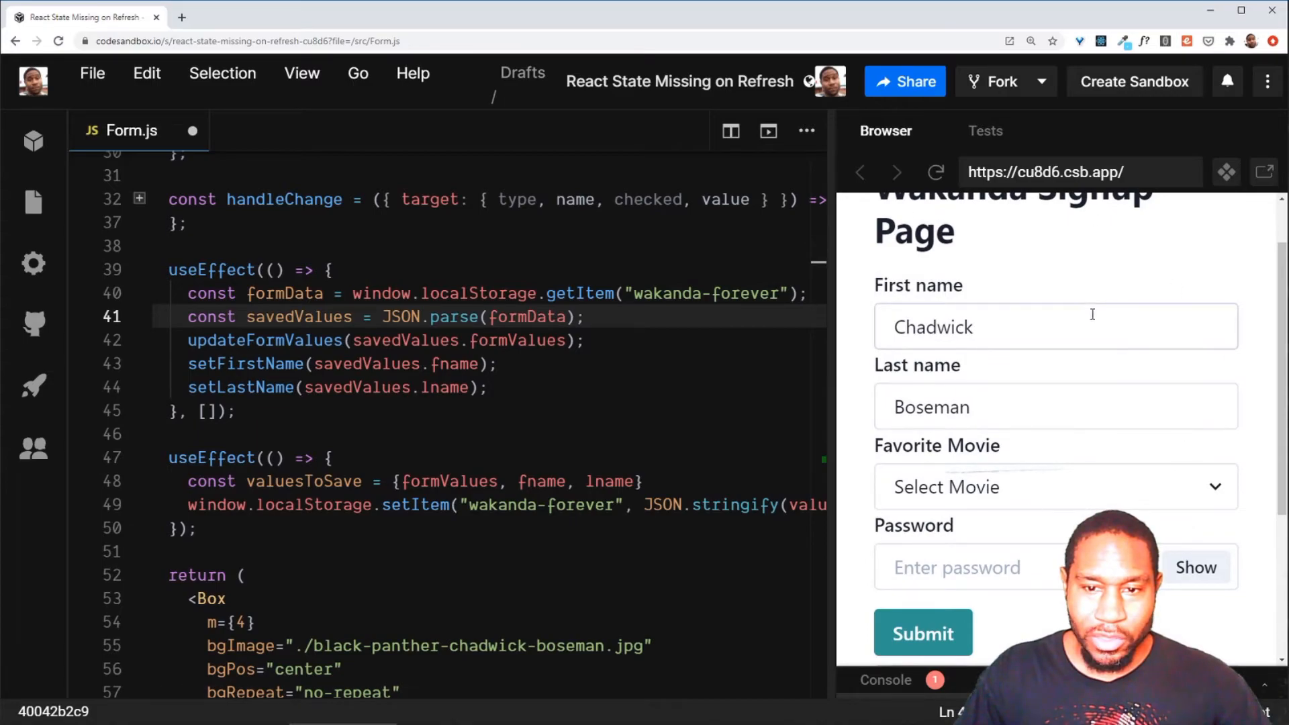
text(James)
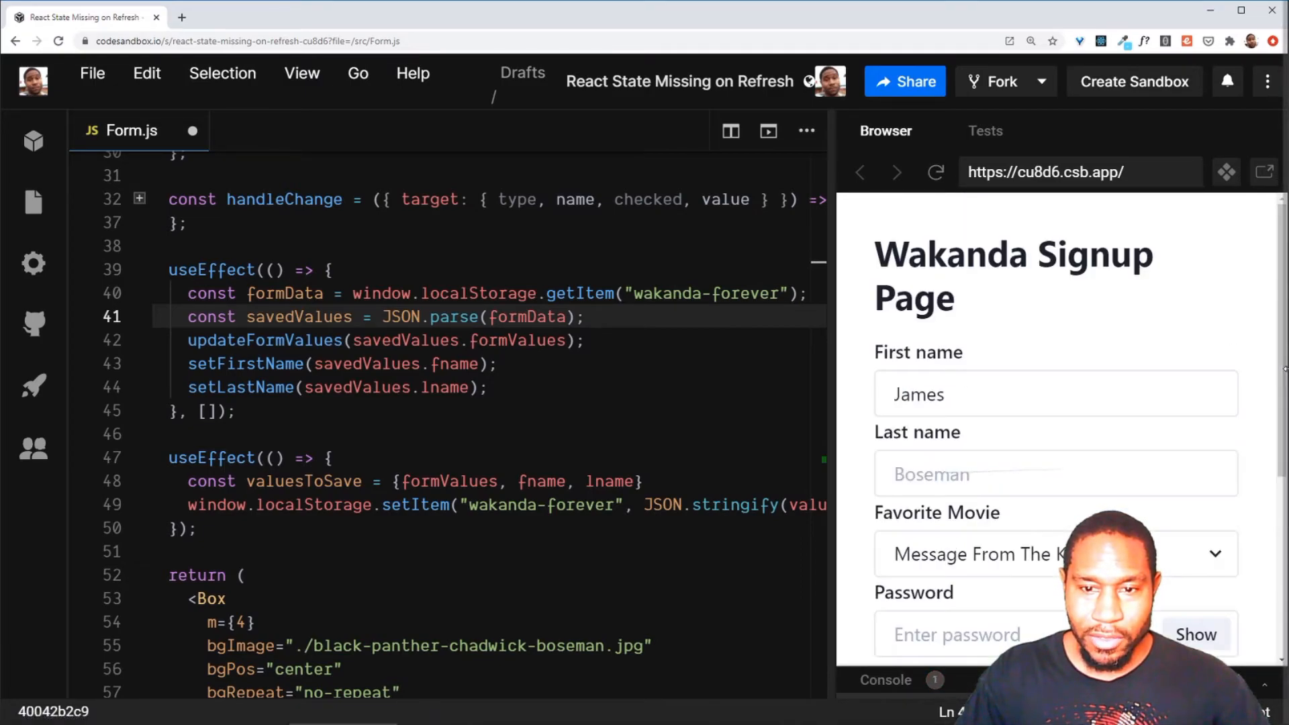
scroll(down, 3)
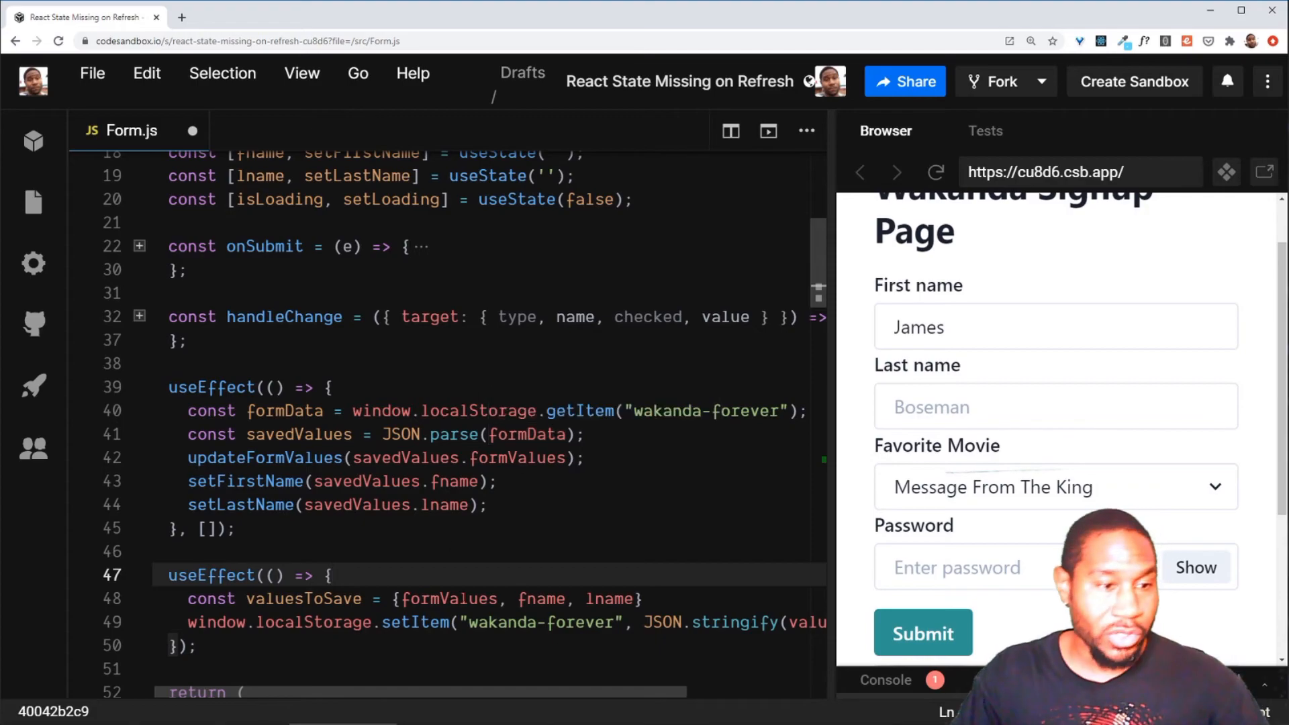
scroll(down, 3)
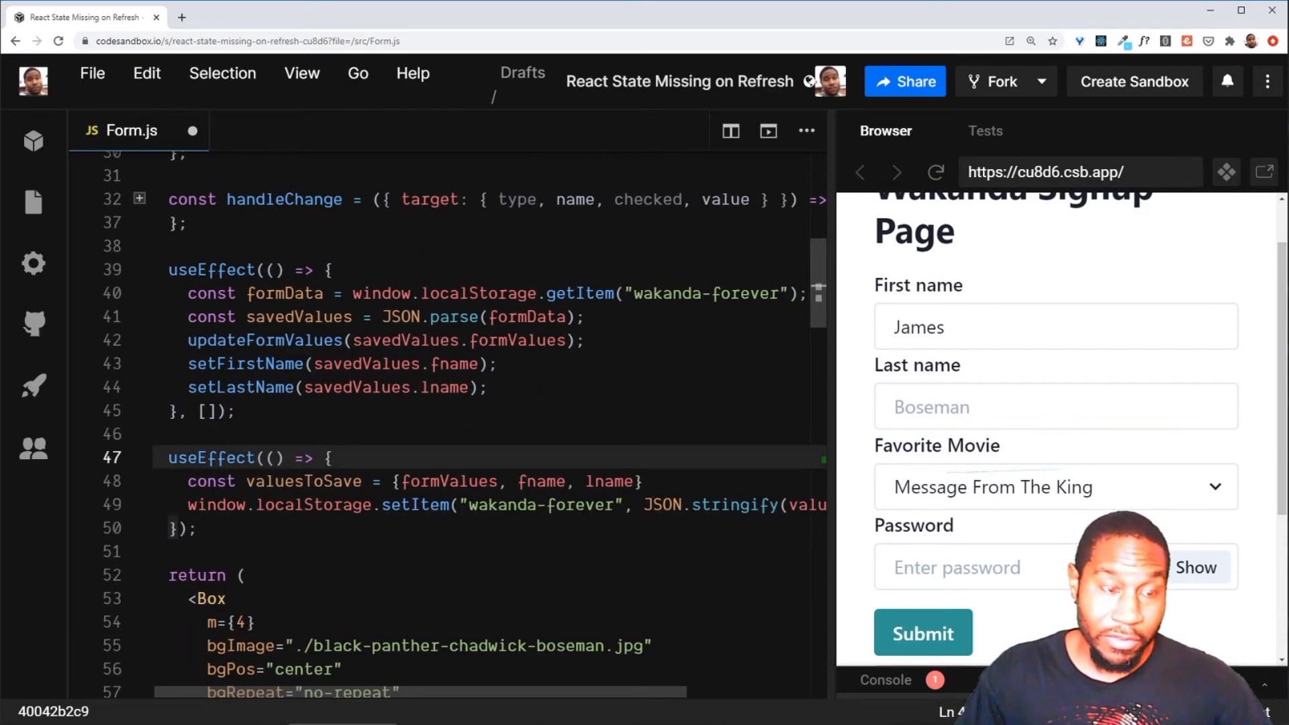